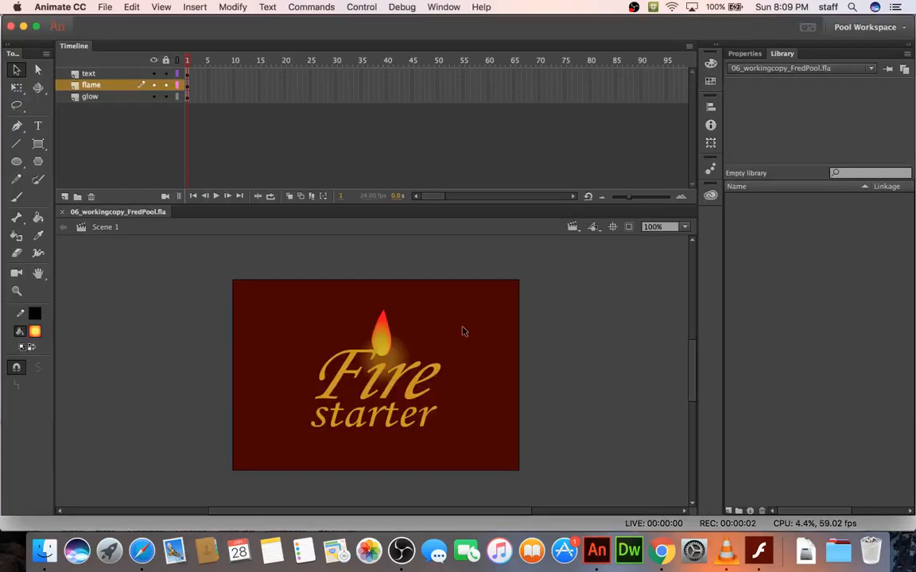
mouse_move(184, 292)
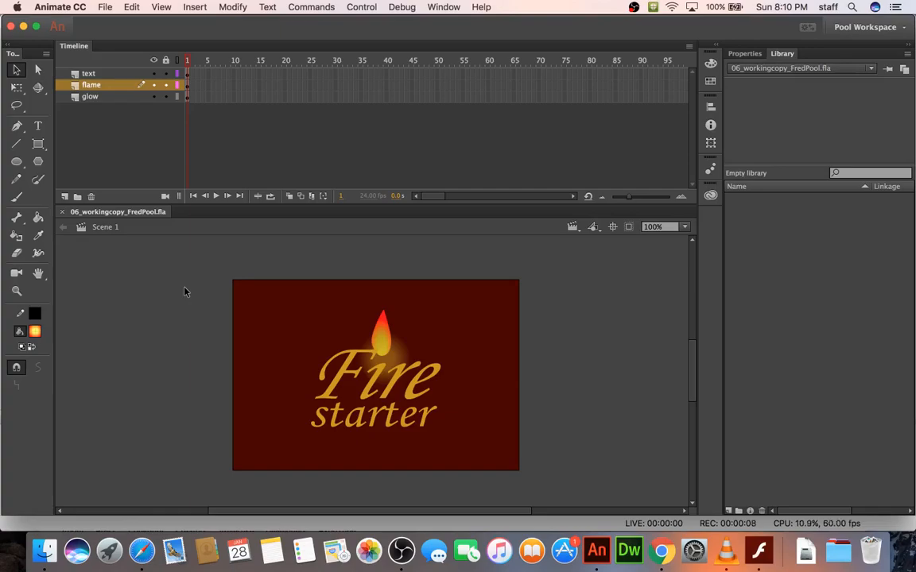
mouse_move(139, 254)
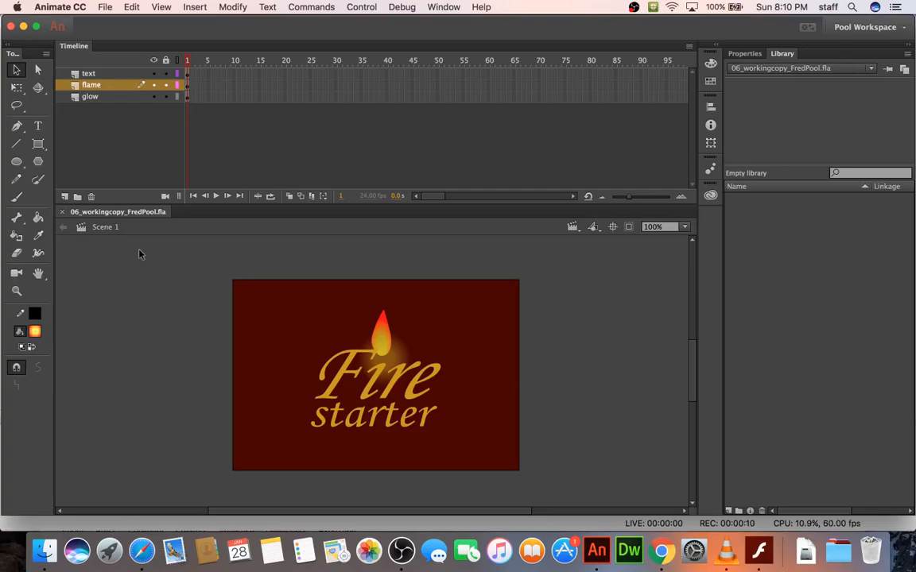
mouse_move(162, 263)
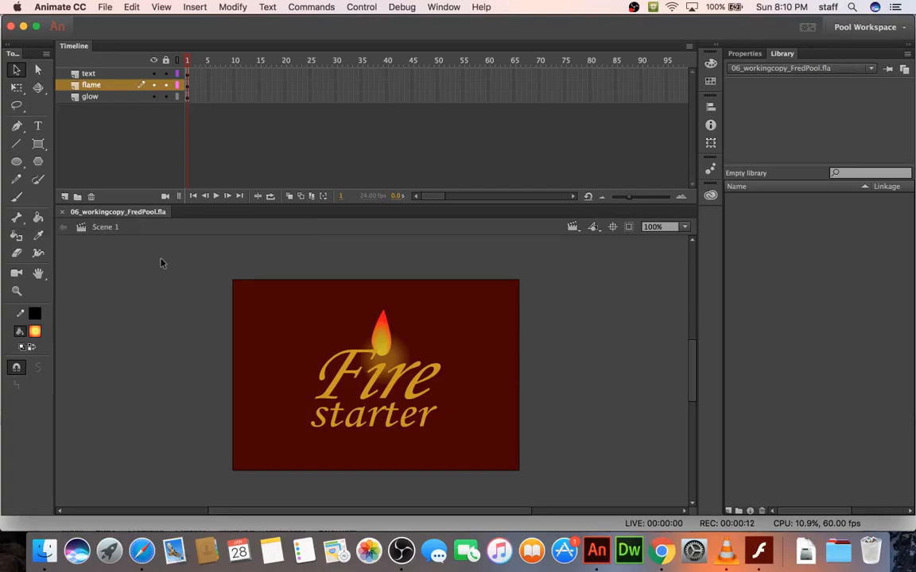
mouse_move(249, 264)
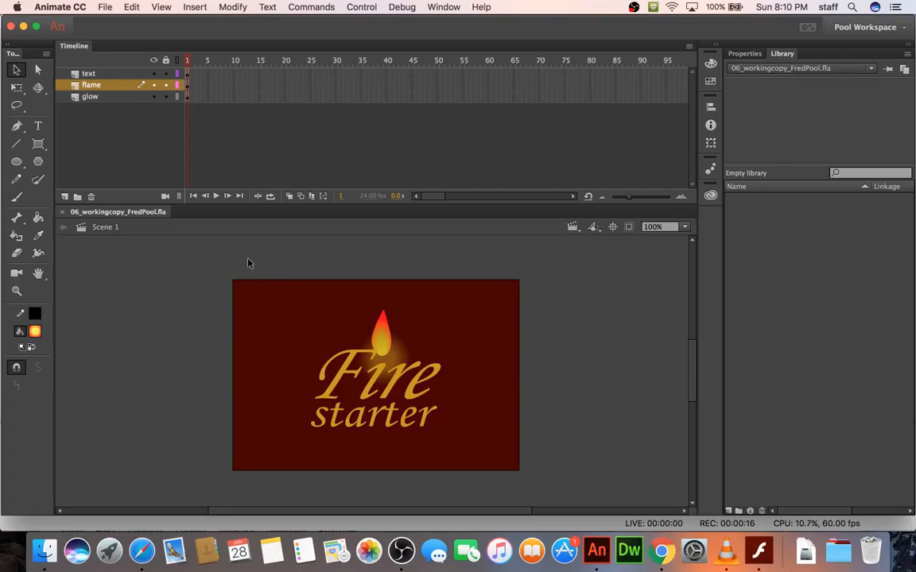
mouse_move(372, 82)
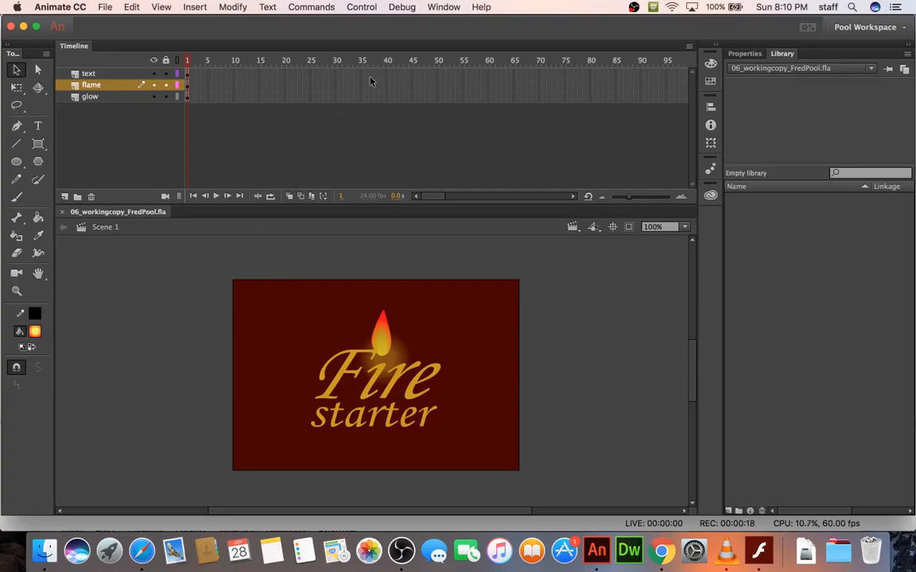
Step: Extend all layers to frame 40 and give the flame a stretched-tip keyframe there
click(387, 85)
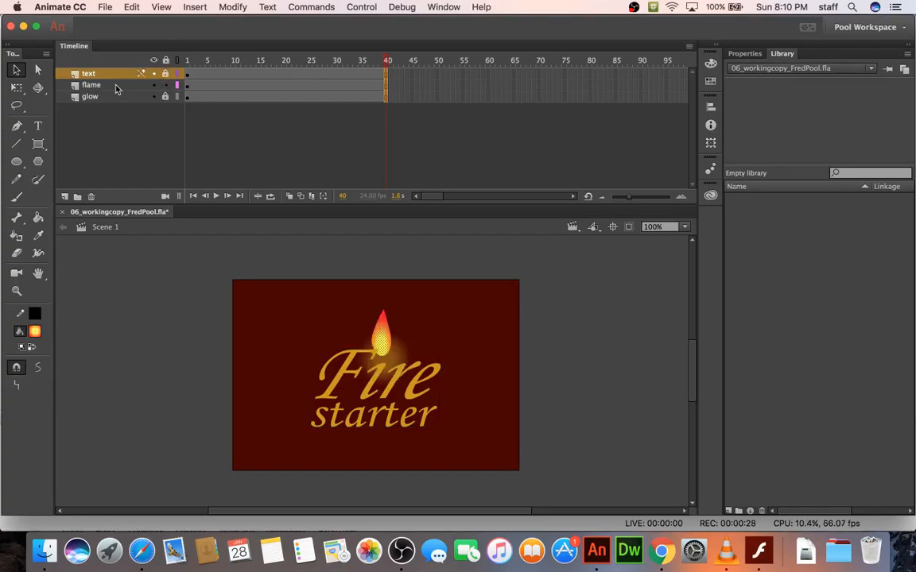
click(89, 84)
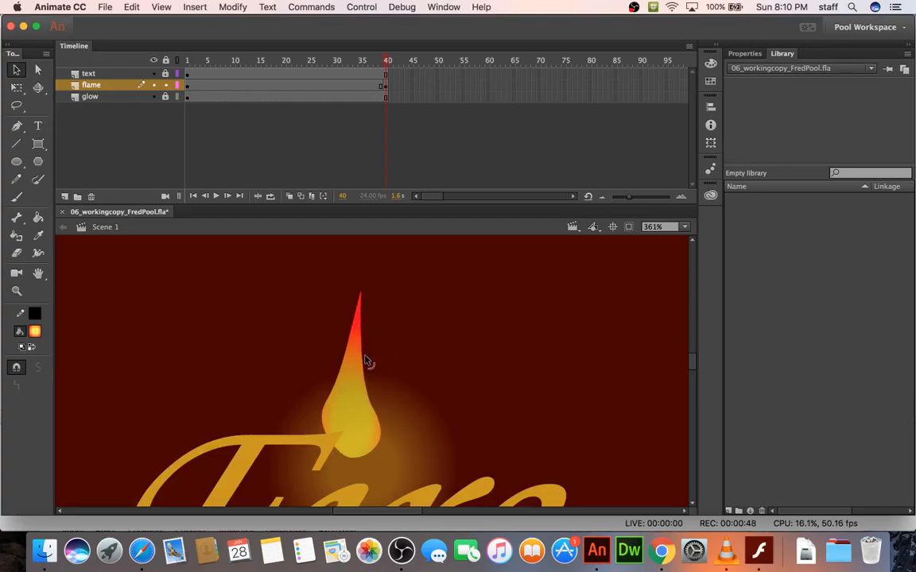
Step: Create a shape tween on the flame layer spanning frames 1 to 40
click(186, 59)
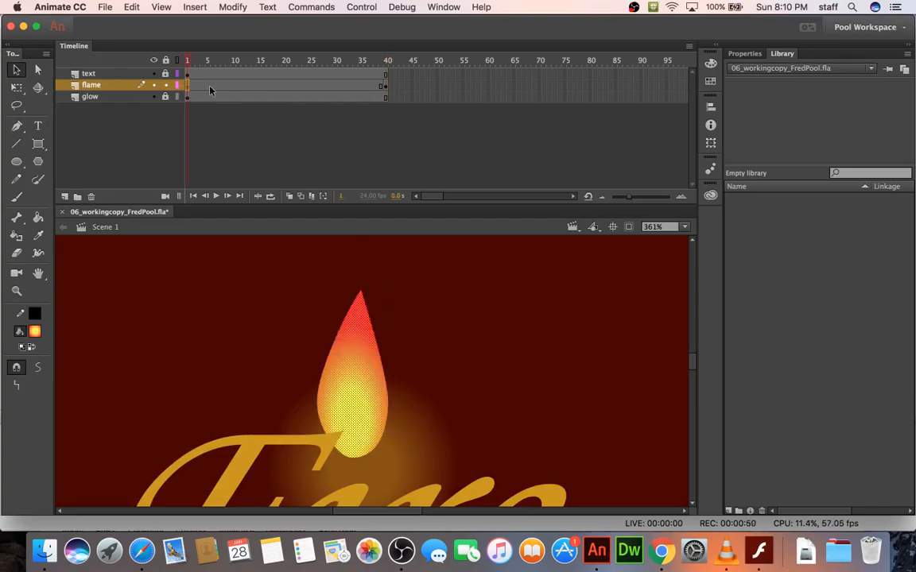
right_click(311, 85)
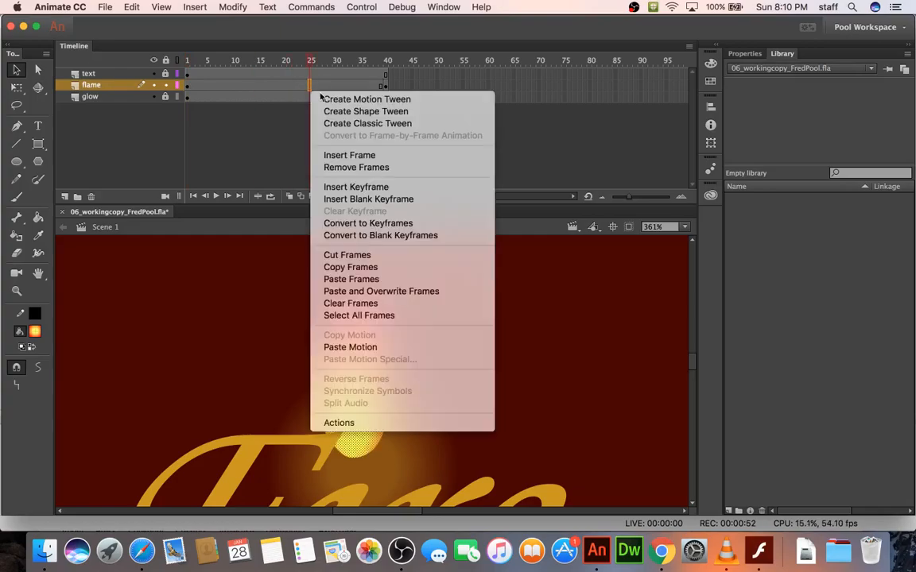
click(365, 99)
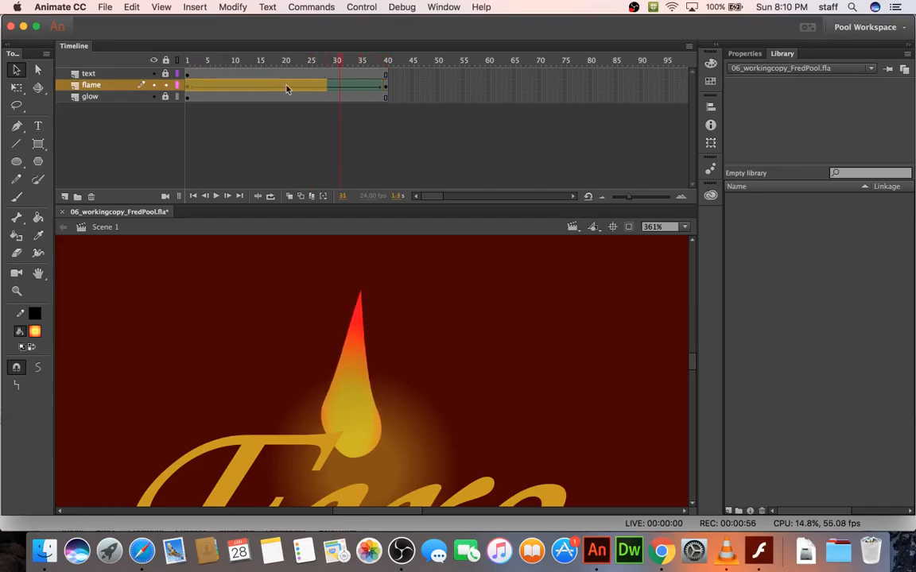
click(361, 60)
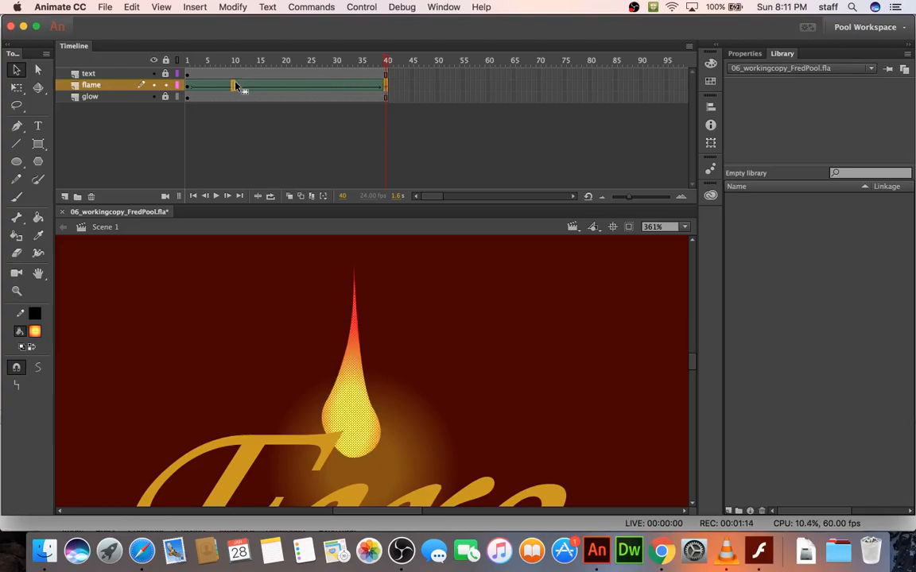
Step: Reshape the flame at keyframes 10, 17, 24 and 32 with alternating heights
click(270, 61)
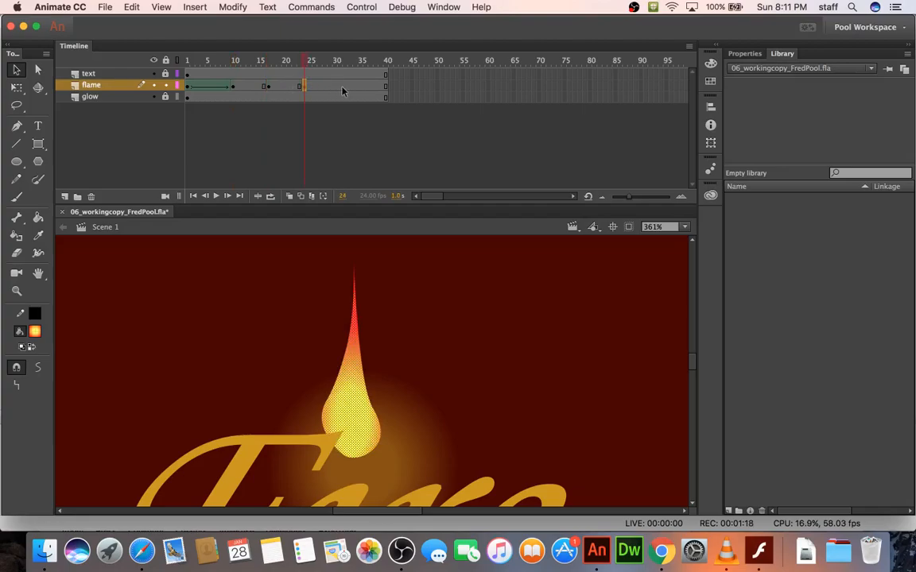
click(387, 59)
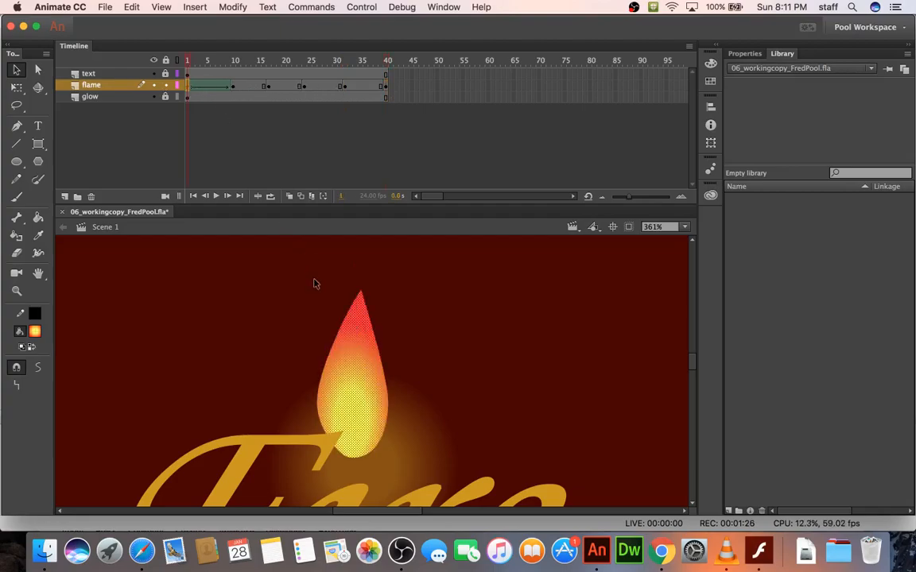
click(233, 60)
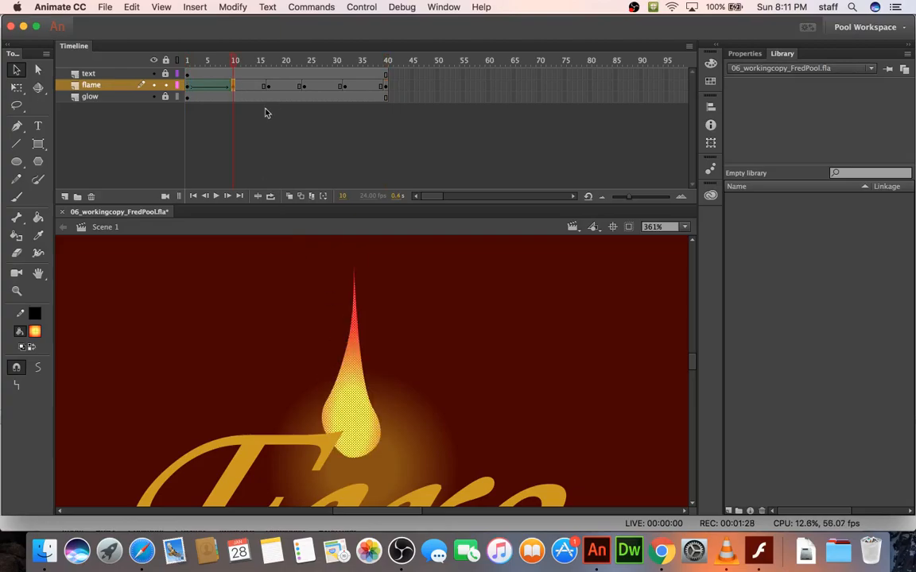
click(271, 59)
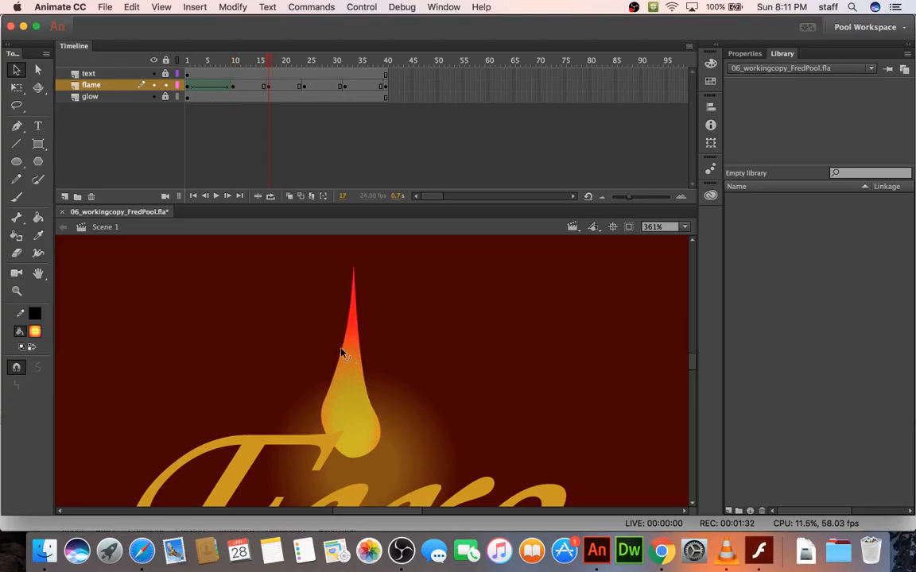
mouse_move(352, 281)
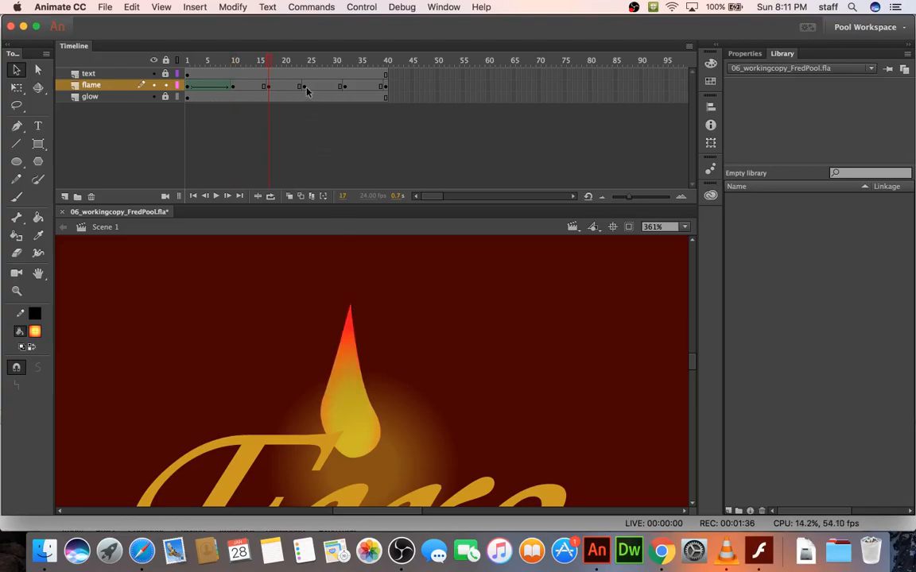
click(304, 60)
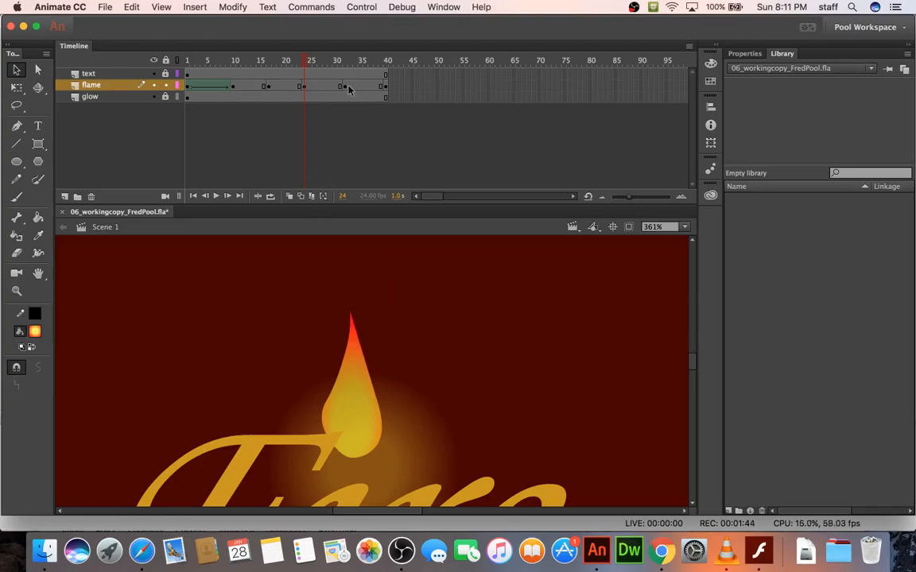
click(339, 60)
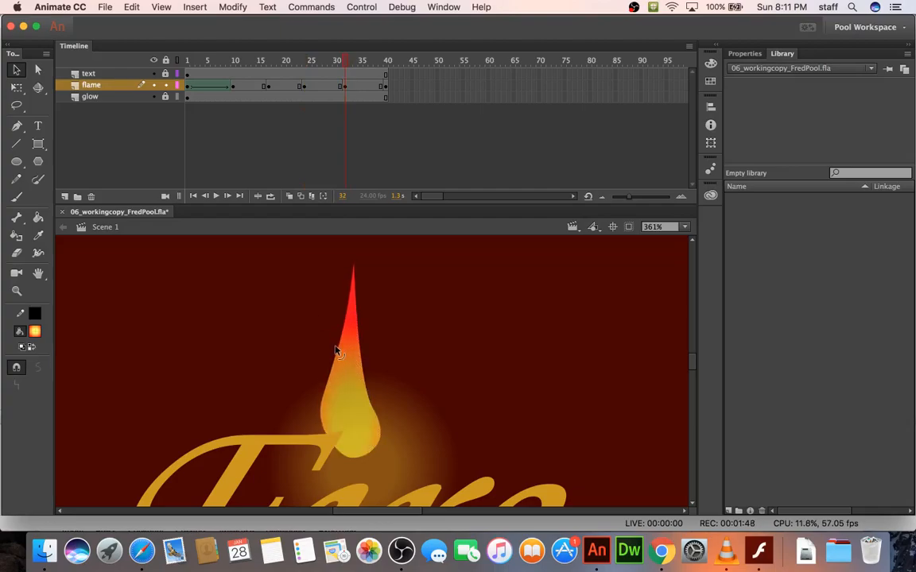
mouse_move(353, 272)
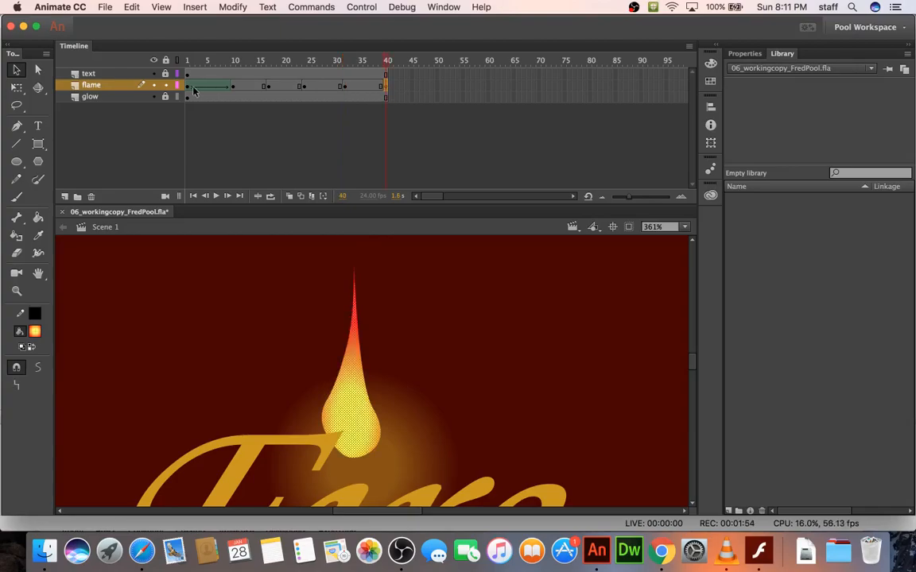
Step: Copy the frame-1 flame keyframe over frame 40 so the shape matches the start
click(187, 60)
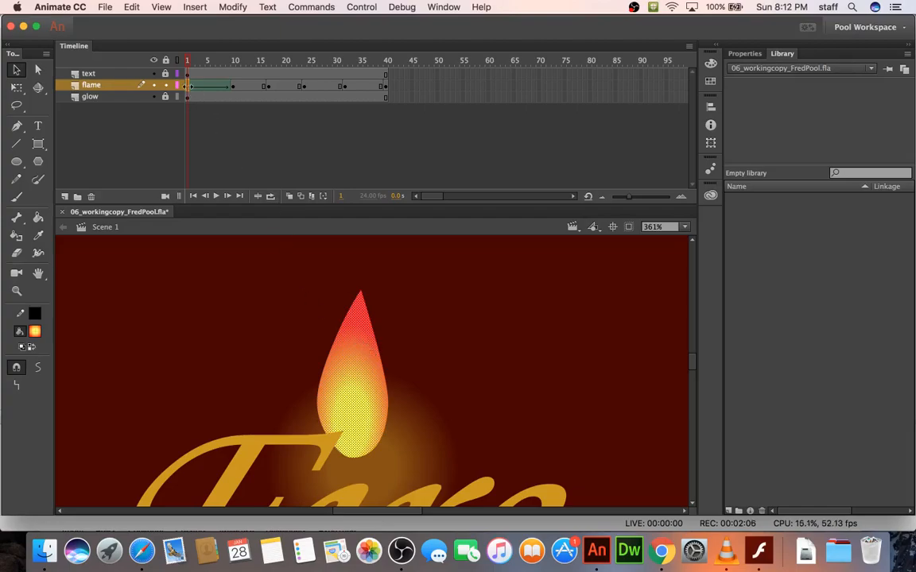
click(385, 61)
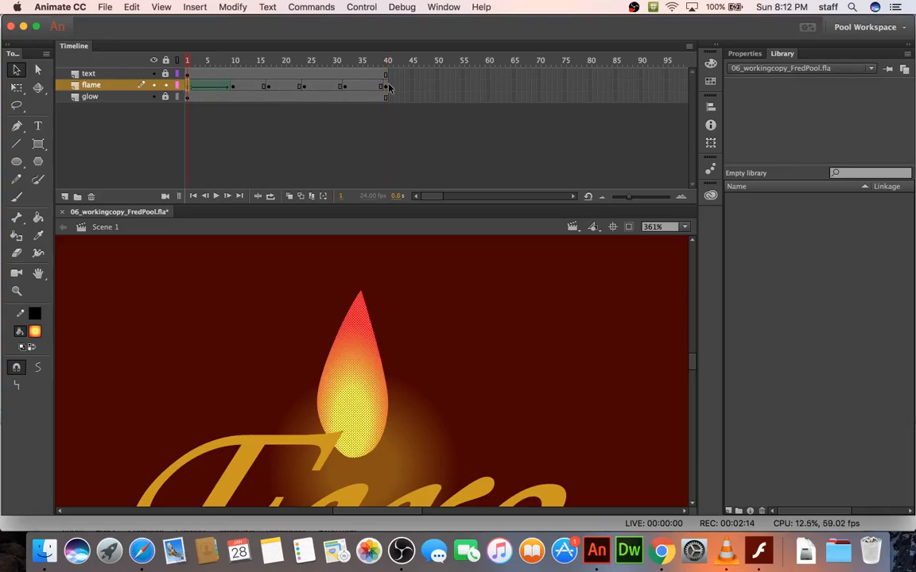
click(388, 60)
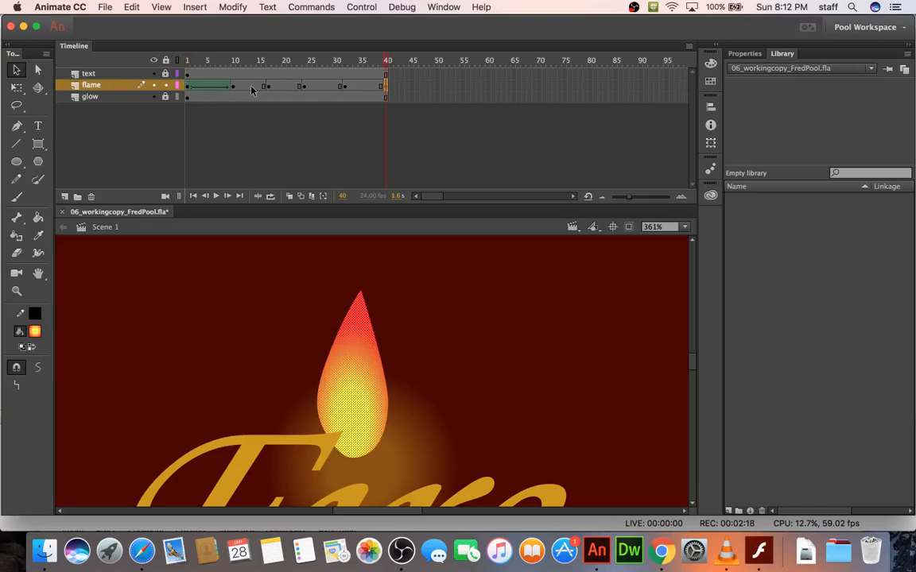
Step: Shape-tween the remaining untweened flame spans and run a test movie
right_click(254, 85)
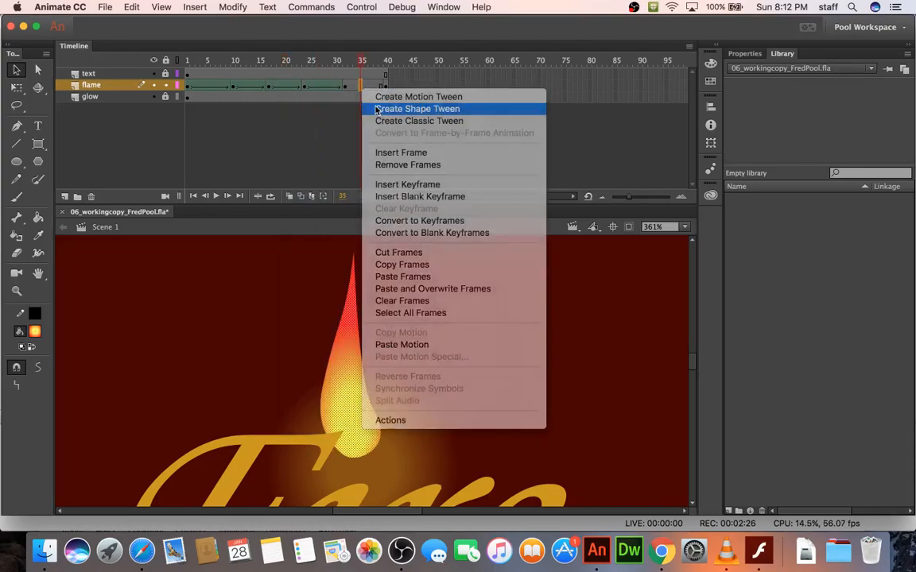
click(417, 109)
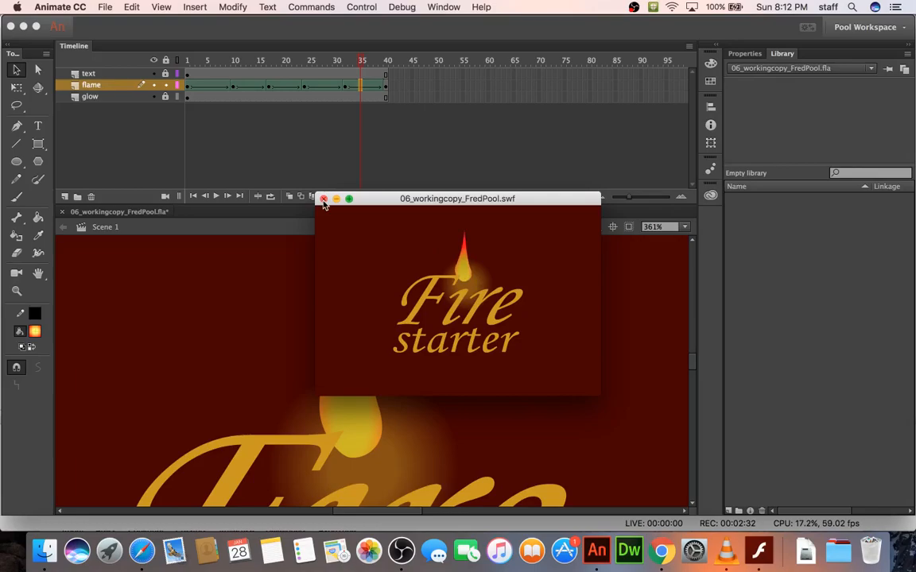
Step: Close the SWF test movie preview window
click(323, 199)
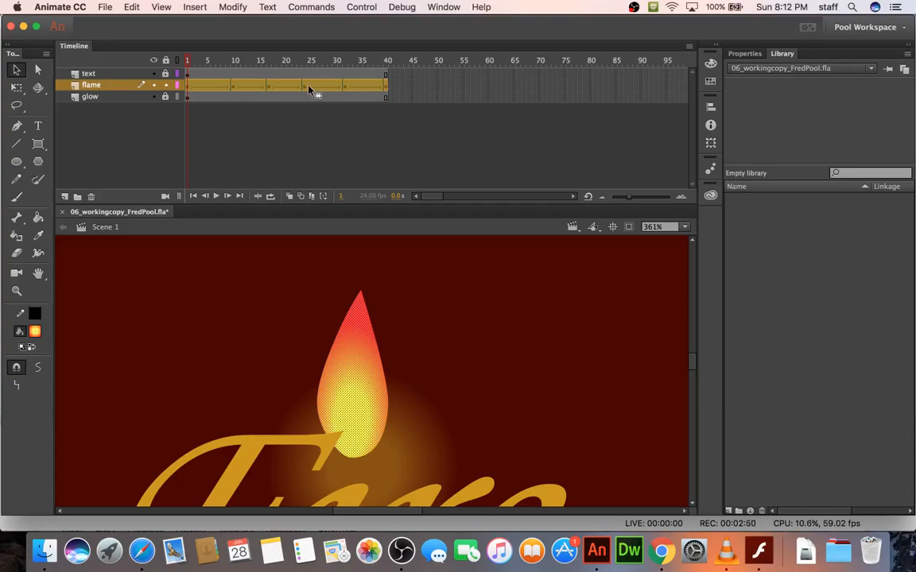
Step: Paste the copied flame frames after frame 40 on the flame layer
right_click(310, 90)
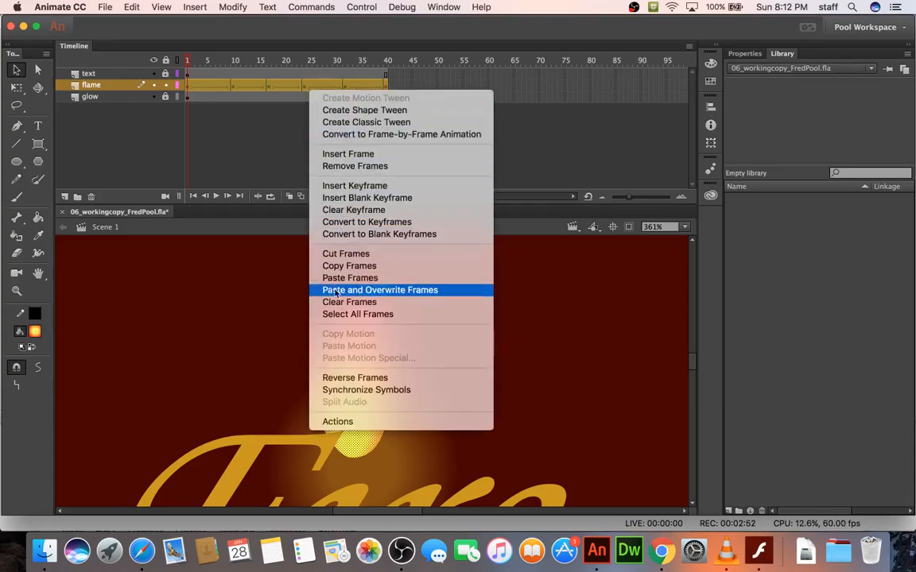
click(378, 290)
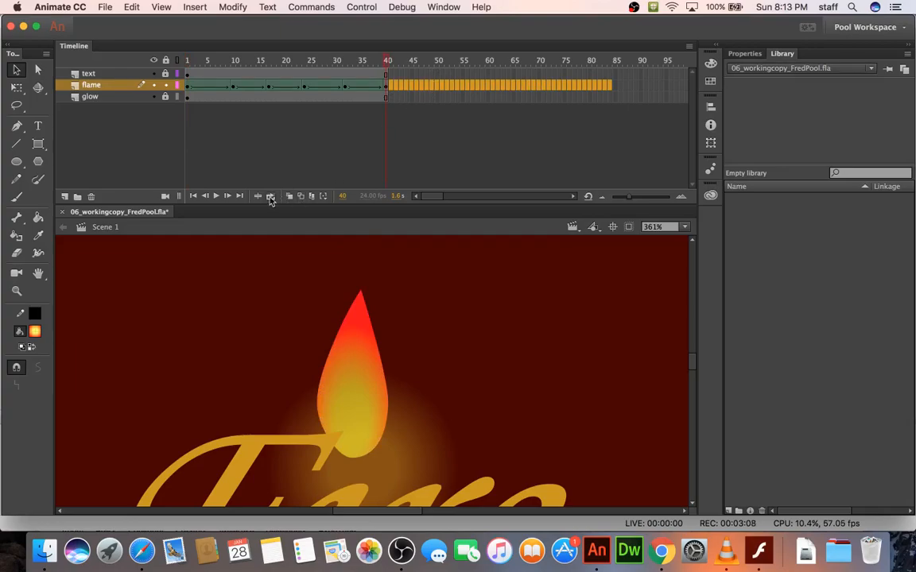
mouse_move(298, 196)
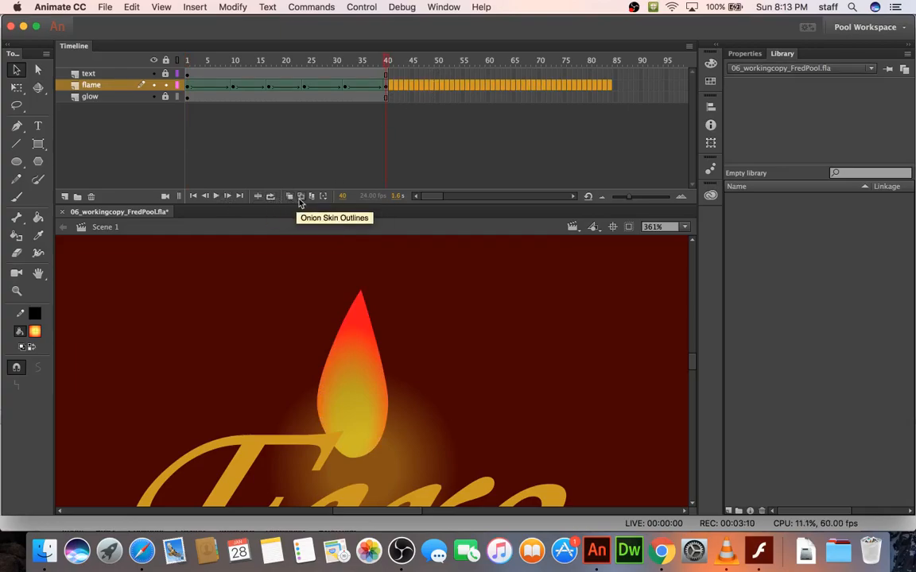
mouse_move(257, 202)
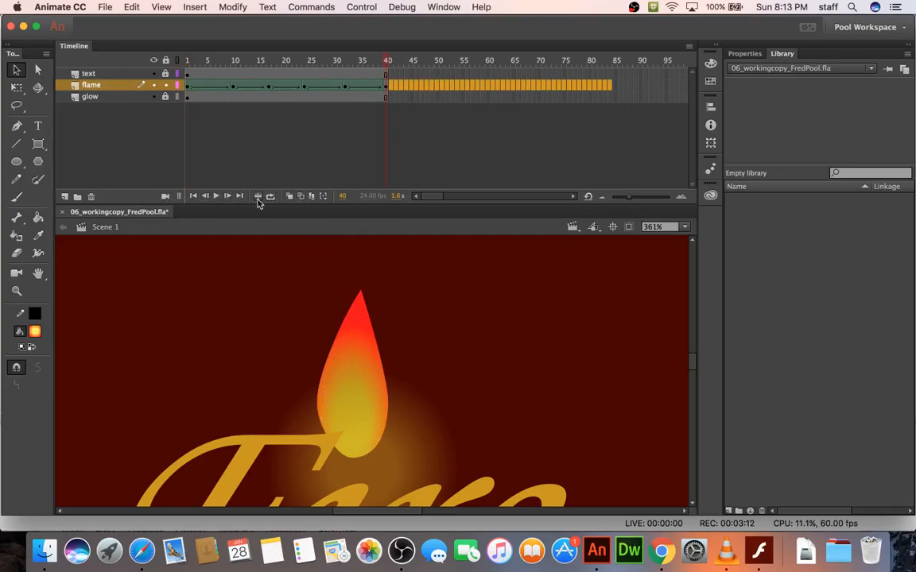
mouse_move(270, 196)
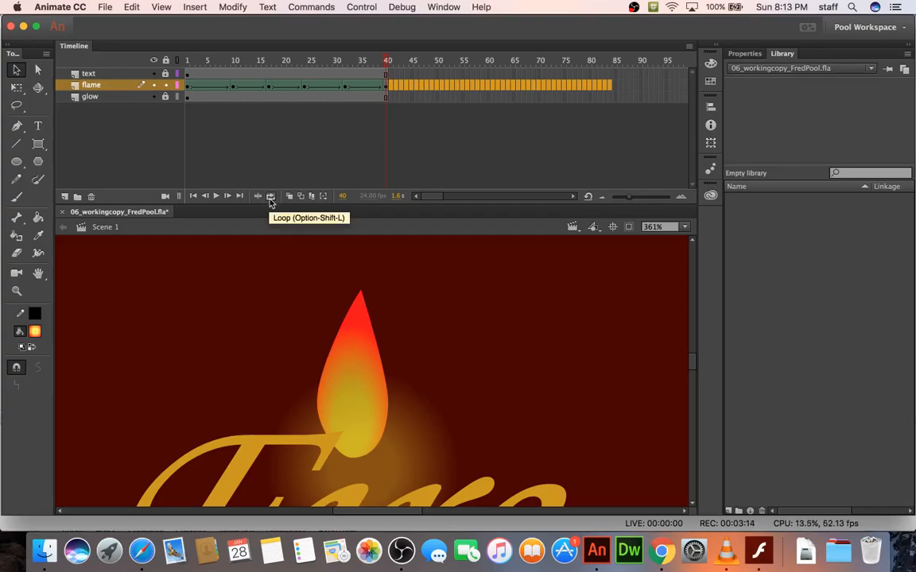
mouse_move(289, 201)
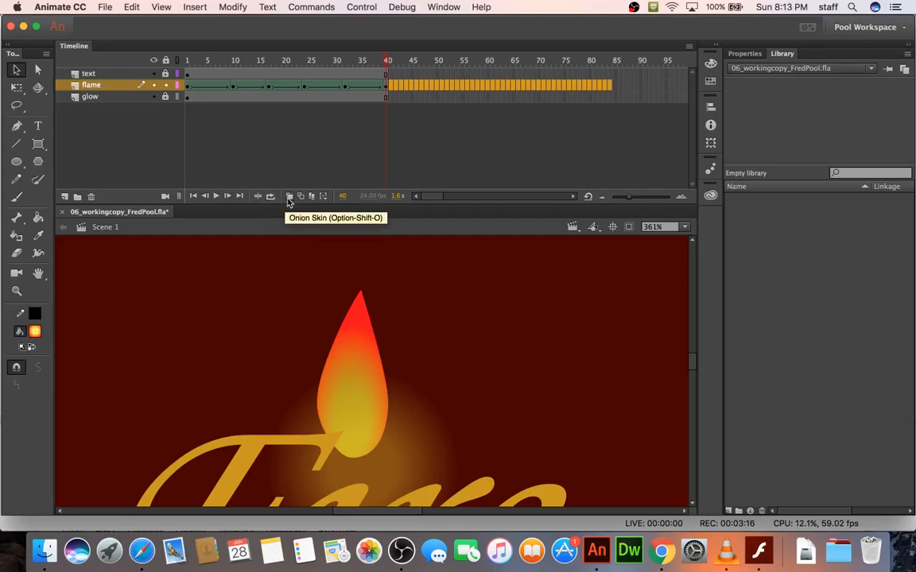
mouse_move(323, 197)
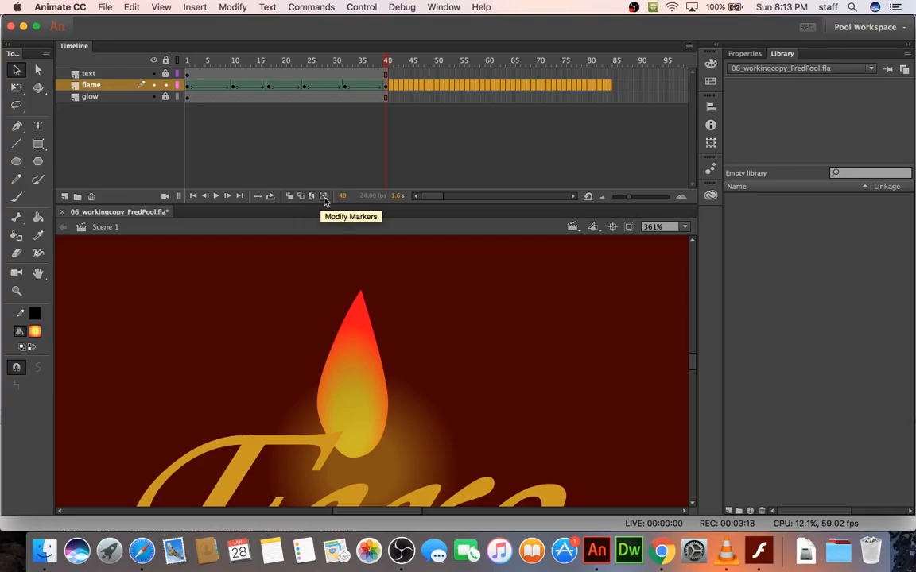
mouse_move(307, 65)
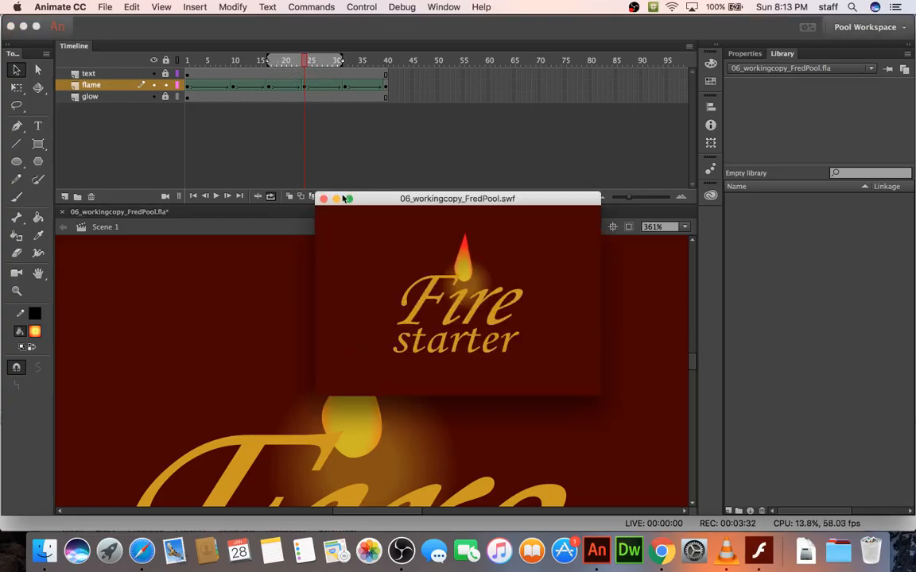
Step: Close the SWF preview after testing the trimmed 40-frame flame
click(324, 198)
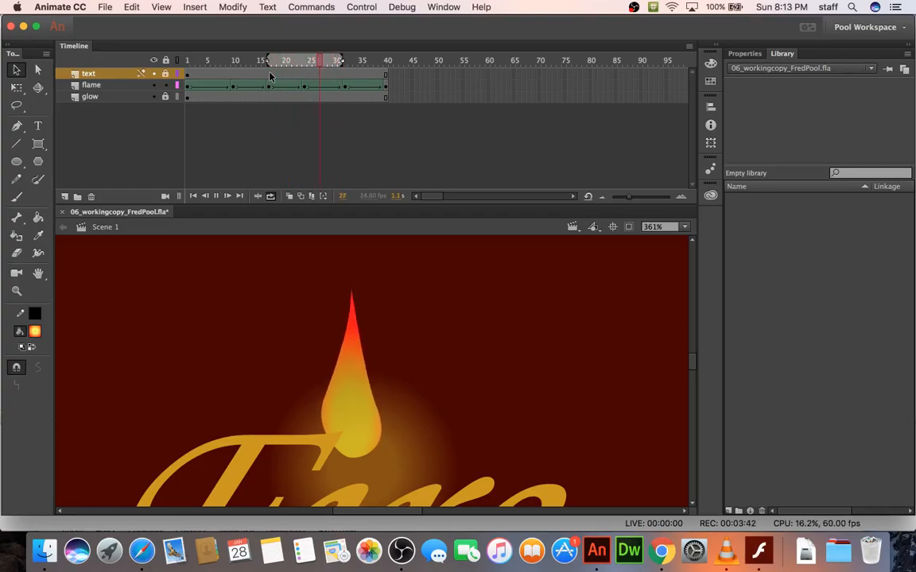
mouse_move(295, 82)
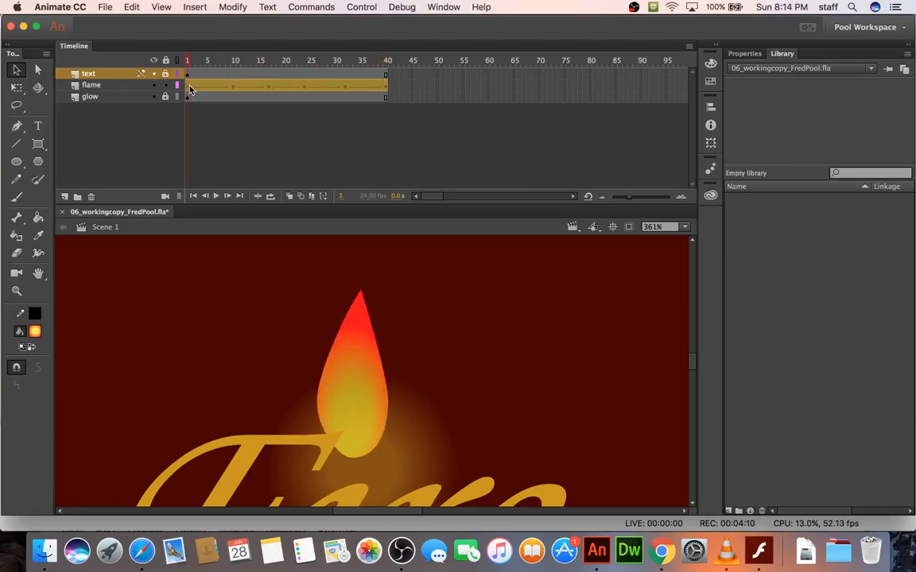
Step: Copy the flame frames and create a new Movie Clip symbol named flame
right_click(191, 85)
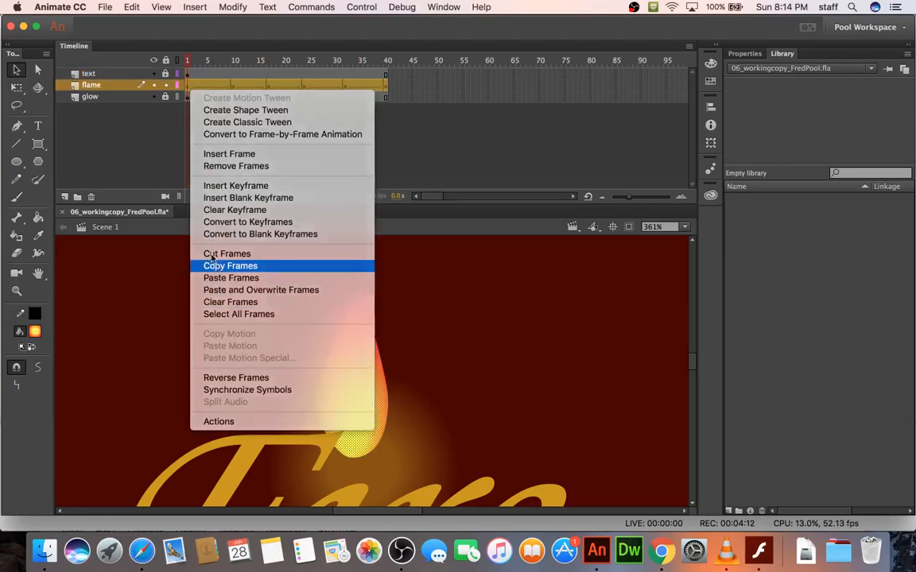
click(196, 7)
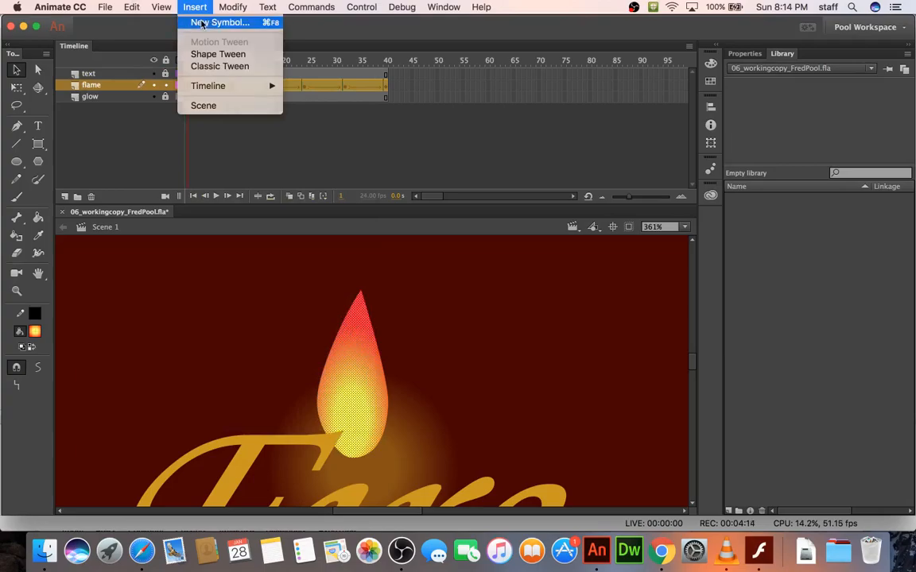
click(221, 22)
text(flame)
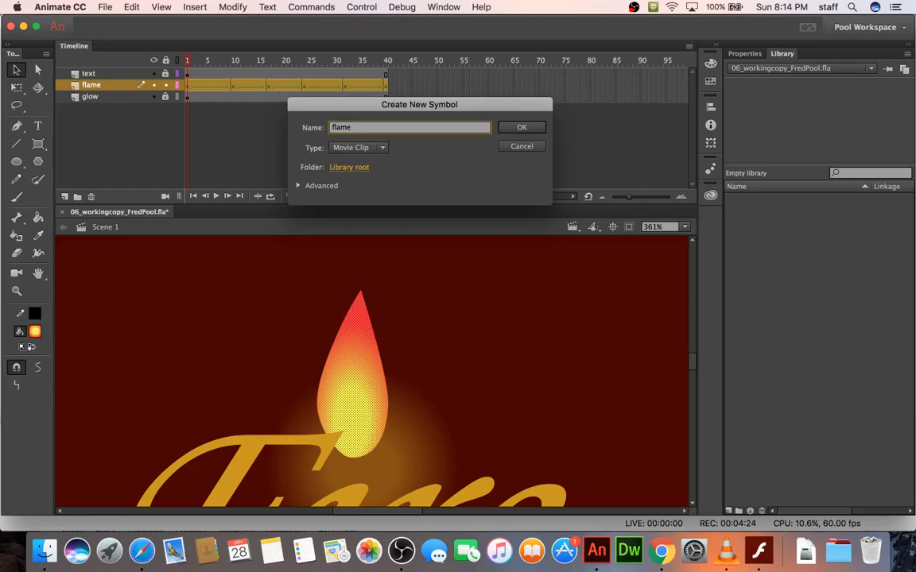
click(522, 128)
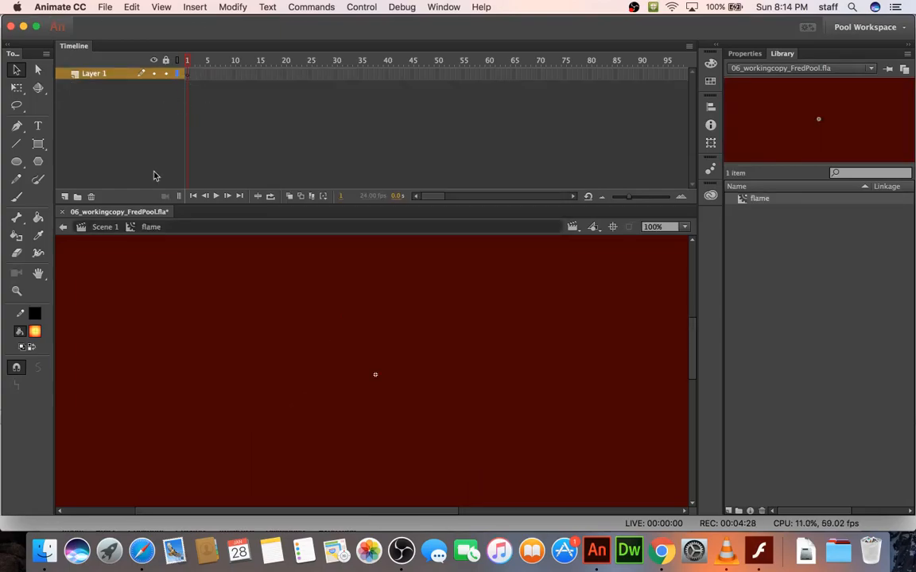
mouse_move(379, 388)
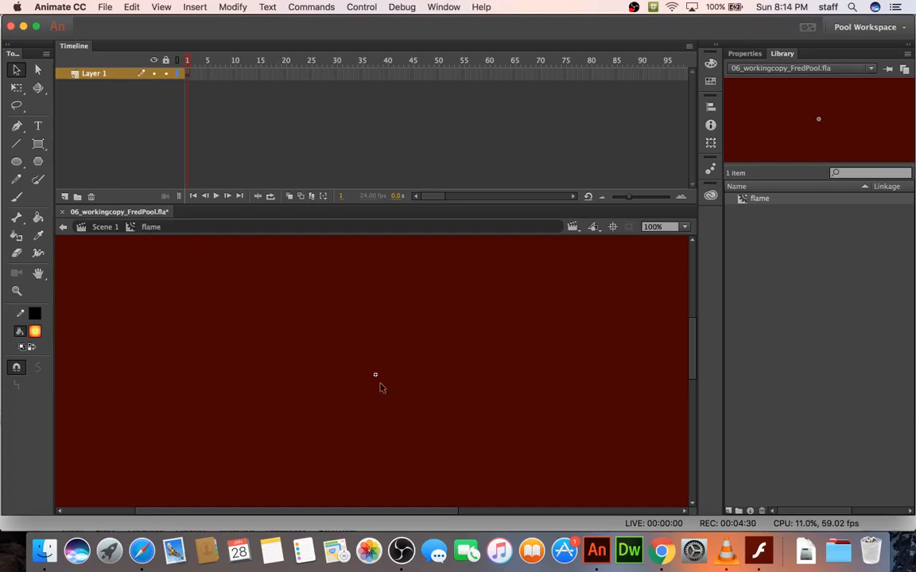
Step: Paste the 40-frame flame animation into frame 1 of the flame symbol's timeline
right_click(186, 73)
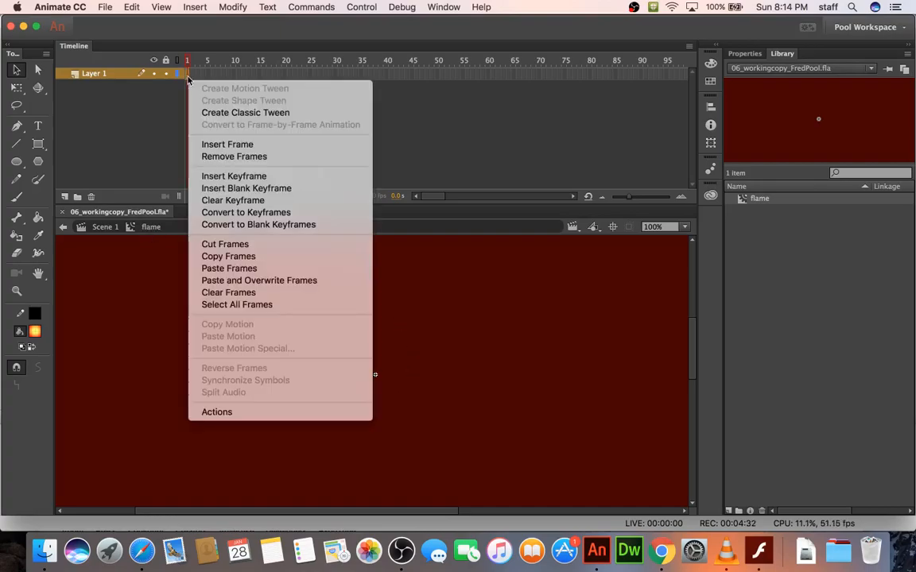
click(245, 112)
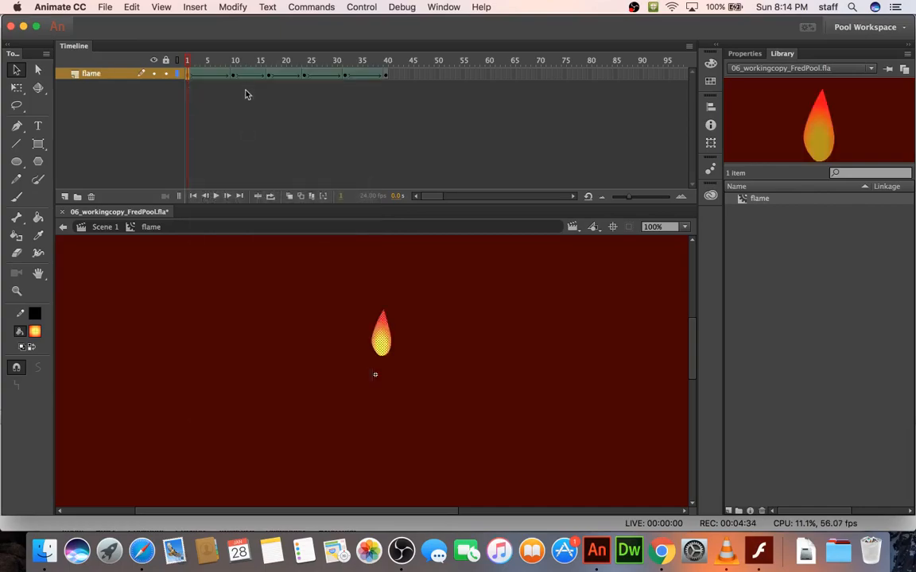
mouse_move(333, 272)
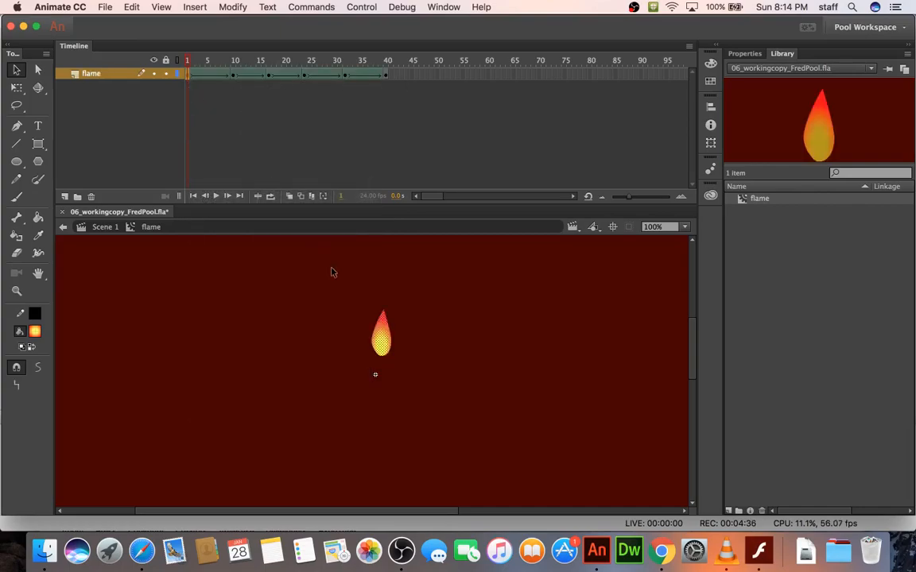
mouse_move(293, 284)
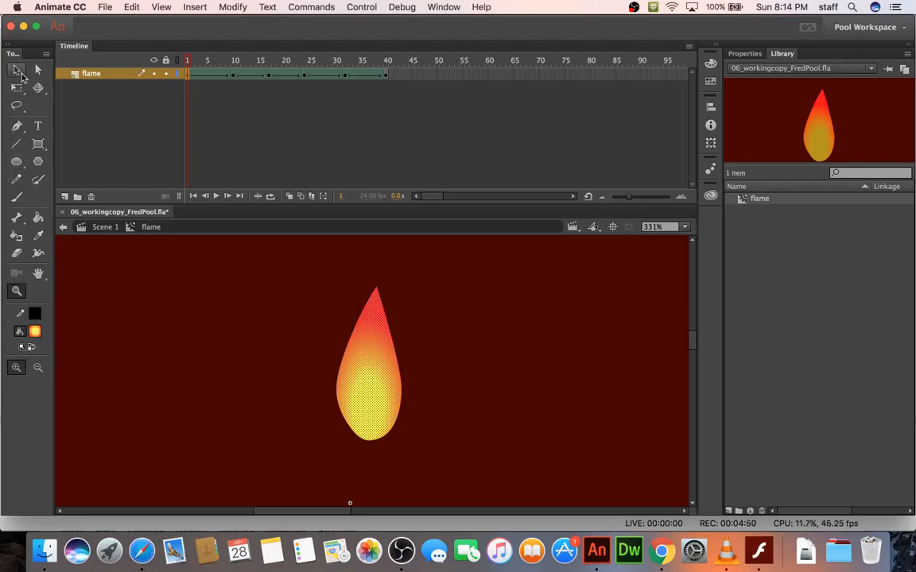
Step: Add a shape hint from the Modify menu and position it on the flame's tip
click(232, 8)
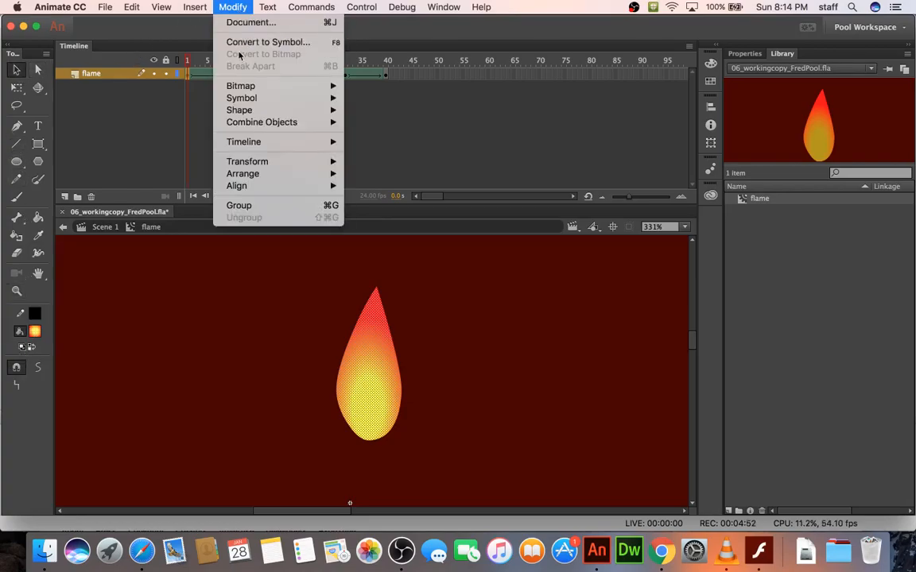
mouse_move(239, 110)
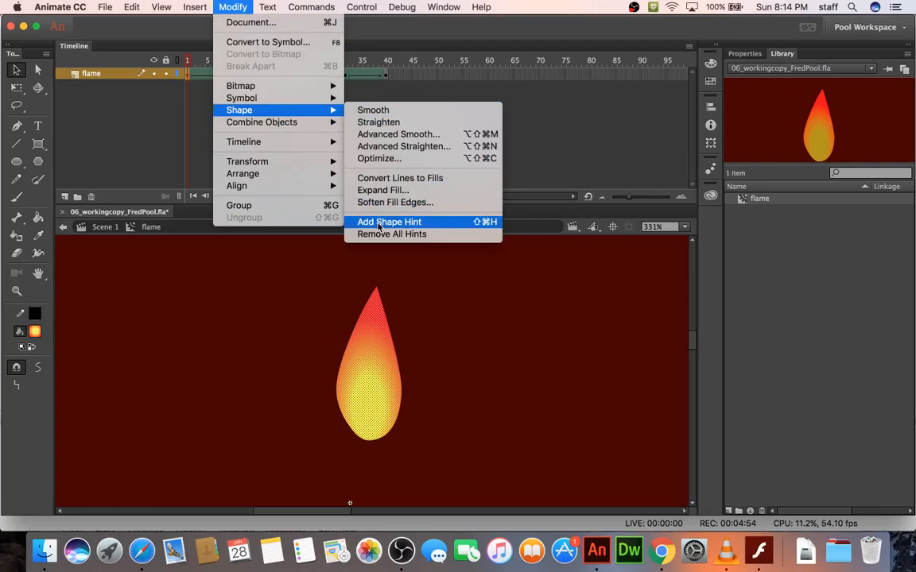
click(389, 222)
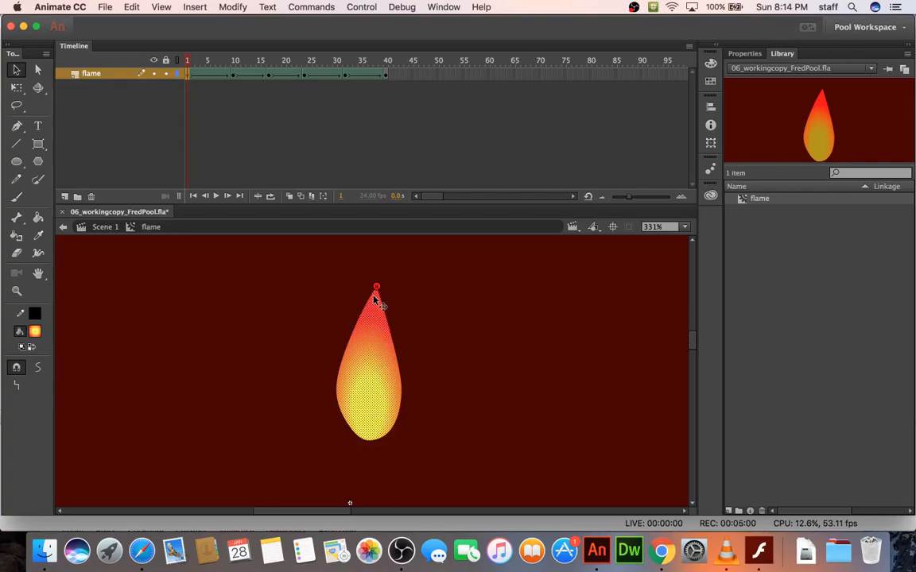
click(232, 7)
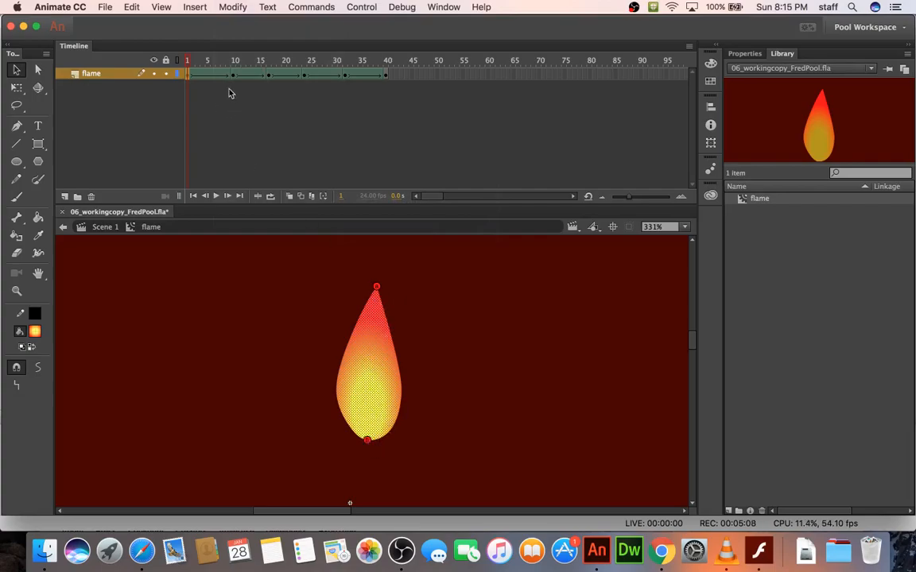
Step: Scrub between frames 1, 10 and the last frame to check the flame morph
click(233, 60)
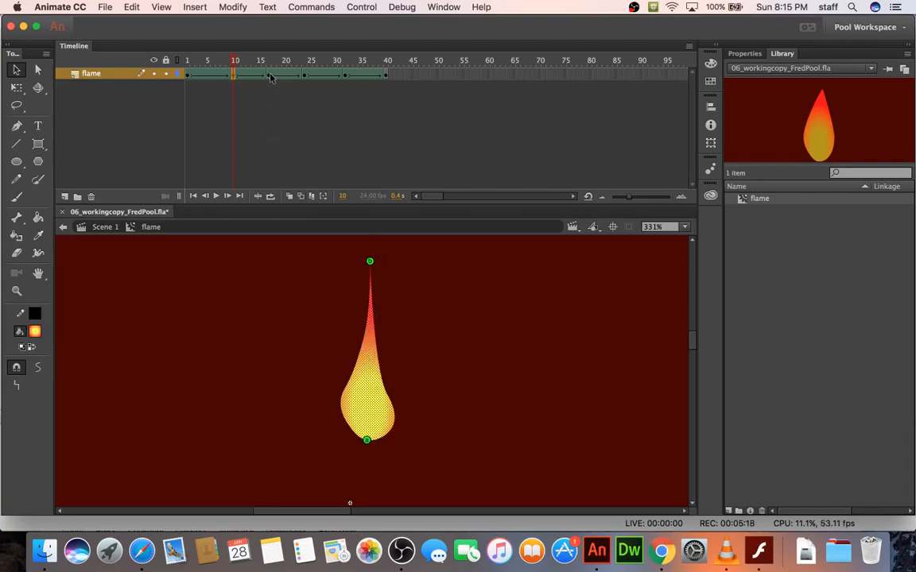
click(187, 60)
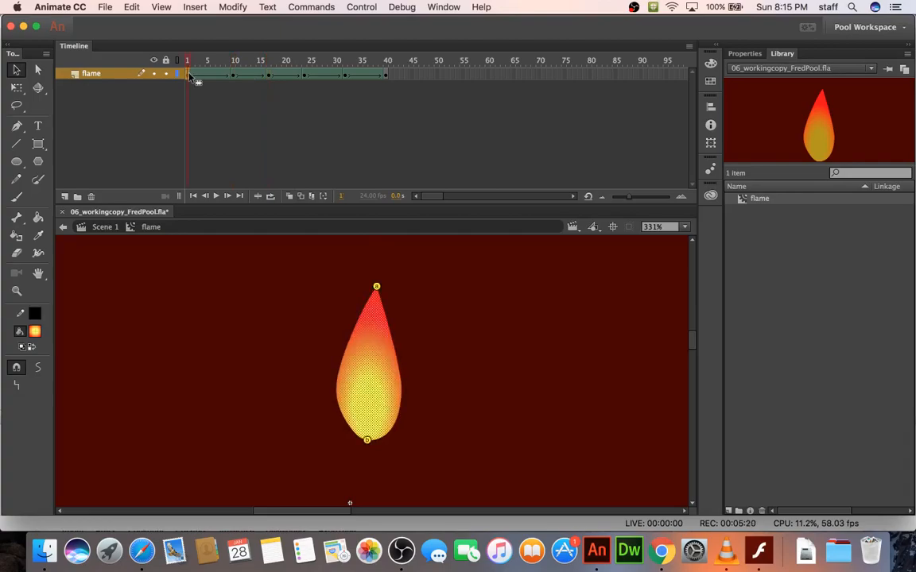
click(235, 60)
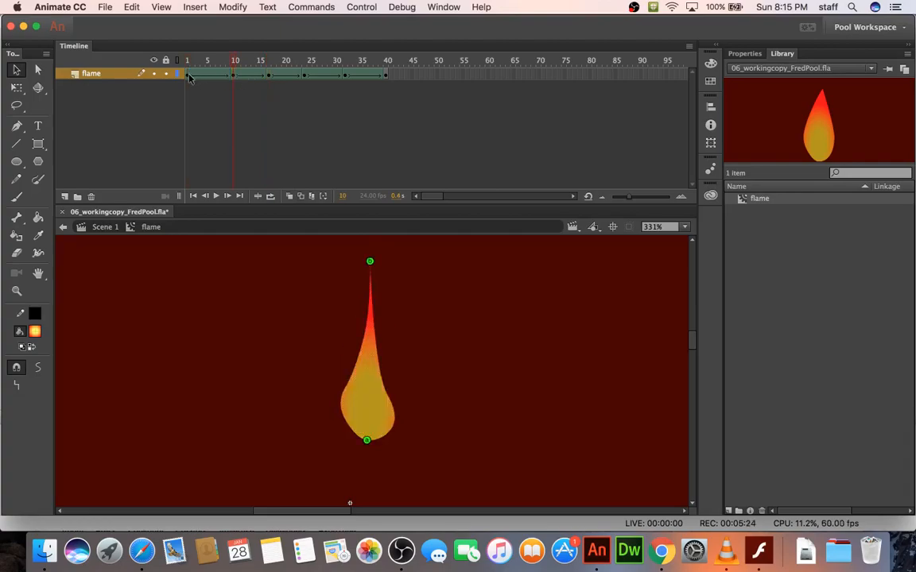
click(193, 60)
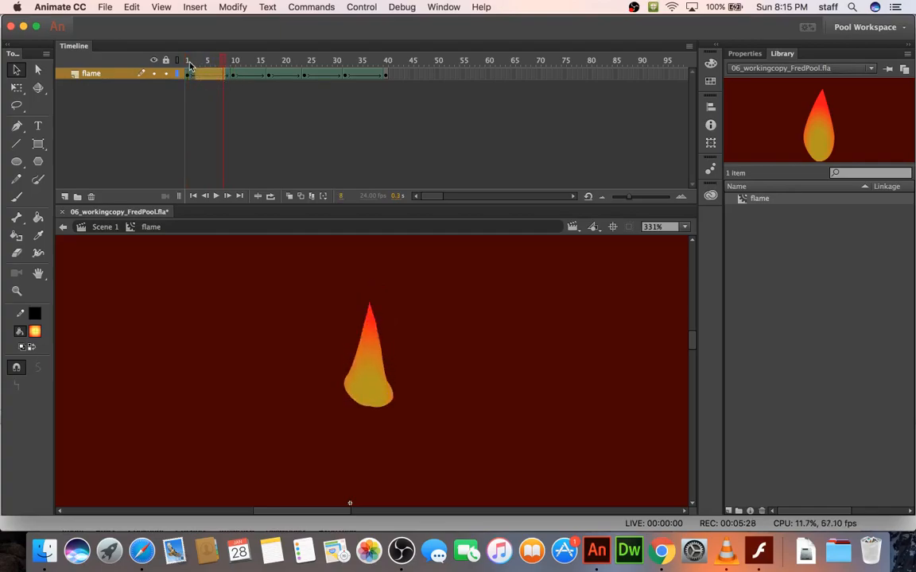
click(242, 60)
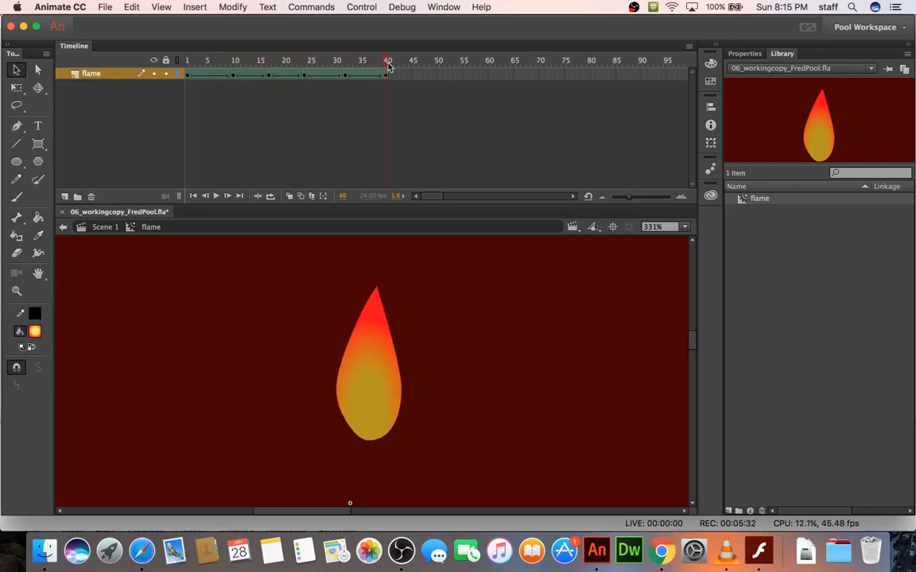
click(187, 61)
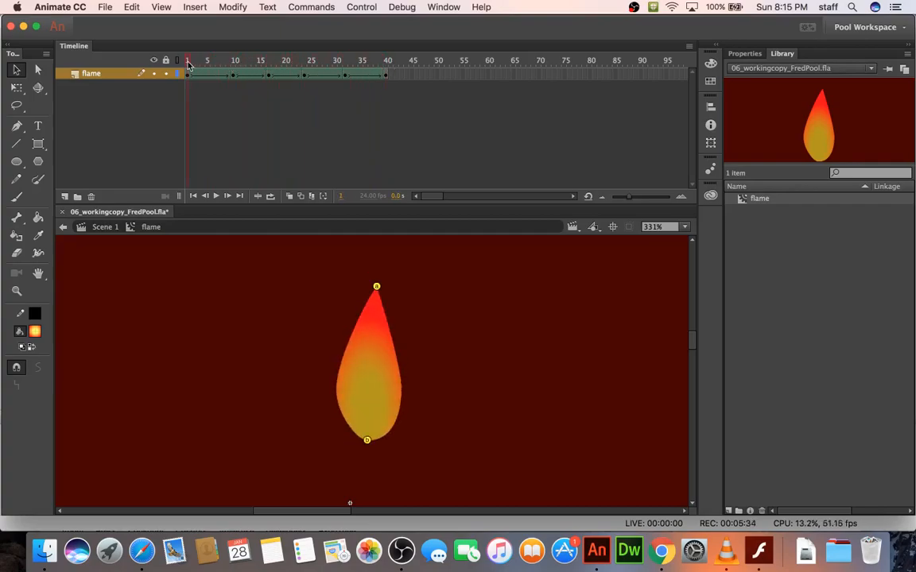
click(235, 62)
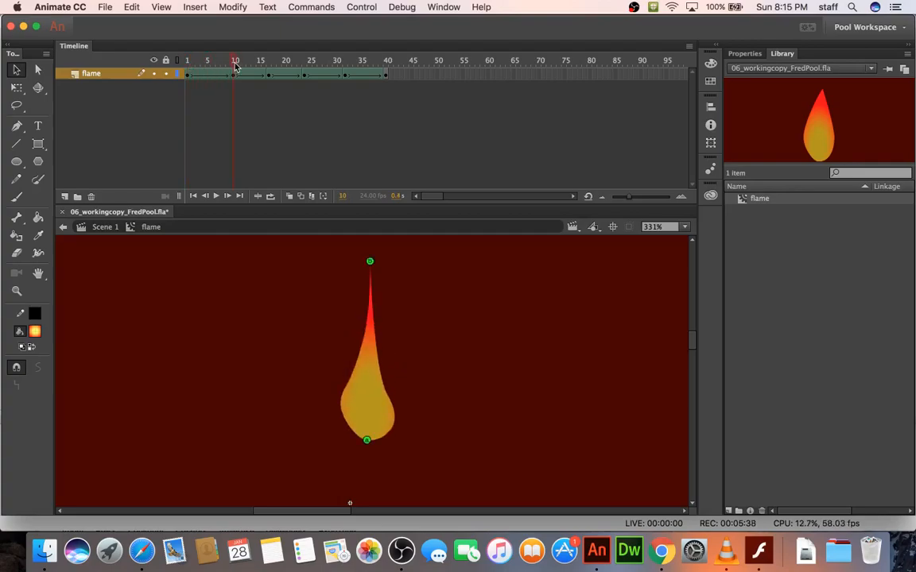
mouse_move(356, 279)
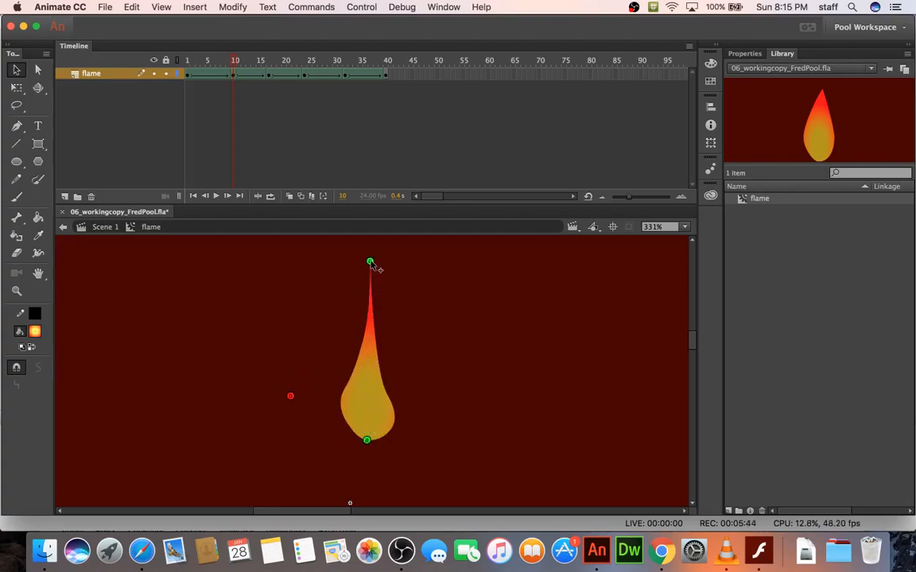
mouse_move(365, 446)
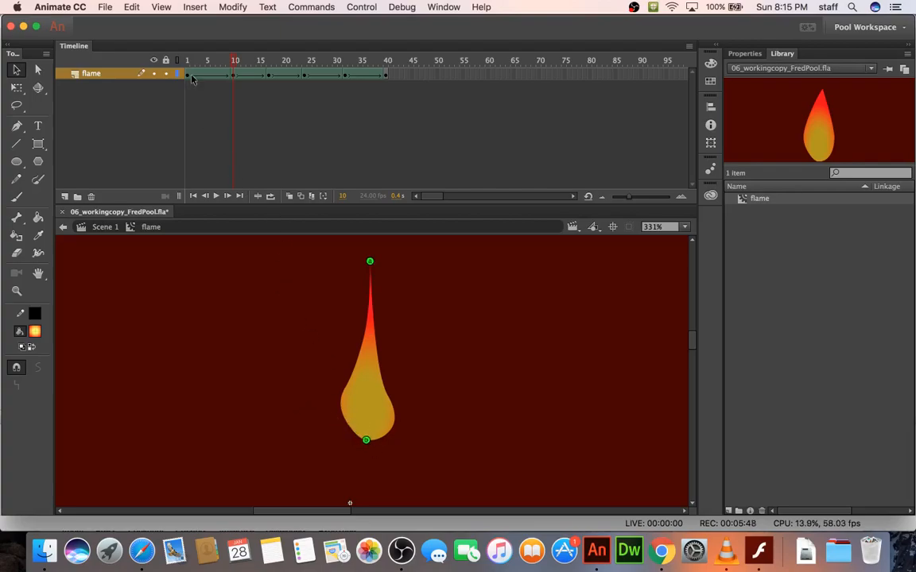
Step: Step through the first tween from frame 1 and settle on the frame 10 keyframe
click(237, 61)
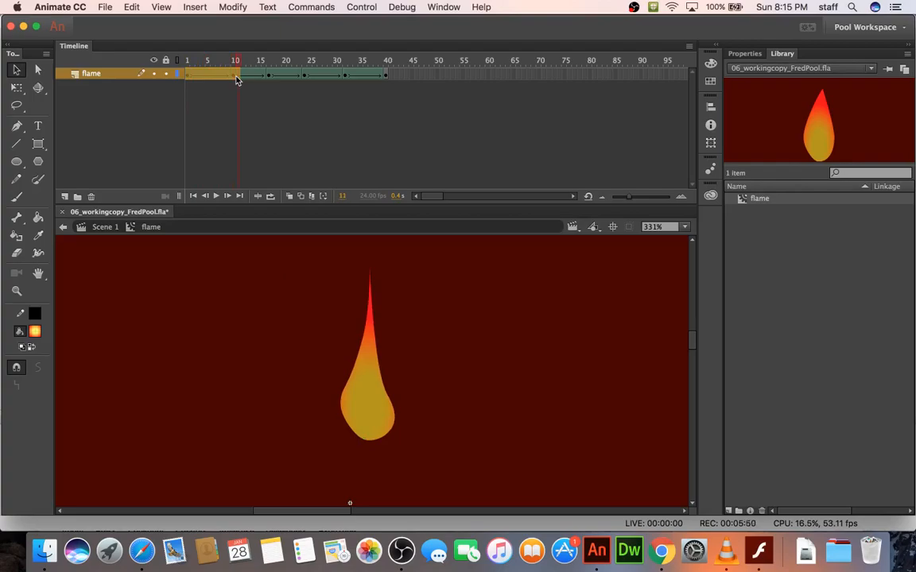
click(190, 61)
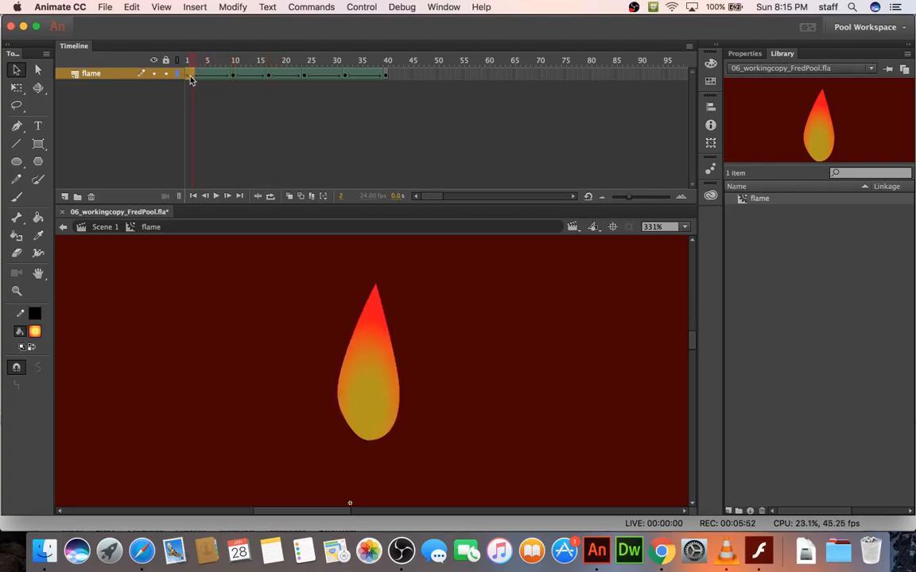
click(252, 60)
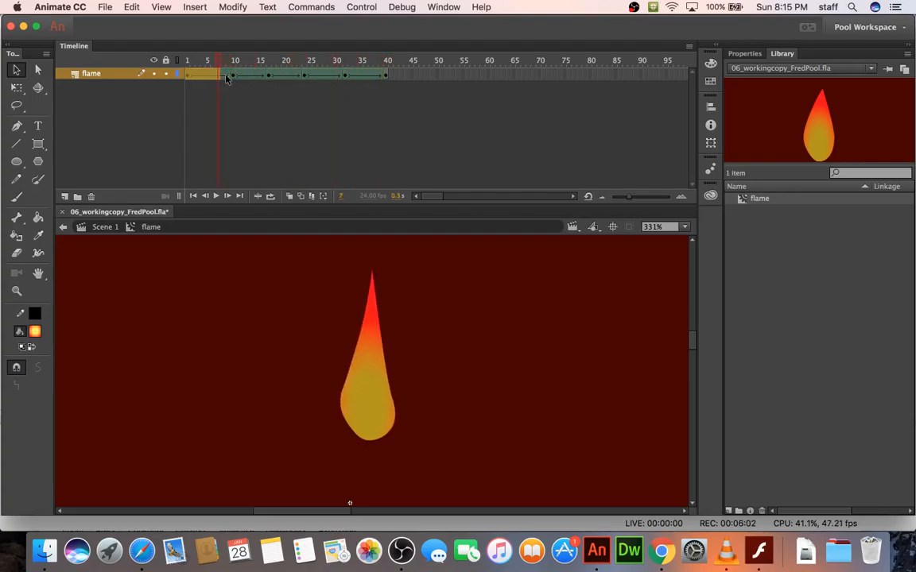
click(234, 61)
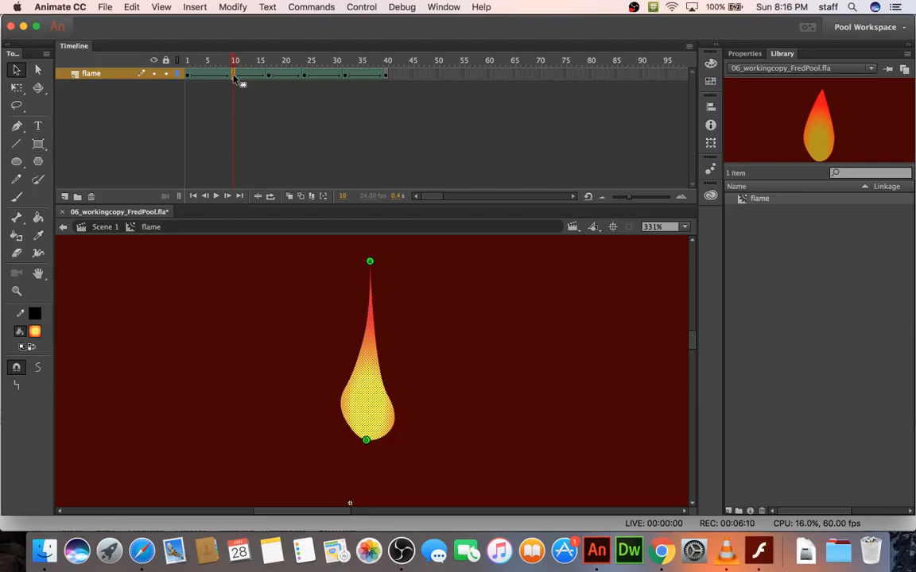
mouse_move(245, 116)
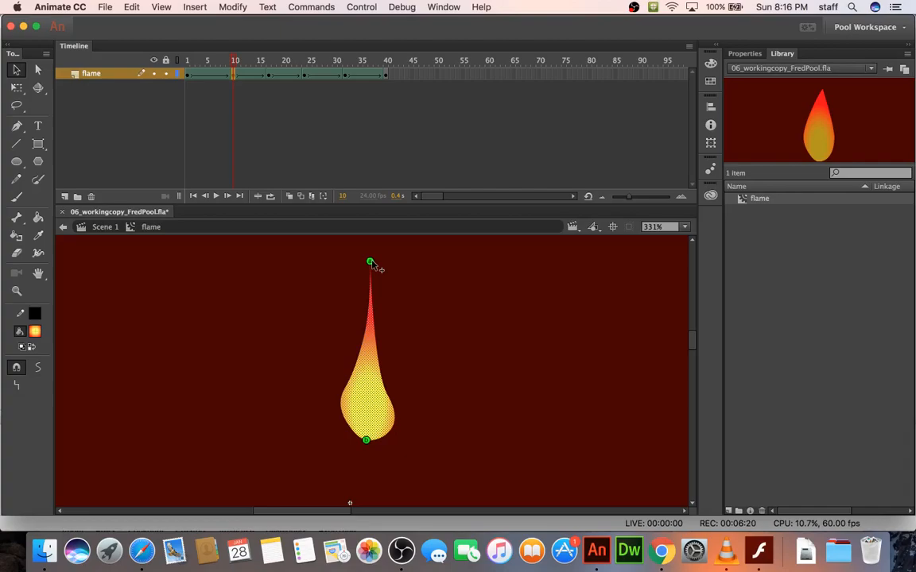
mouse_move(206, 278)
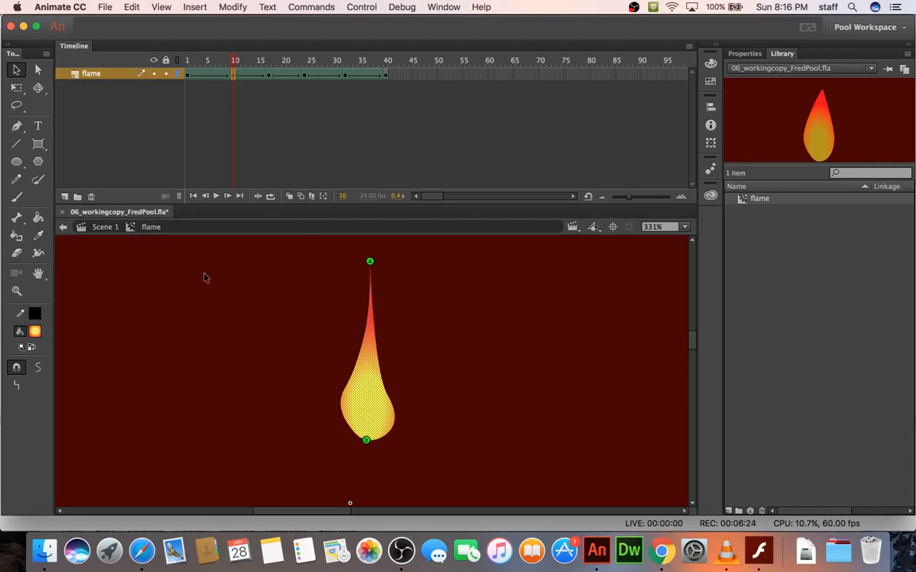
mouse_move(286, 288)
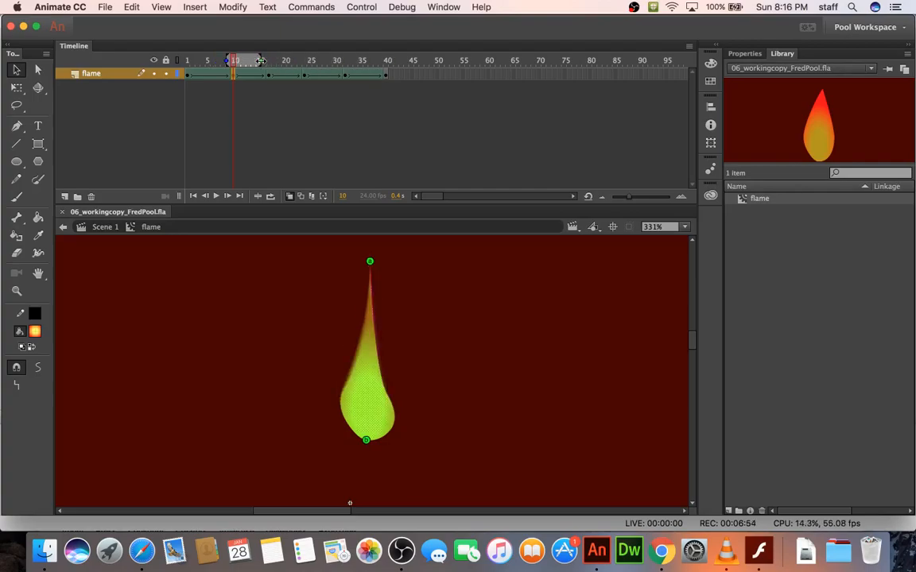
mouse_move(356, 335)
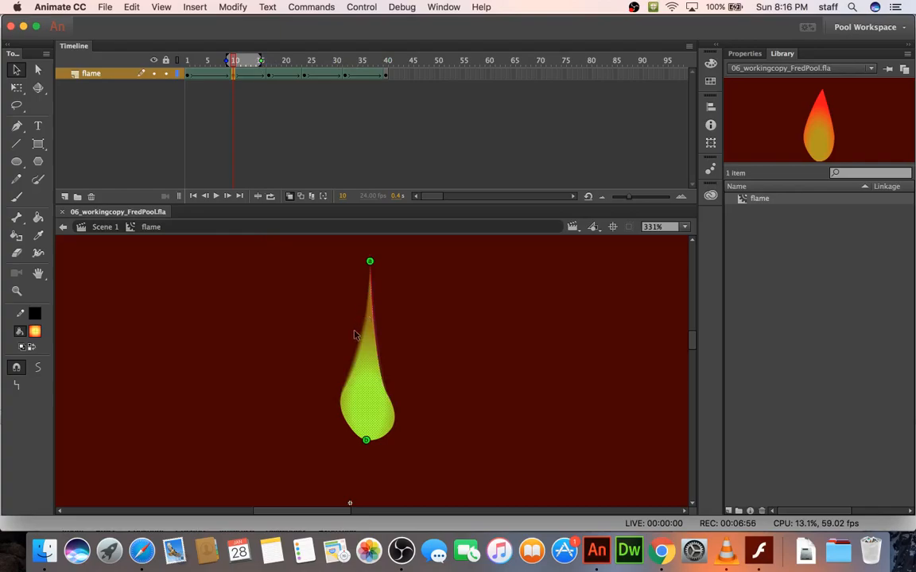
mouse_move(222, 314)
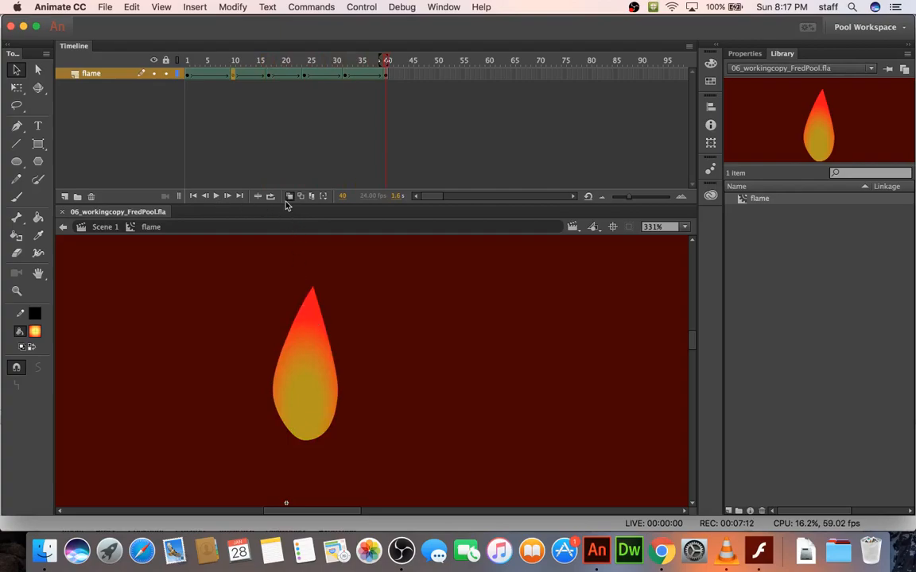
Step: Turn on onion skinning to see the flame frames around frame 10 together
click(216, 196)
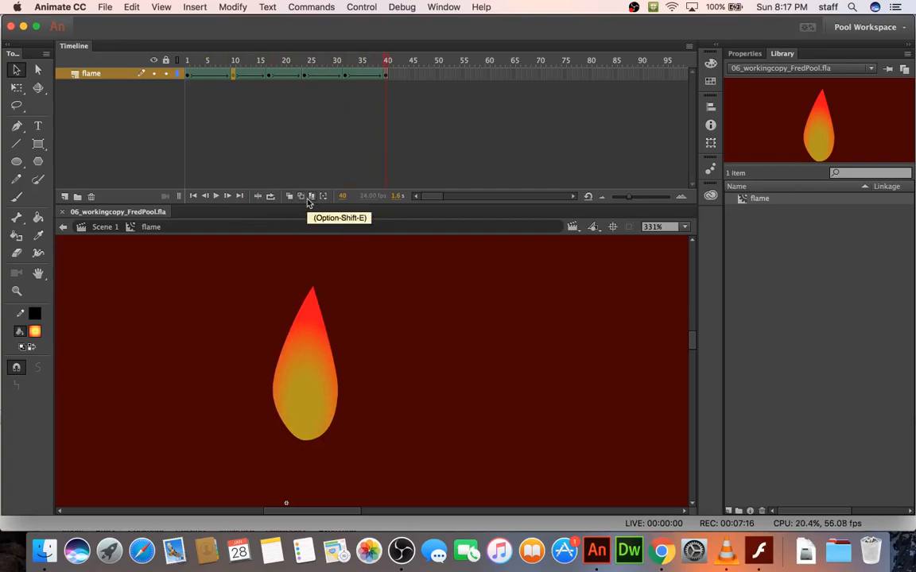
mouse_move(322, 200)
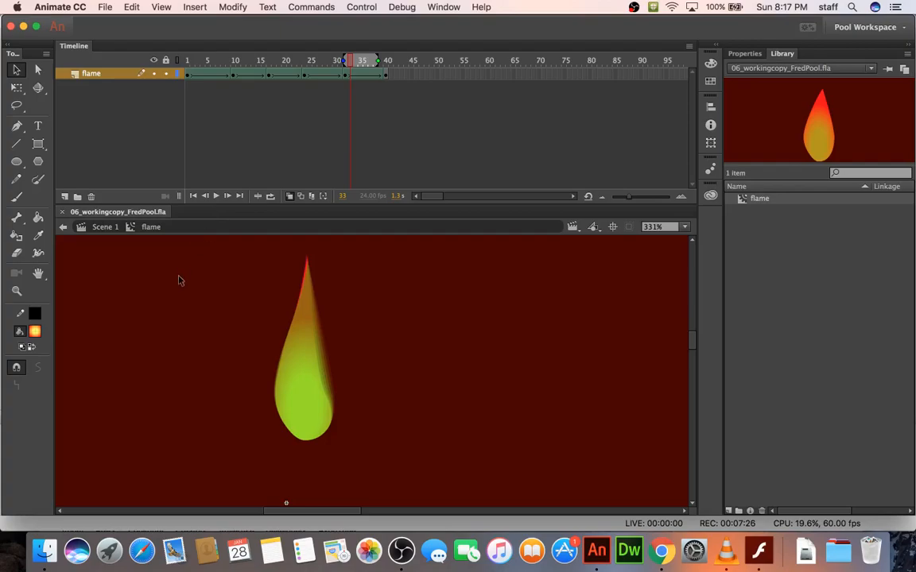
mouse_move(139, 335)
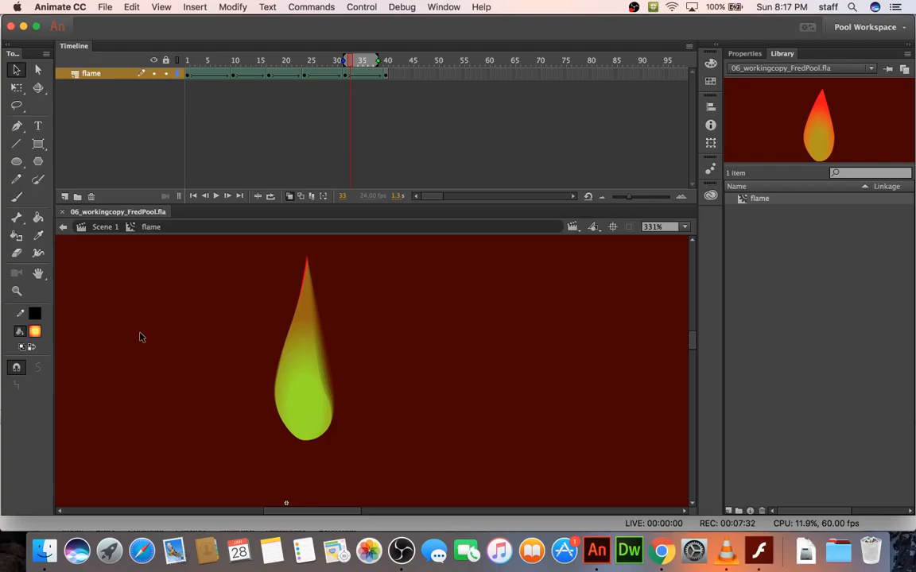
mouse_move(284, 203)
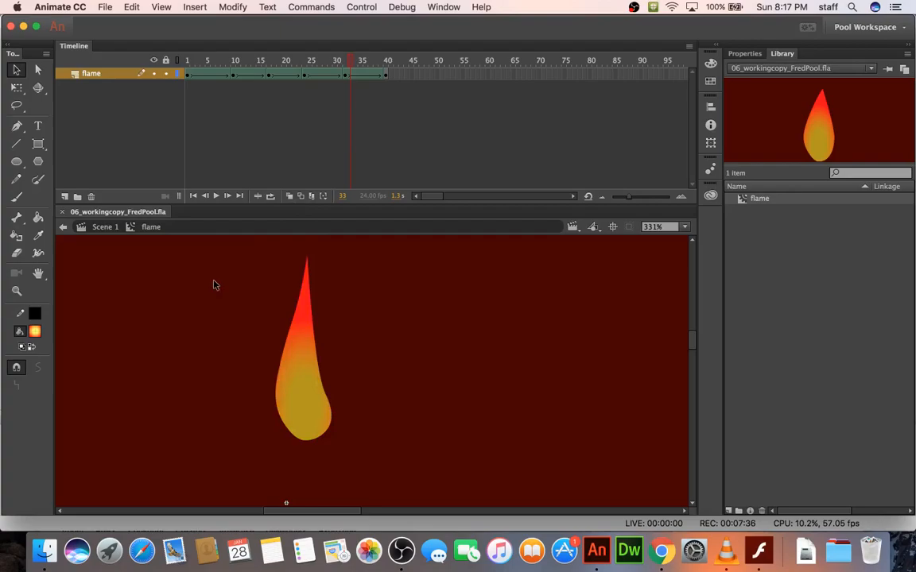
Step: Select the frame-32 flame with the Gradient Transform Tool and widen its gradient's spread
click(16, 87)
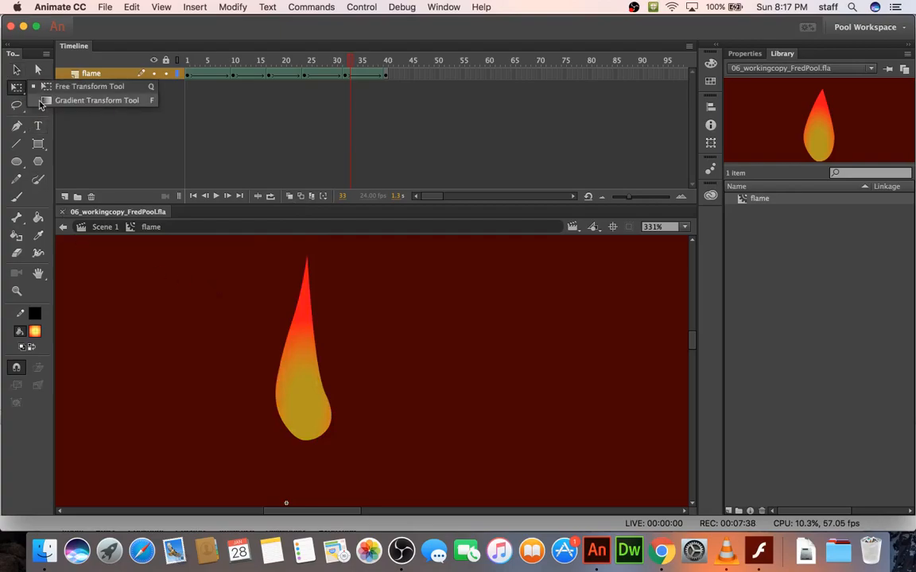
click(94, 100)
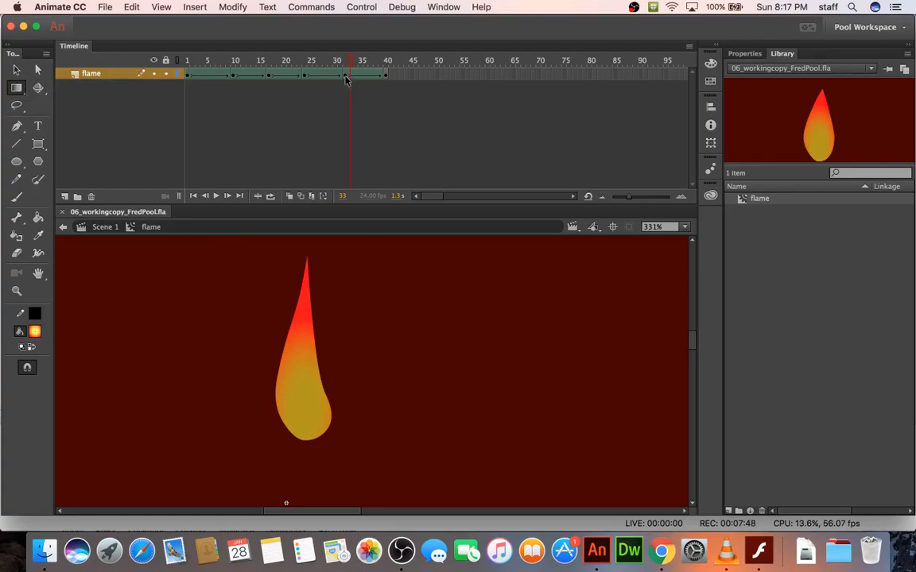
click(346, 62)
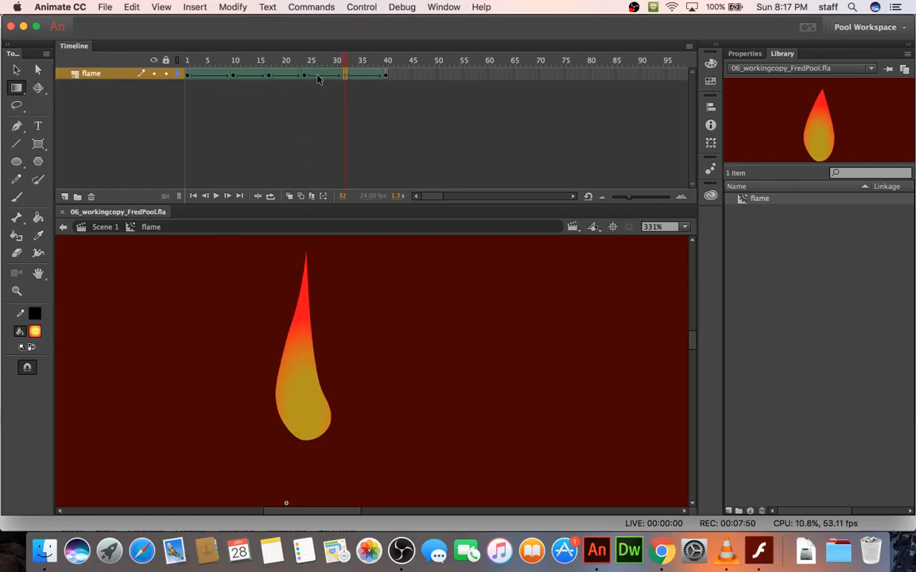
click(306, 382)
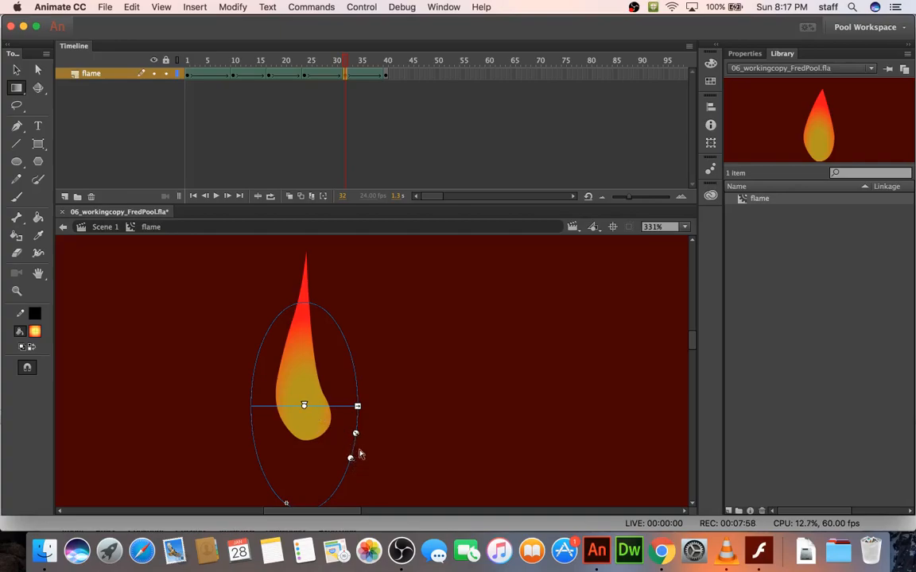
mouse_move(370, 399)
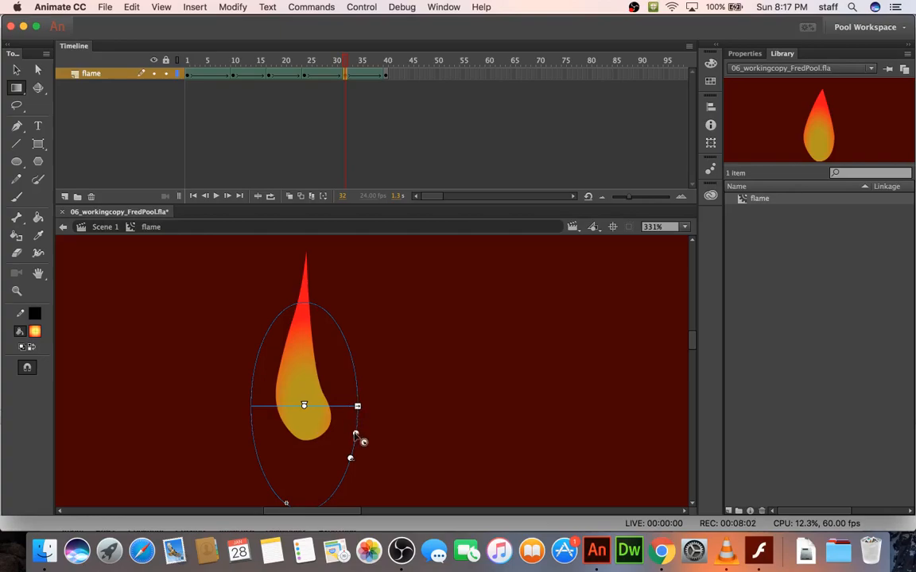
mouse_move(361, 420)
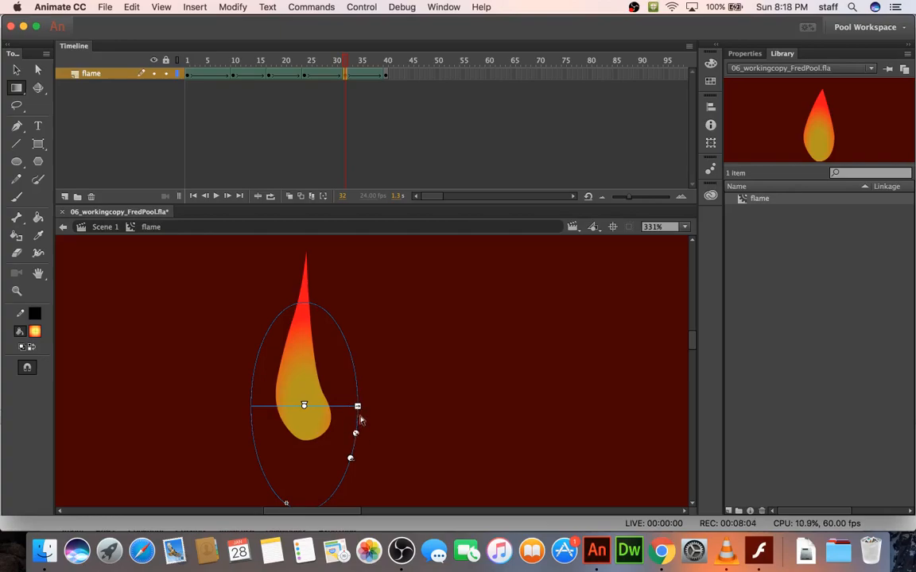
mouse_move(368, 439)
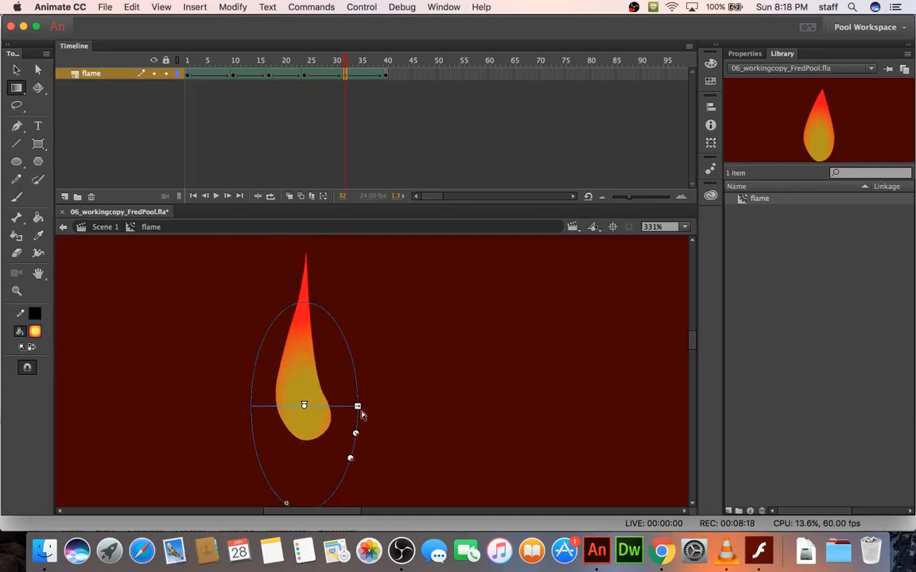
drag(358, 406, 473, 407)
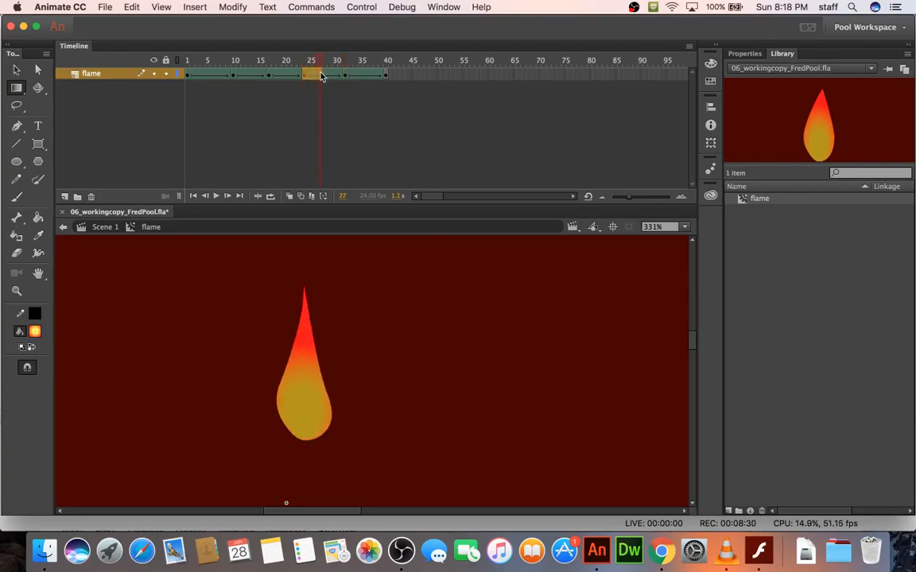
Step: Select the flame tween frames from 32 through 40
click(334, 60)
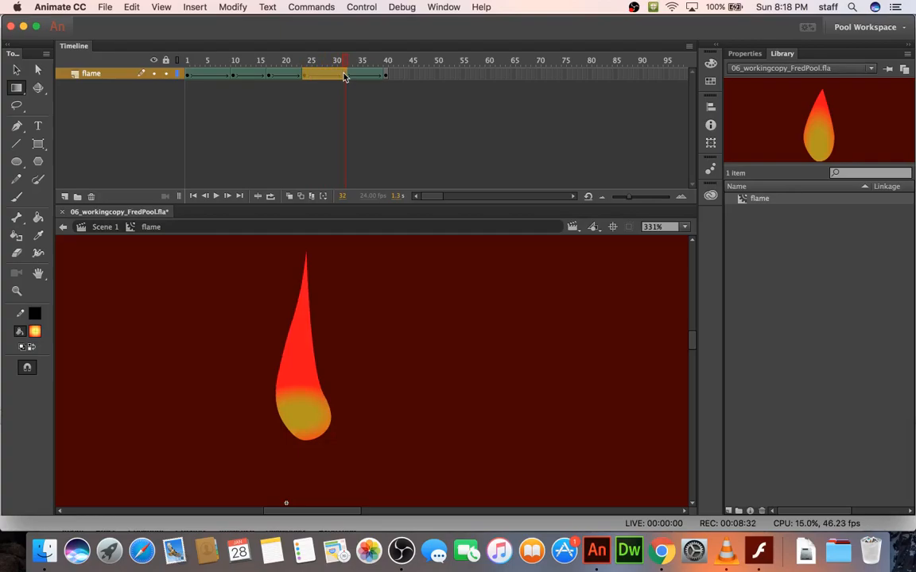
click(383, 70)
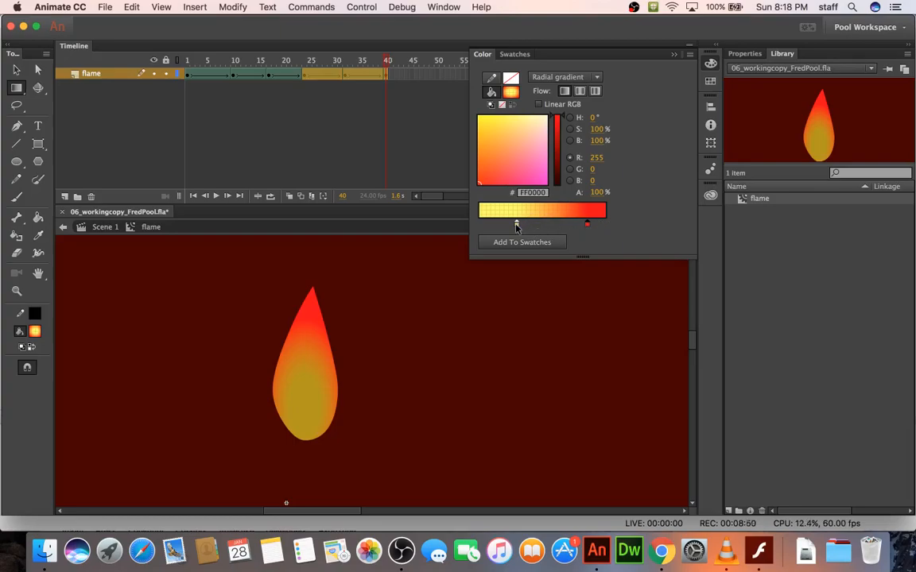
Step: Change the yellow gradient stop to red, then close the test movie preview
click(535, 235)
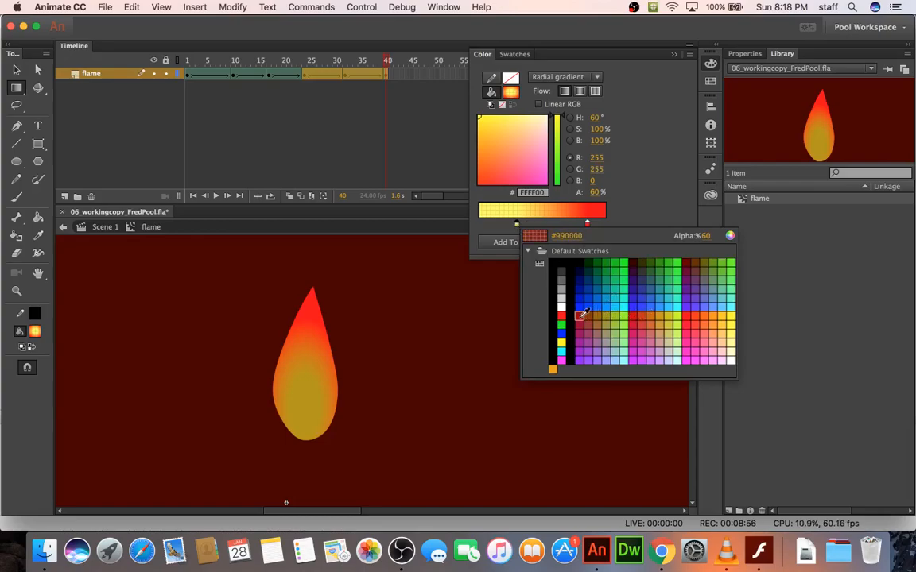
click(581, 314)
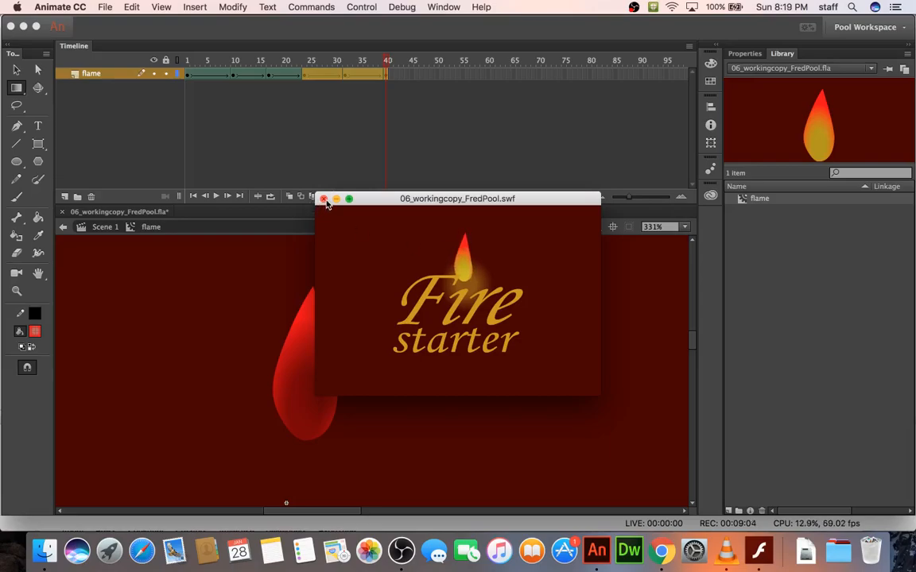
click(323, 199)
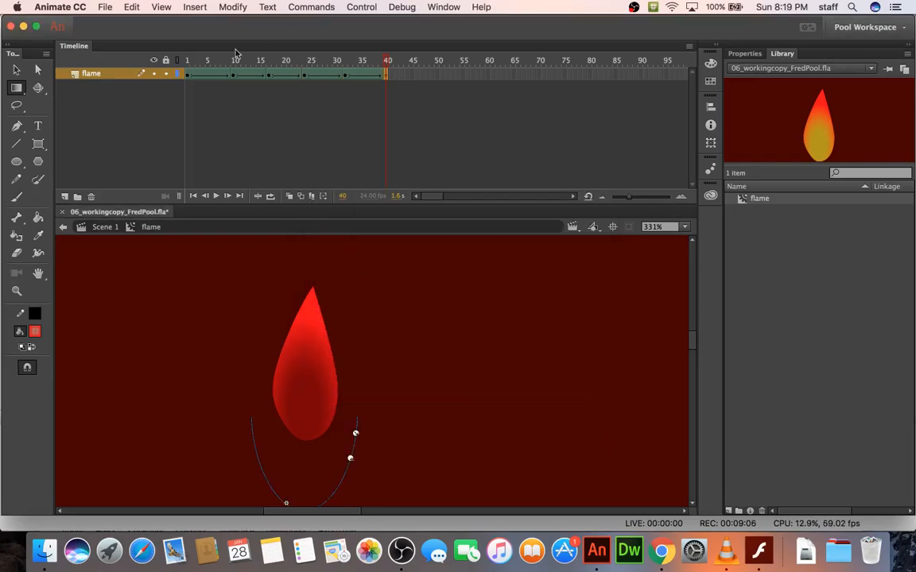
Step: Undo the red recolour and check frames 1 and 40 show the original gradient
click(197, 60)
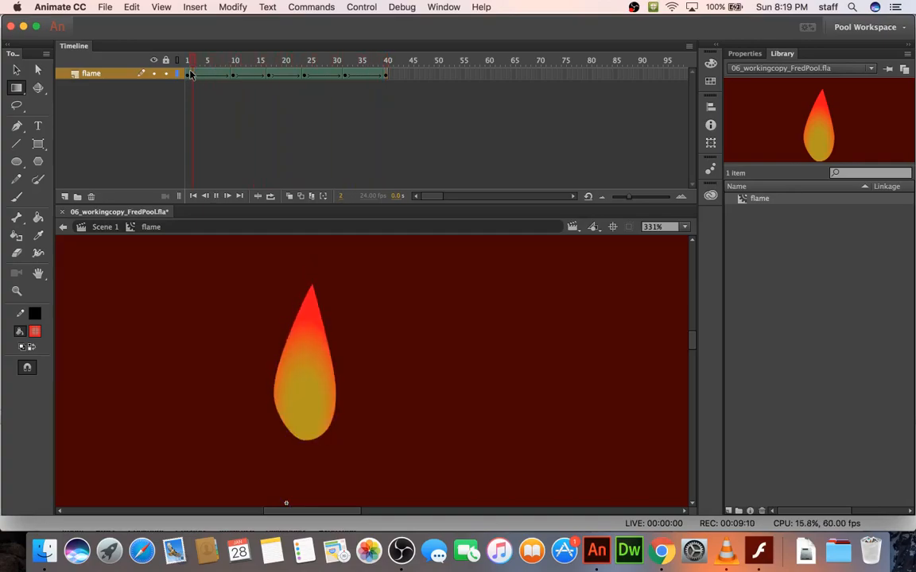
click(286, 60)
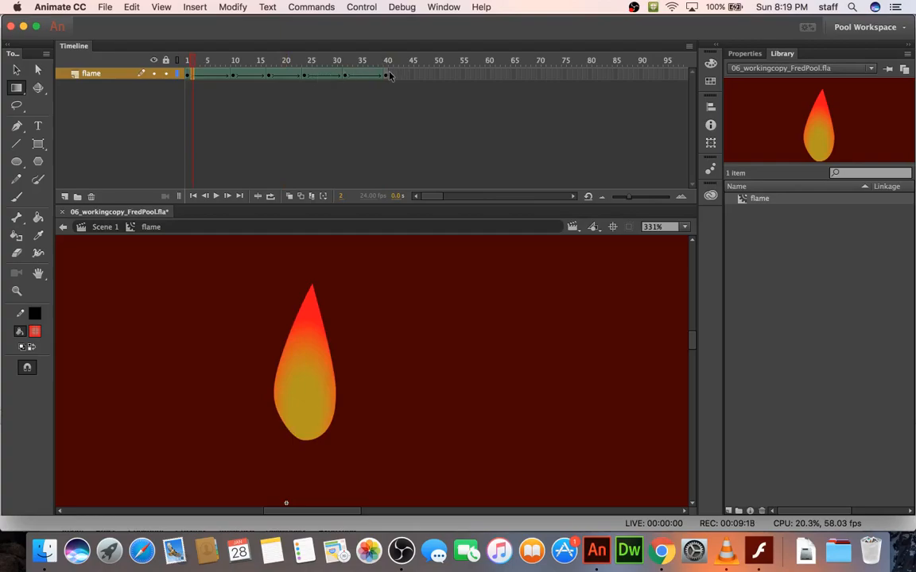
click(385, 59)
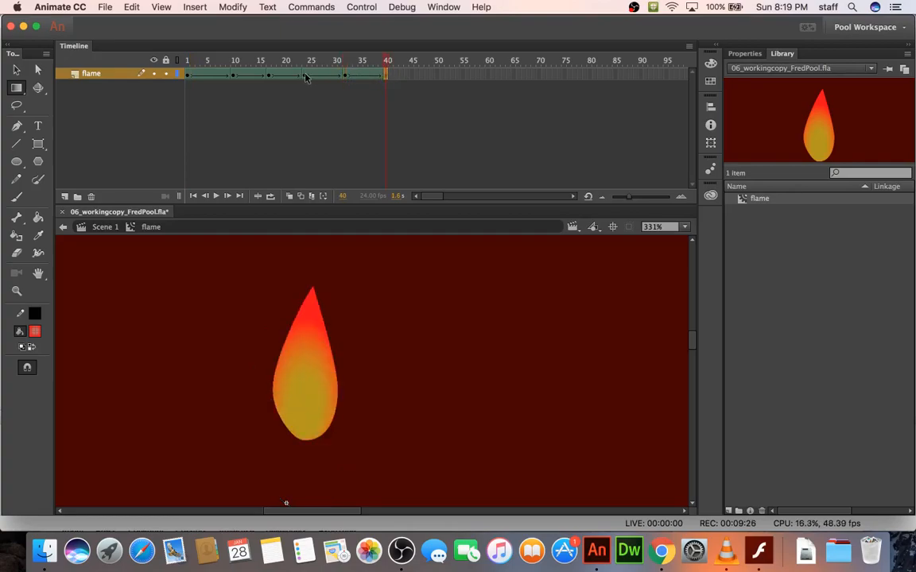
click(305, 60)
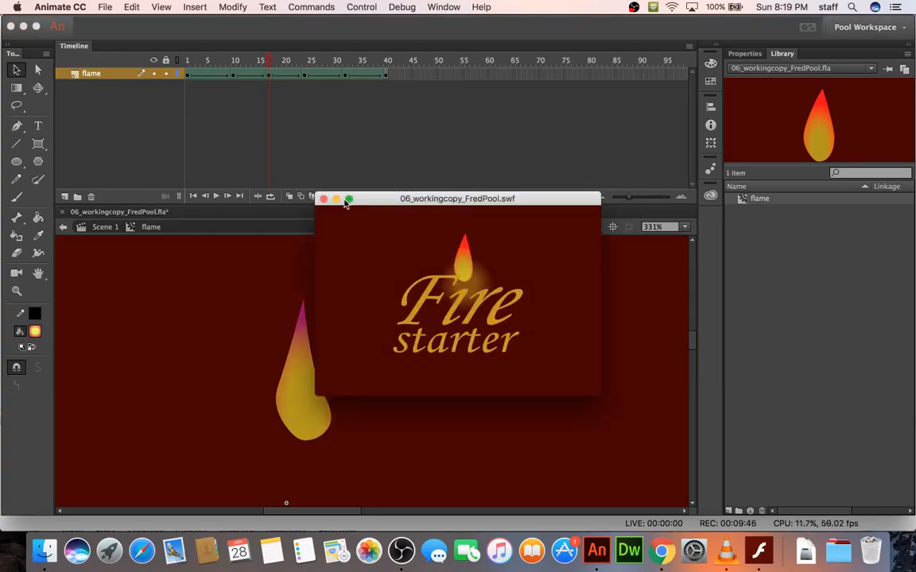
click(322, 199)
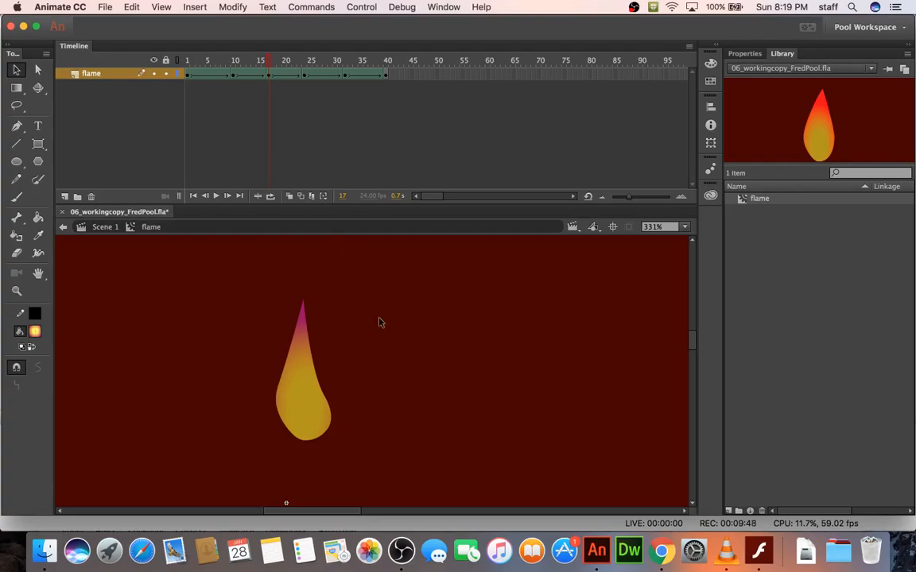
mouse_move(328, 141)
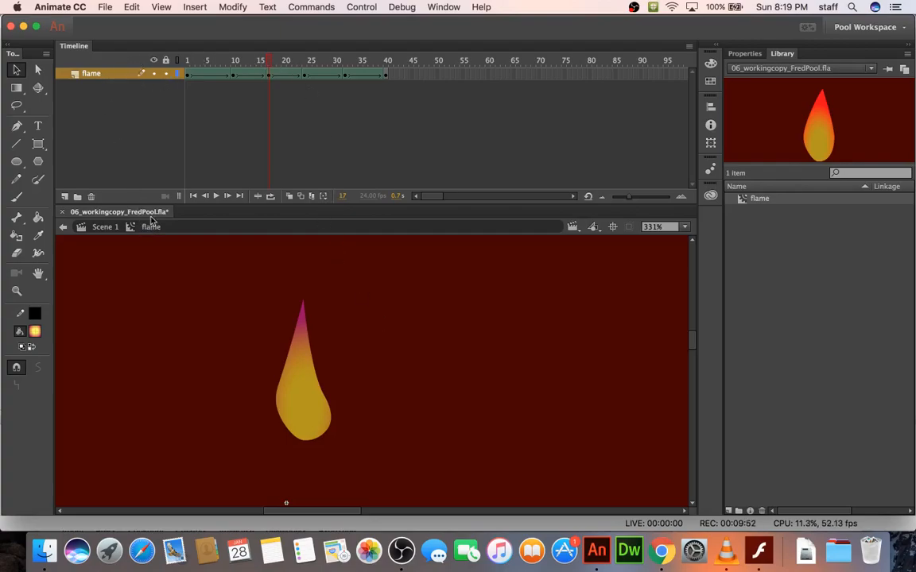
mouse_move(106, 231)
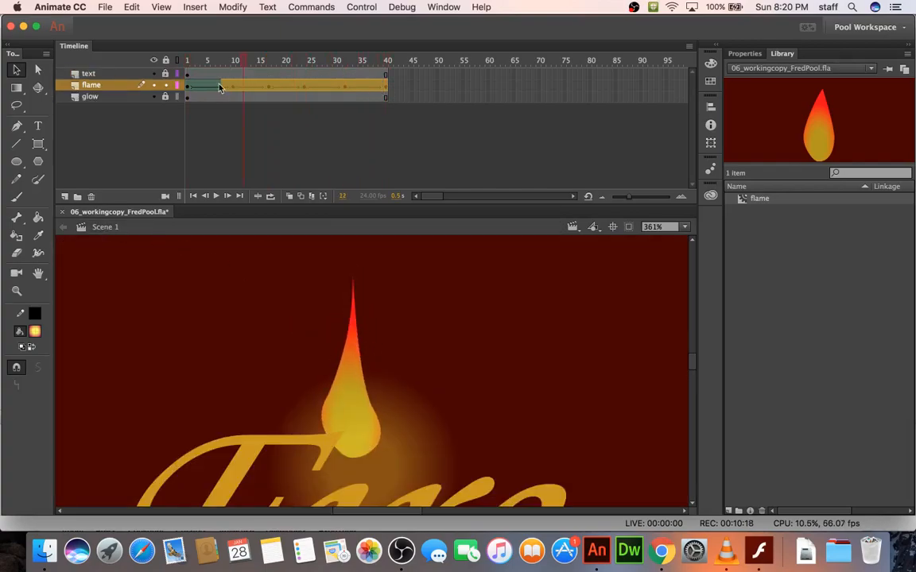
Step: Remove the flame layer's frames and drag the flame movie clip above the title
right_click(218, 85)
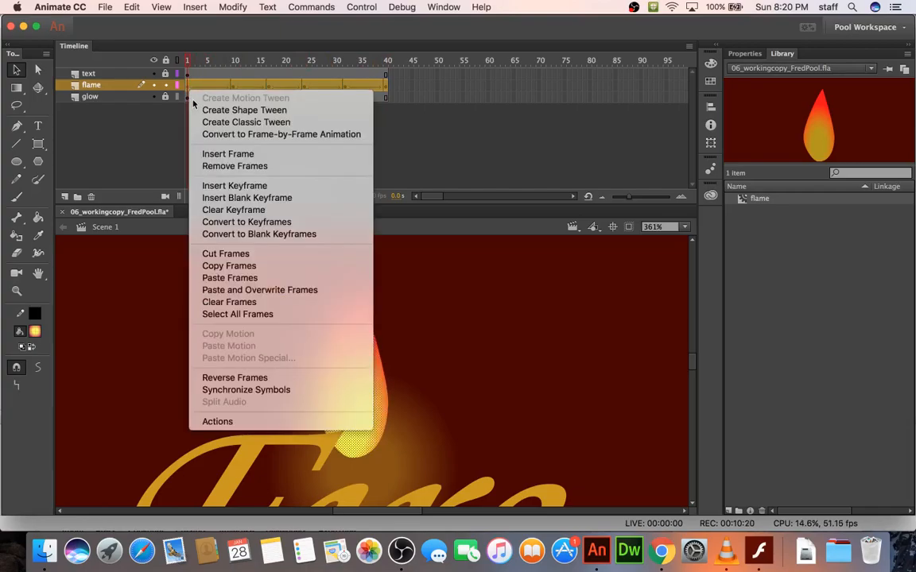
mouse_move(235, 186)
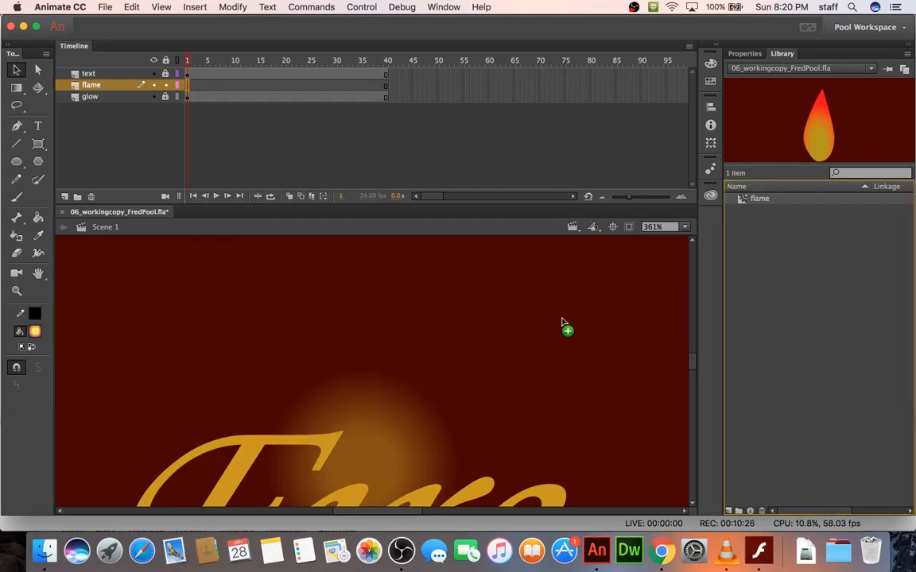
drag(819, 123, 384, 421)
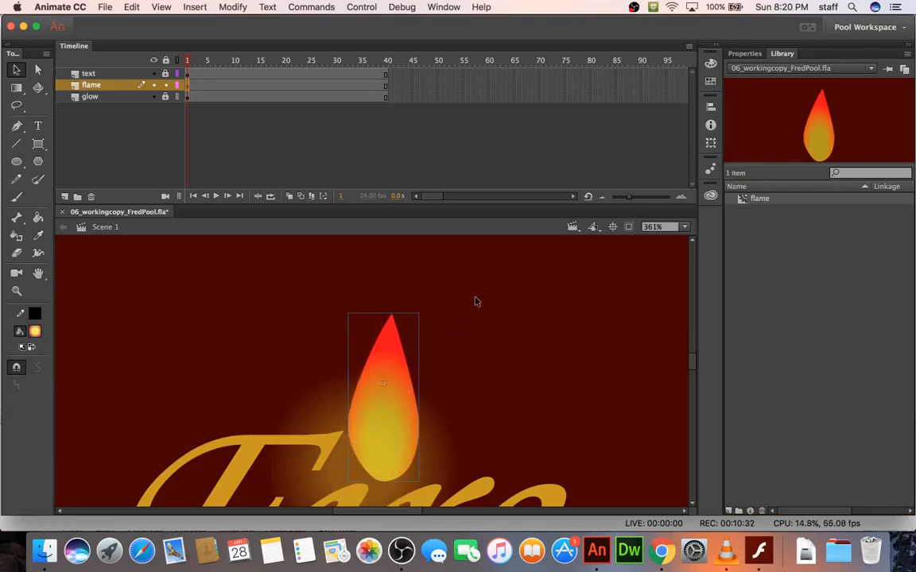
mouse_move(462, 294)
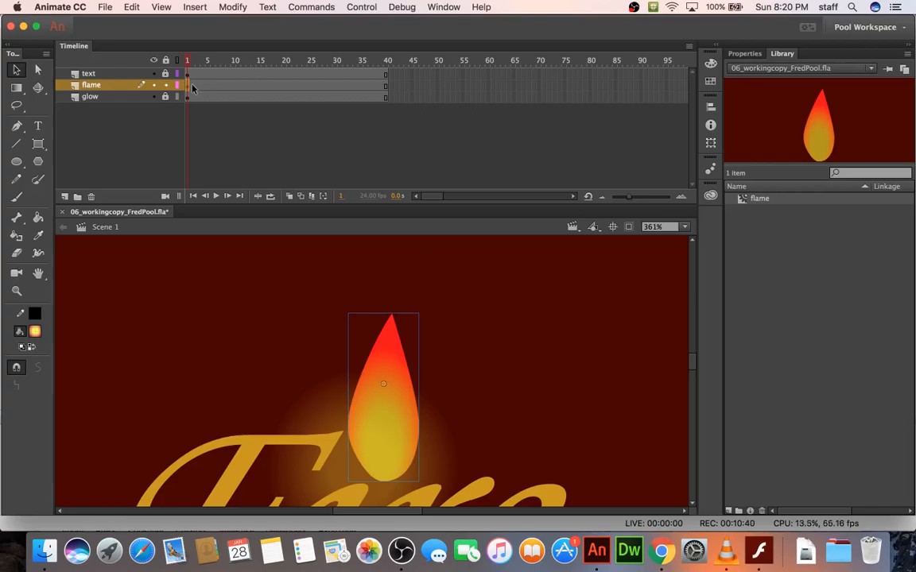
mouse_move(353, 331)
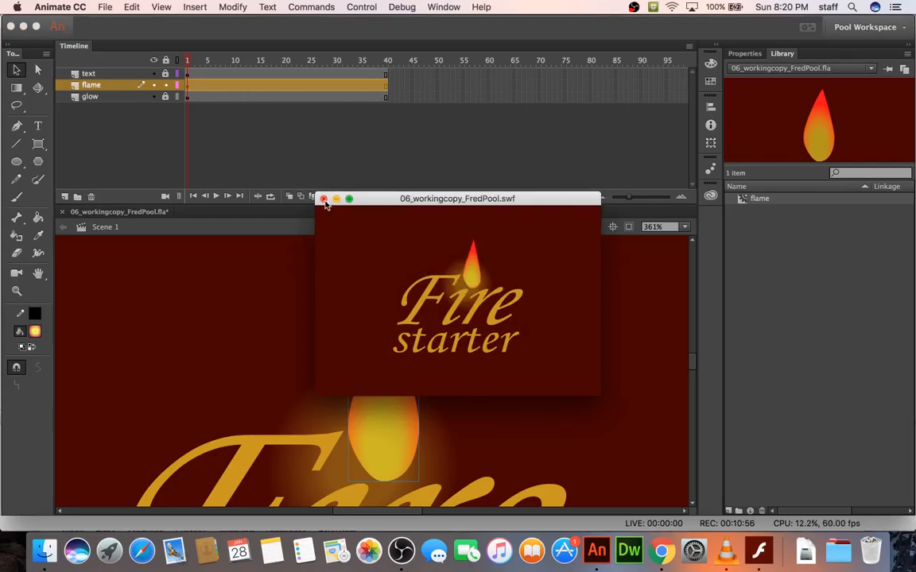
Step: Close the Fire starter test movie preview window
click(324, 199)
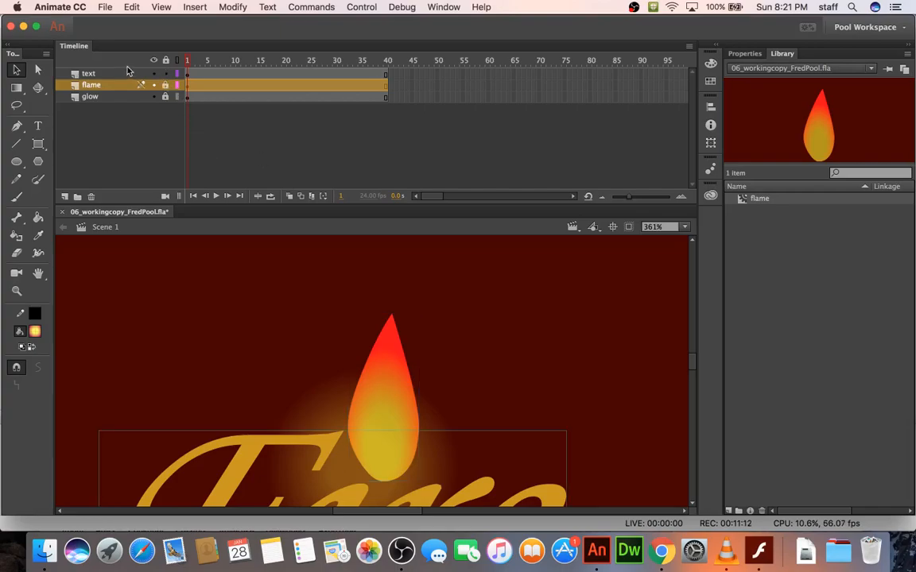
Step: Open the text layer's Layer Properties and set its type to Mask
click(85, 73)
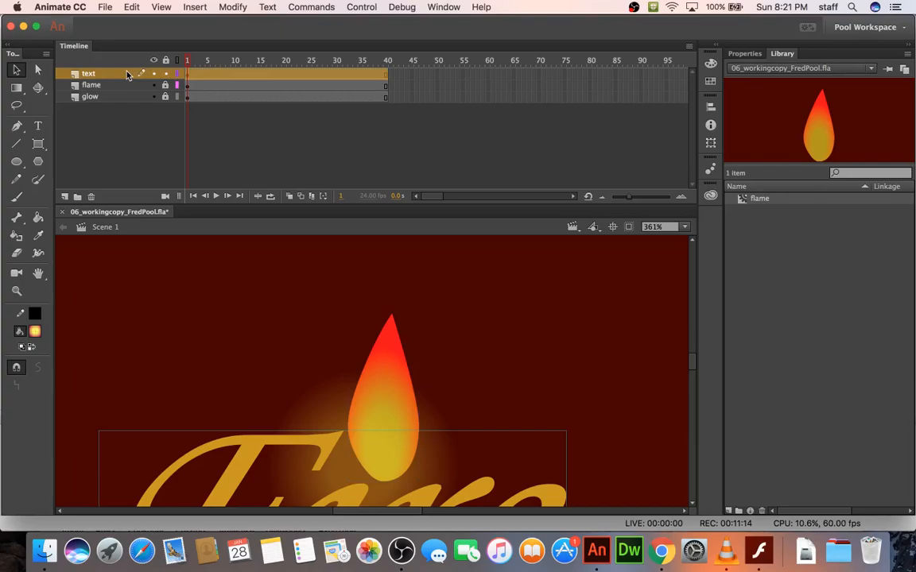
mouse_move(163, 118)
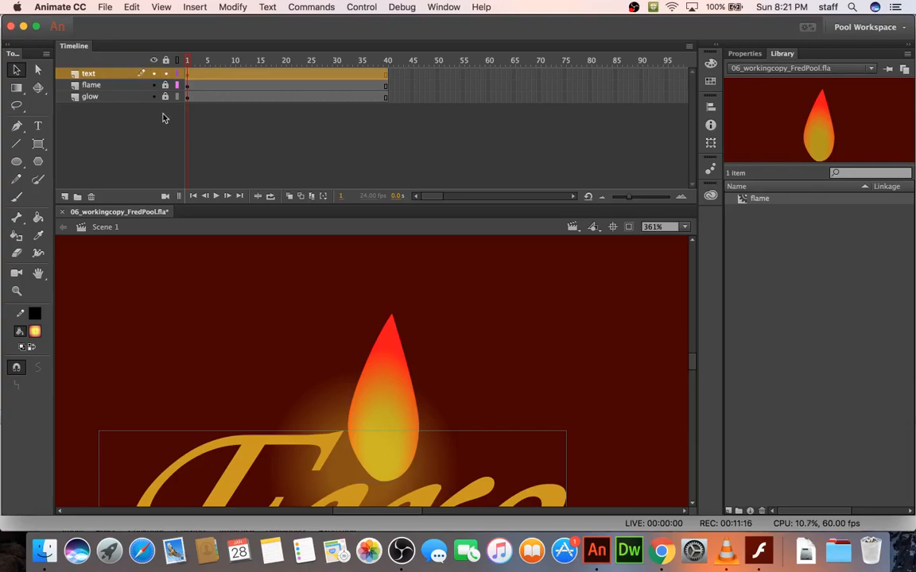
mouse_move(111, 75)
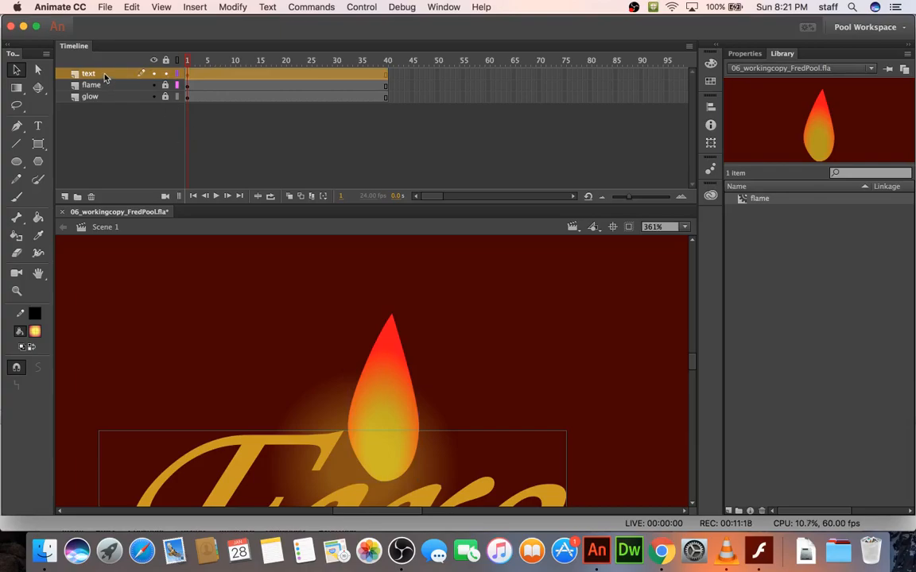
right_click(96, 73)
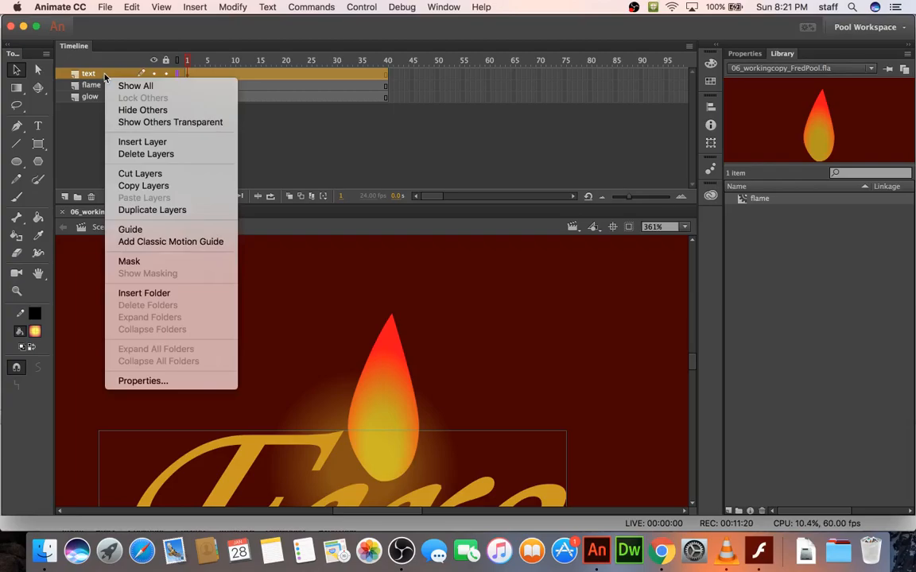
click(232, 8)
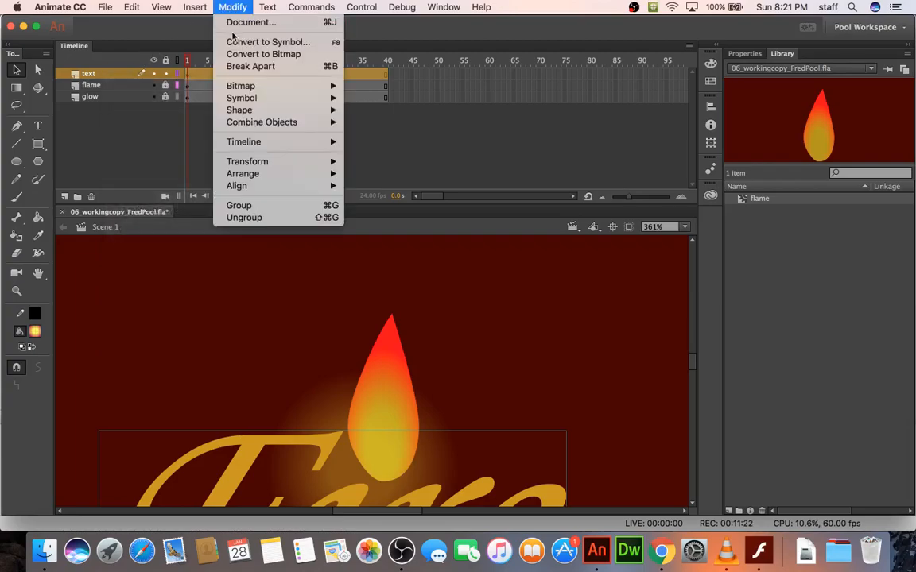
mouse_move(243, 141)
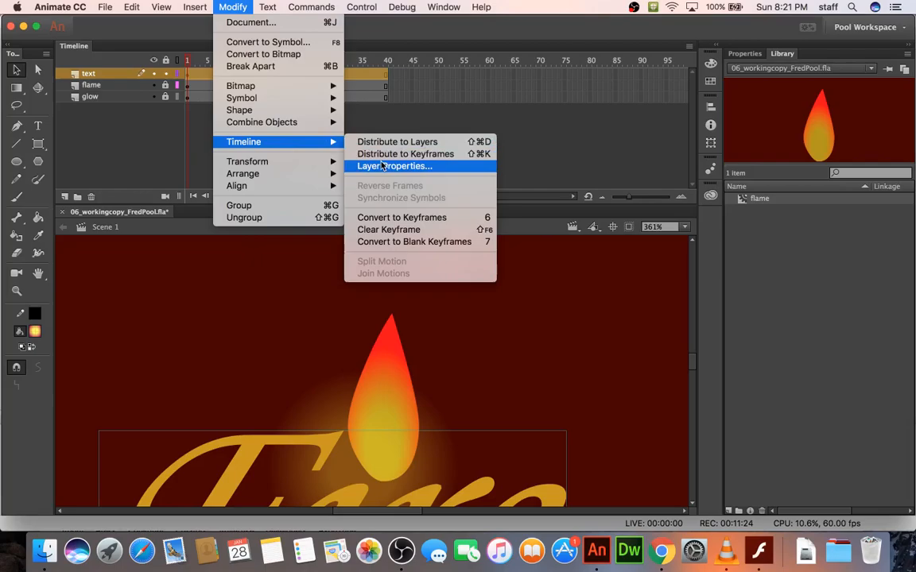
click(392, 166)
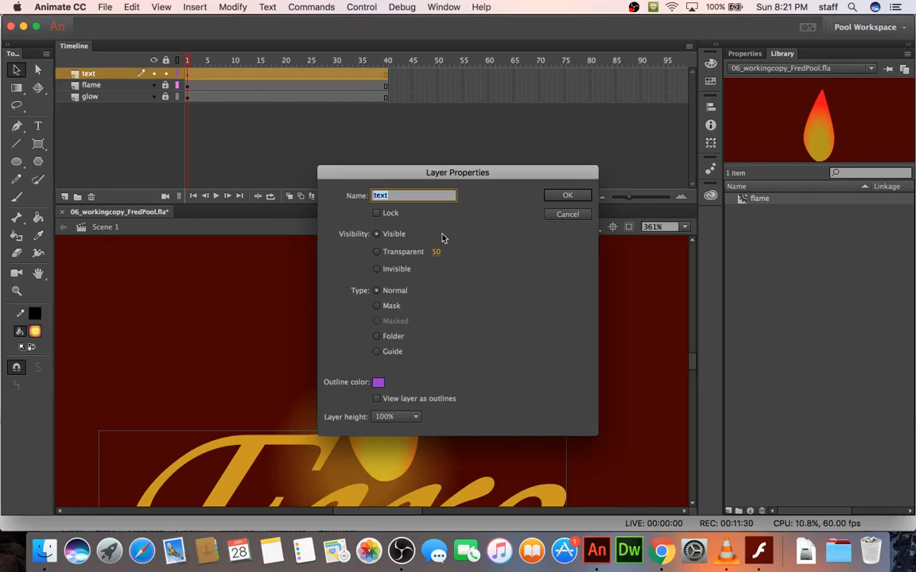
mouse_move(403, 305)
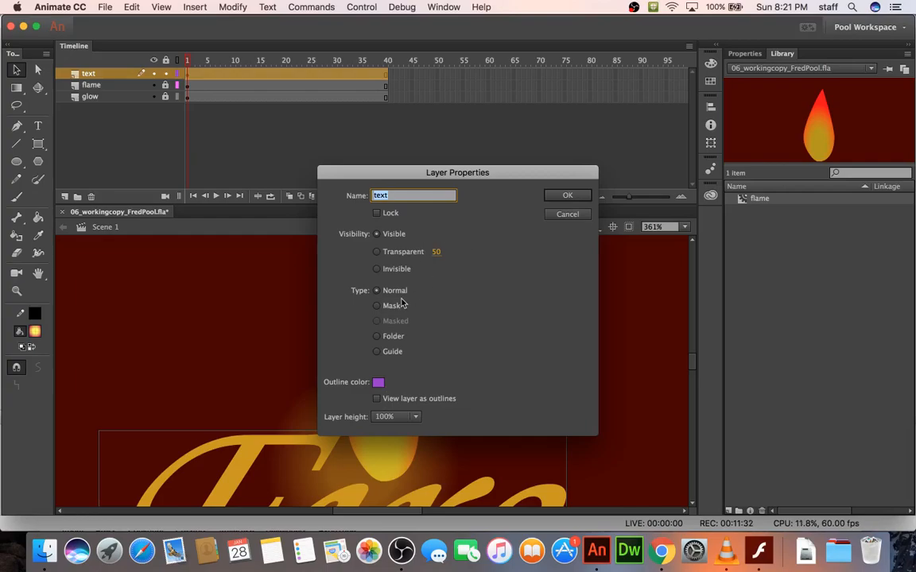
click(377, 305)
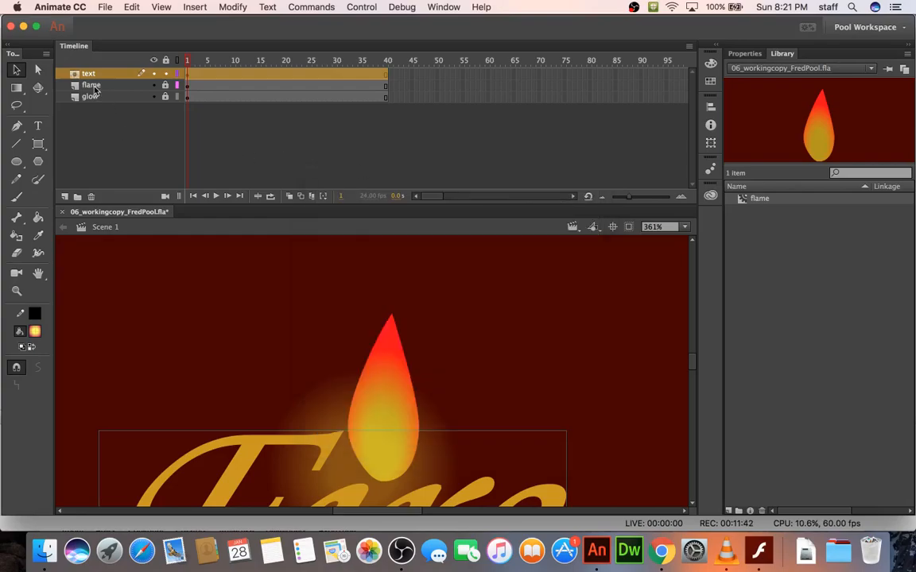
mouse_move(95, 89)
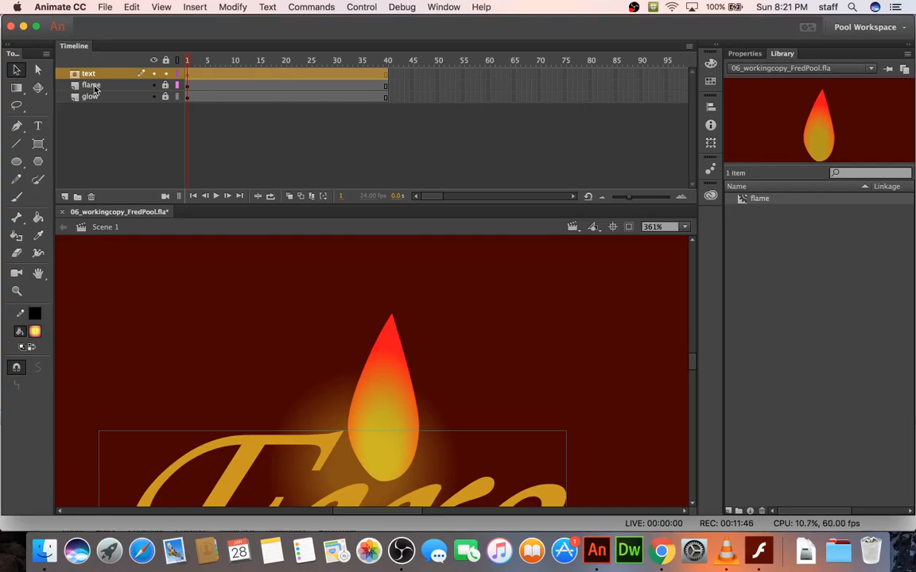
mouse_move(75, 134)
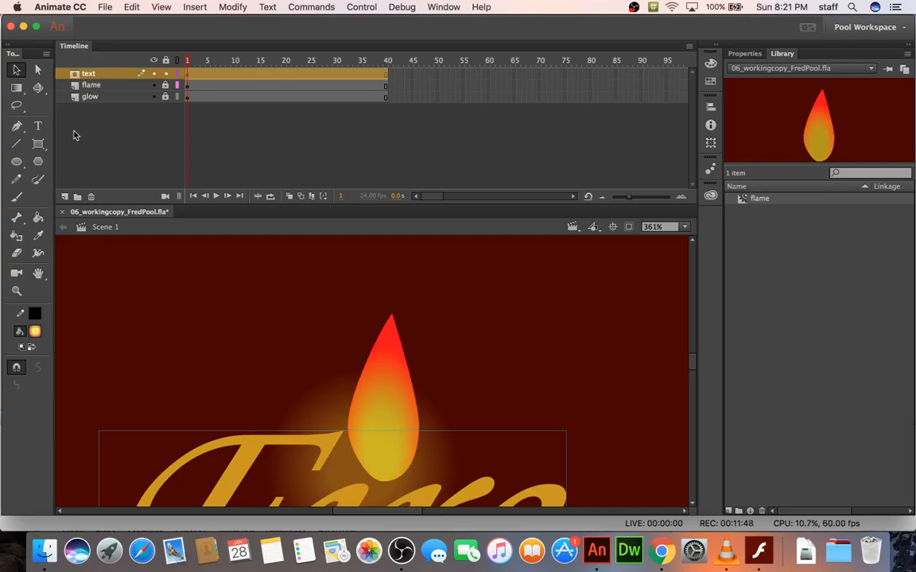
mouse_move(64, 196)
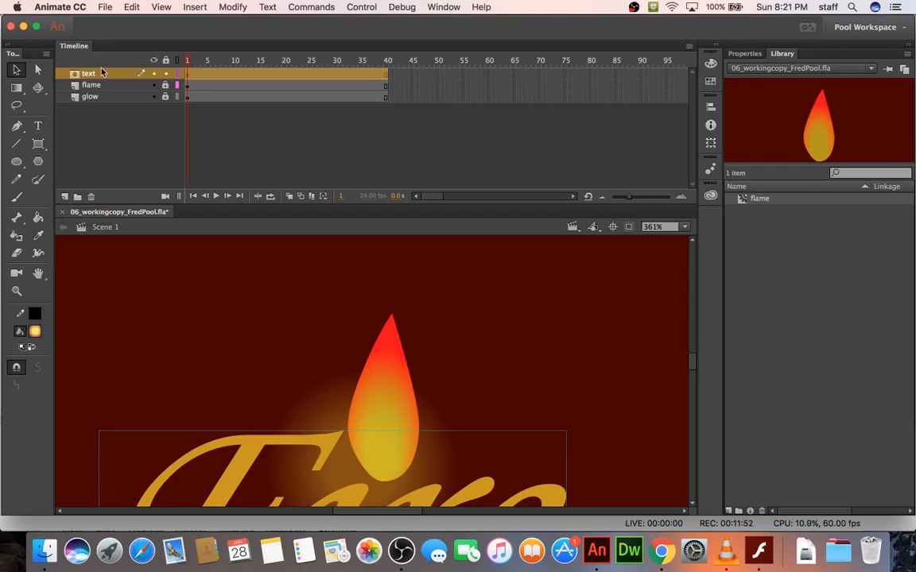
Step: Insert a new empty layer, Layer 1, above the text layer
right_click(91, 72)
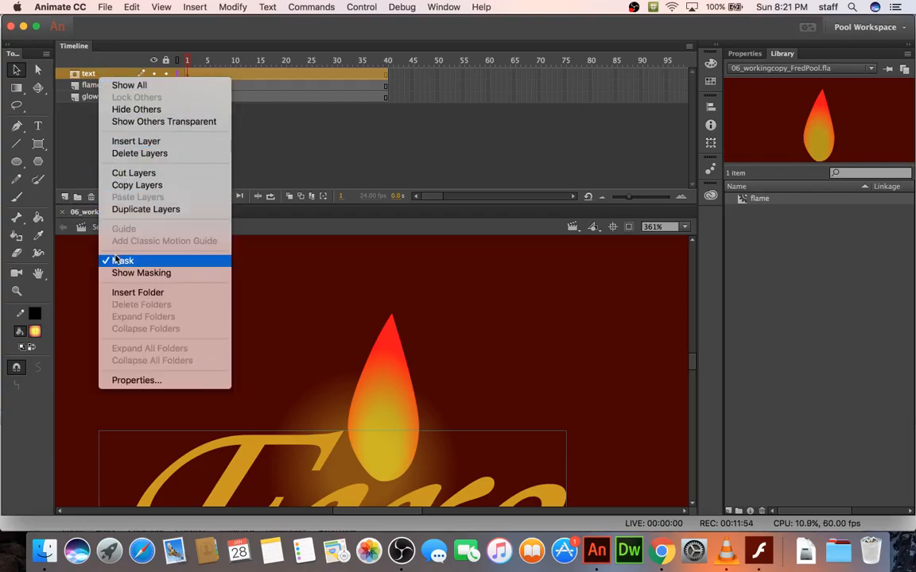
click(122, 261)
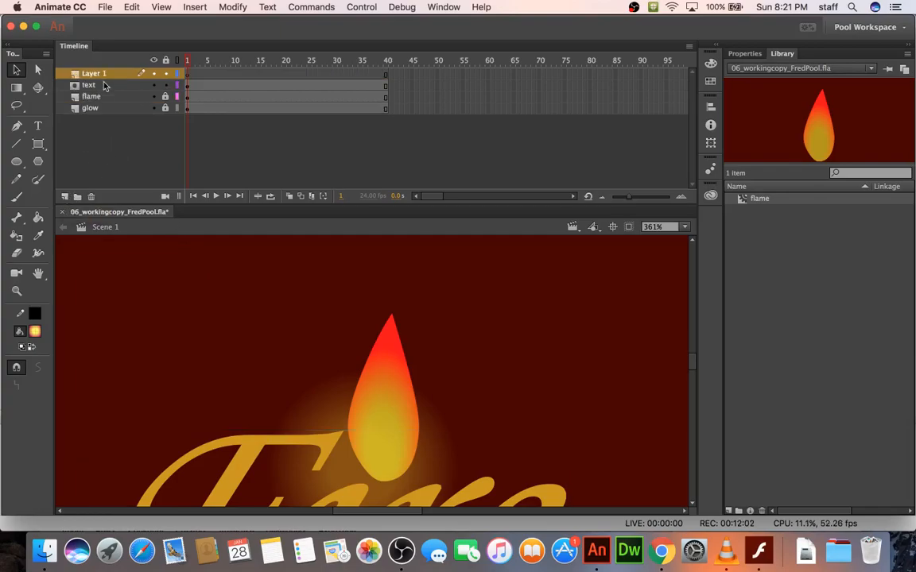
Step: Rename Layer 1 to 'fiery effect' and nest it beneath the text mask layer
double_click(95, 71)
text(fiery effect)
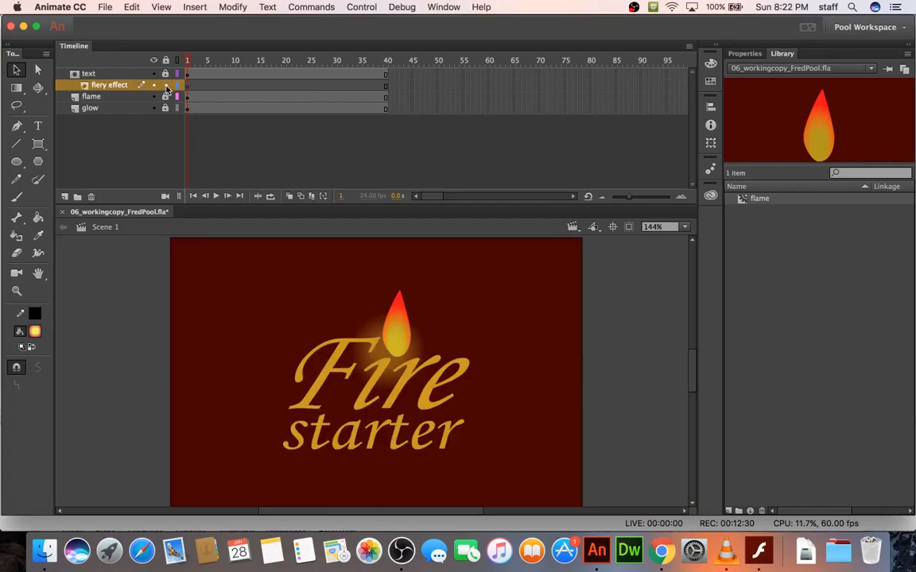
click(91, 71)
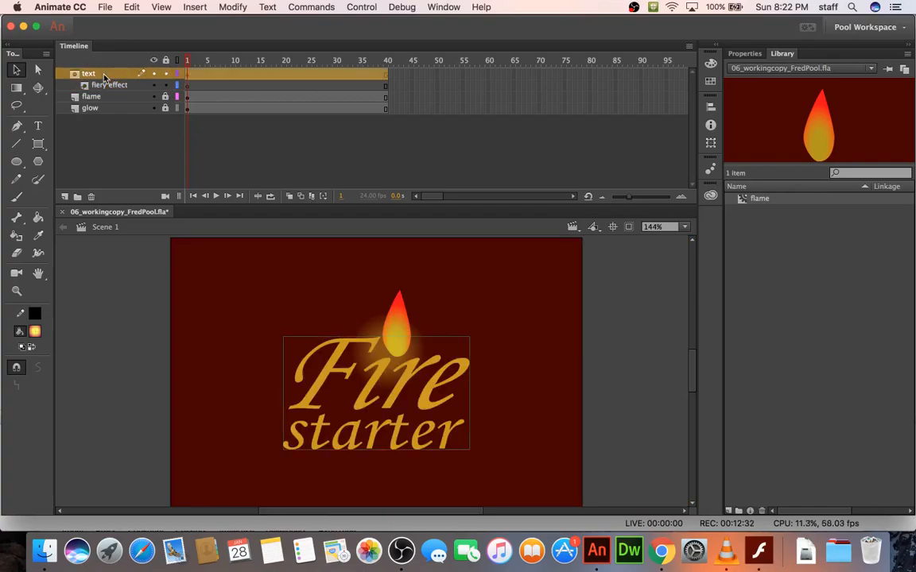
mouse_move(331, 375)
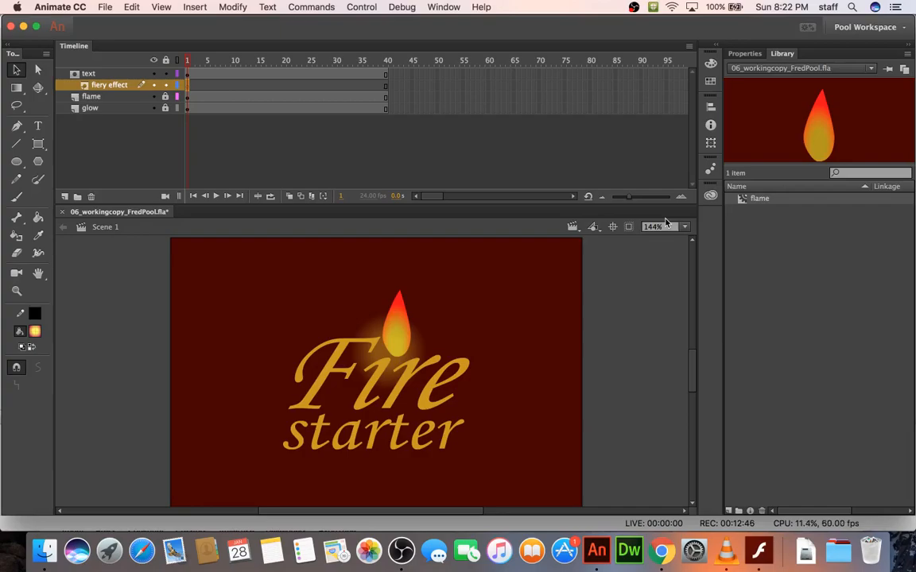
click(103, 8)
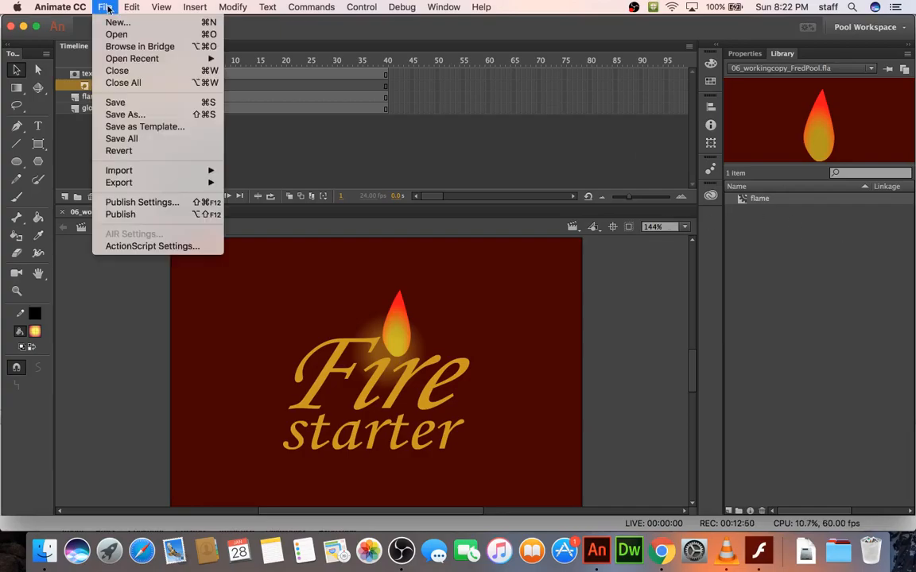
mouse_move(119, 170)
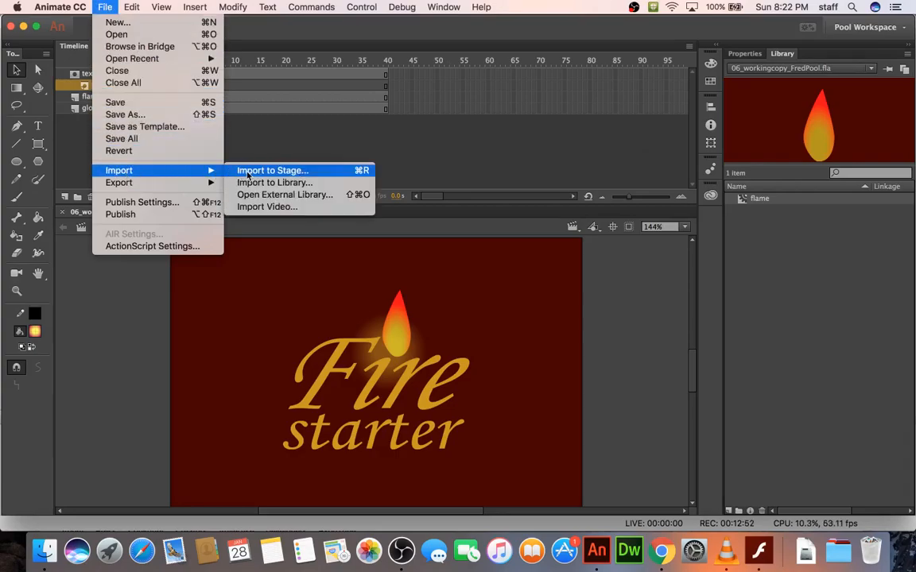
Step: Import fire.jpg from the Lesson06 folder onto the stage
click(272, 171)
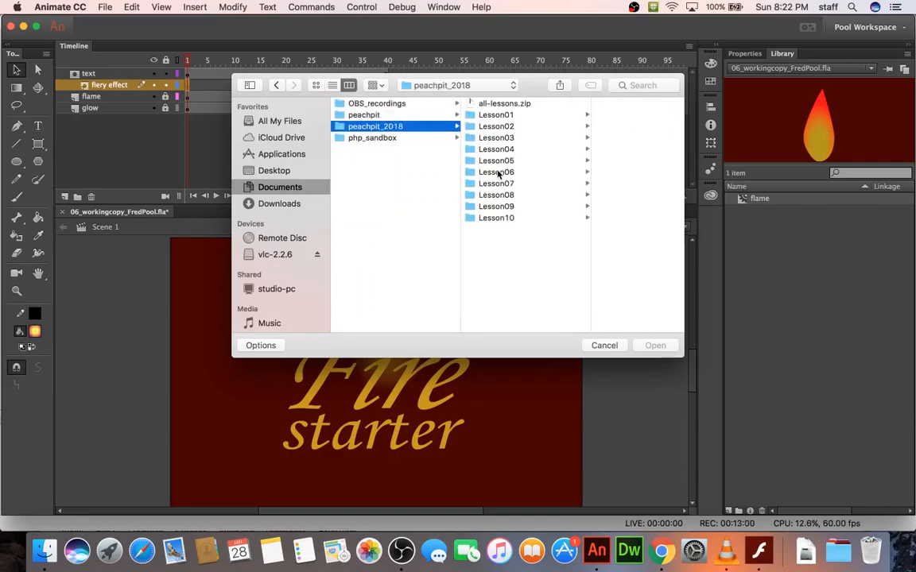
click(496, 172)
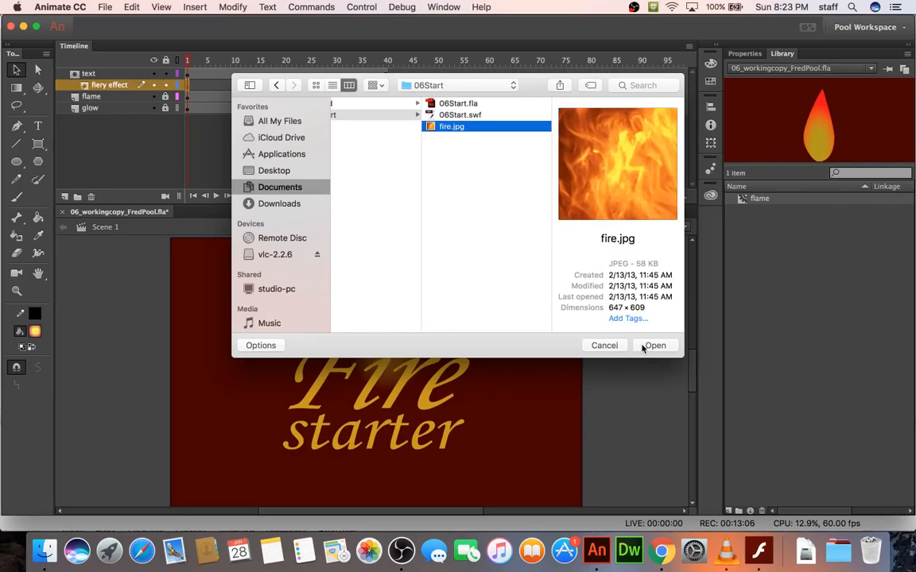
click(656, 345)
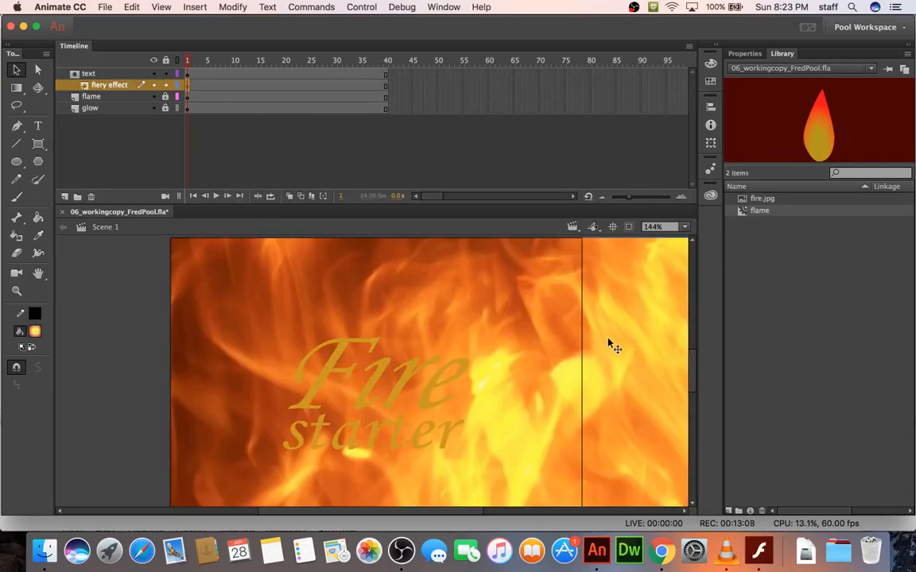
mouse_move(254, 155)
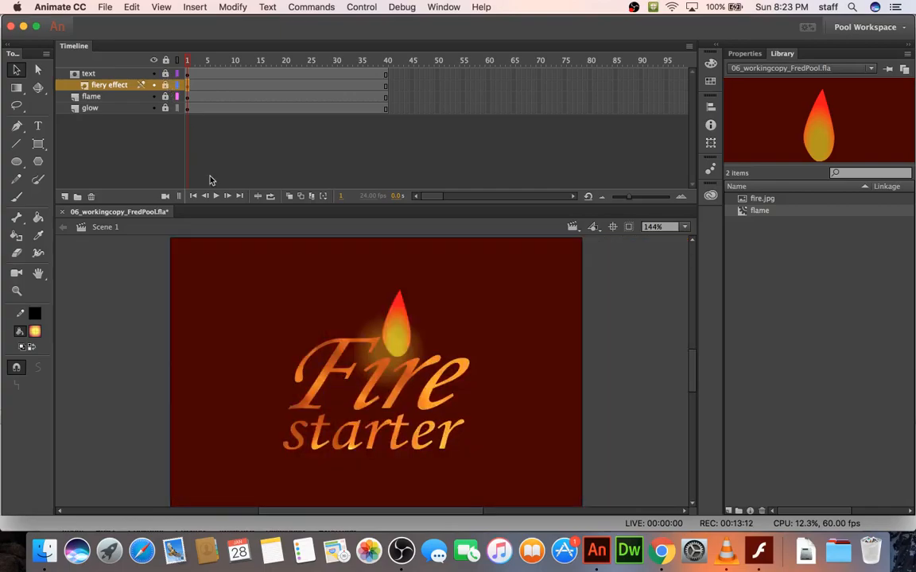
mouse_move(347, 432)
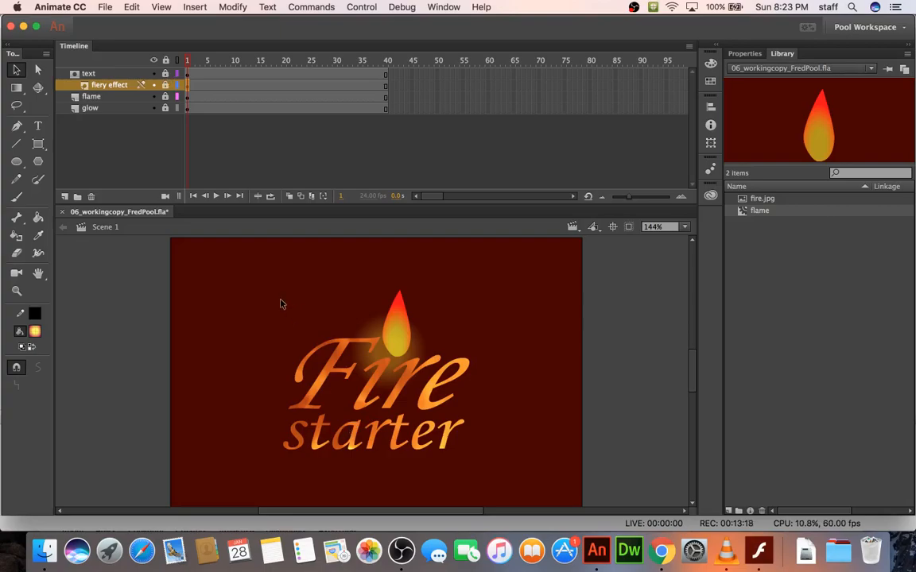
mouse_move(268, 302)
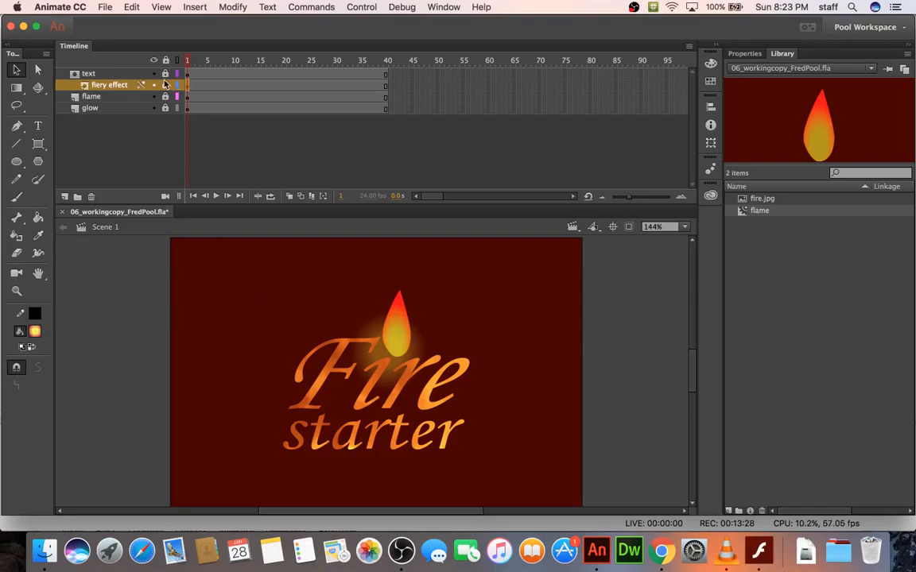
Step: Unlock the fiery effect layer and select the fire image on the stage
click(91, 72)
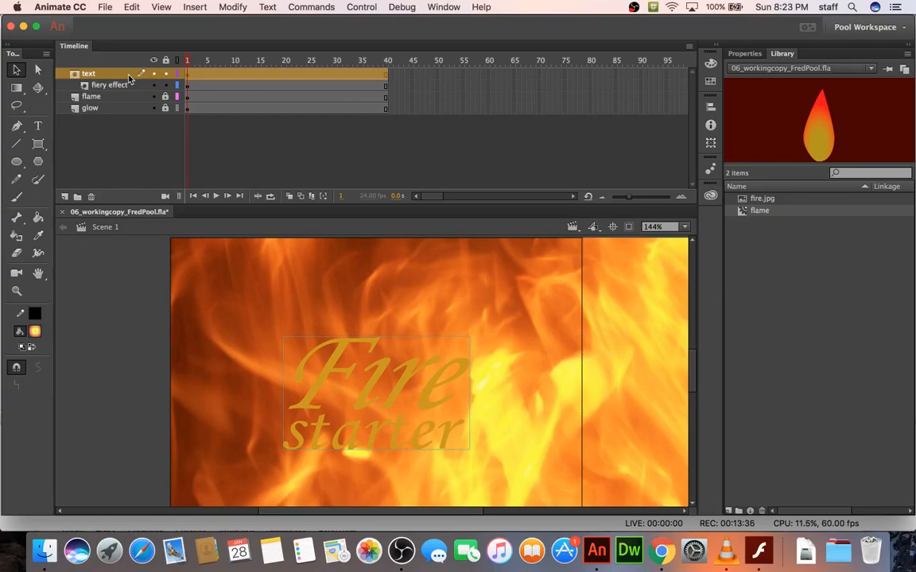
mouse_move(642, 377)
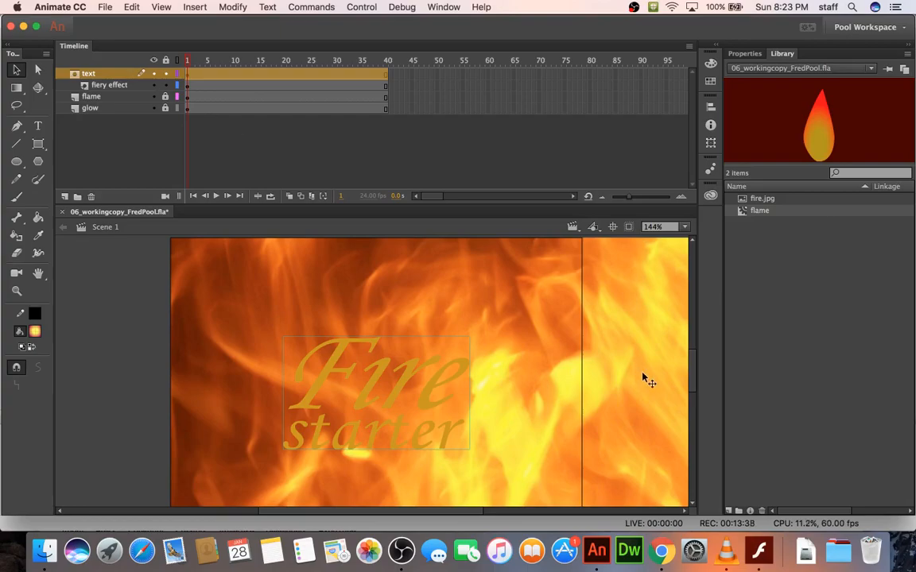
click(109, 85)
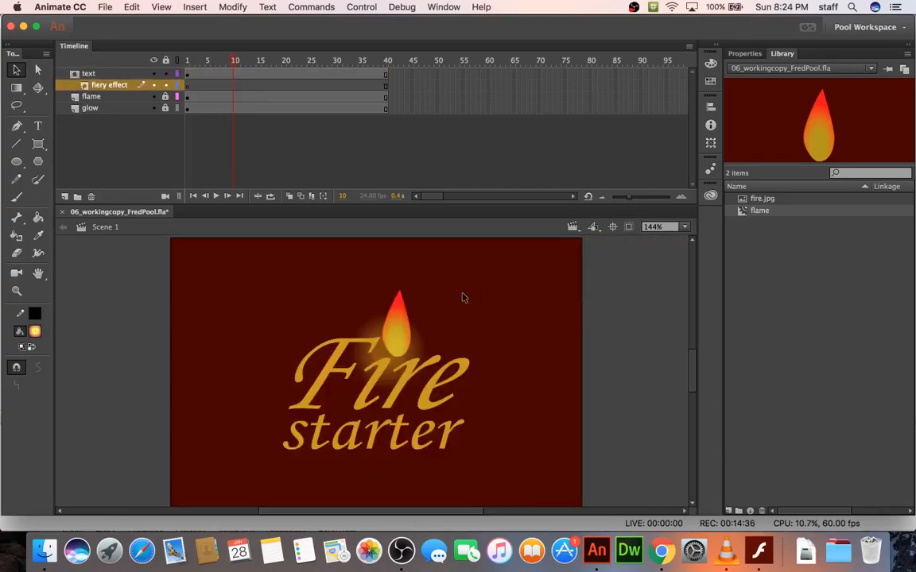
mouse_move(319, 259)
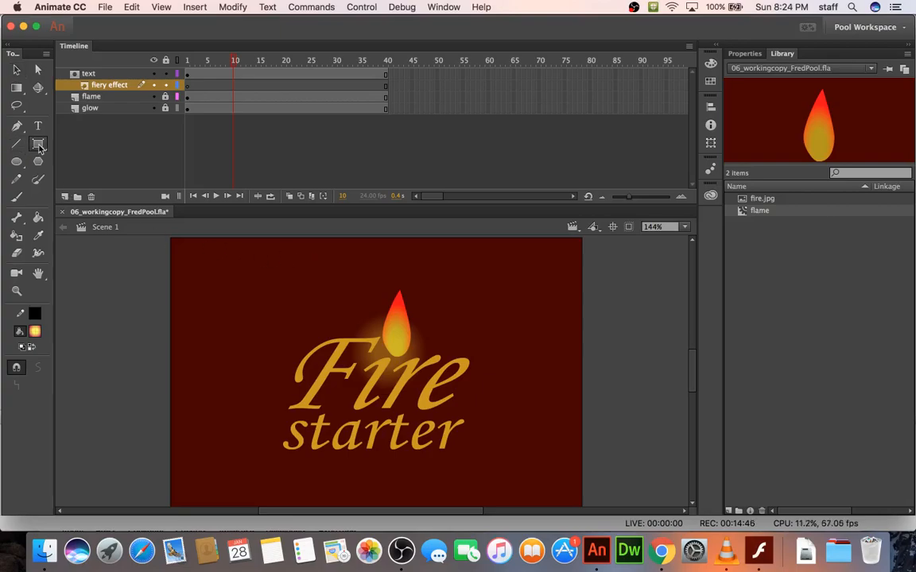
Step: Draw a rectangle over the title and fill it with a red-yellow-red linear gradient
click(37, 144)
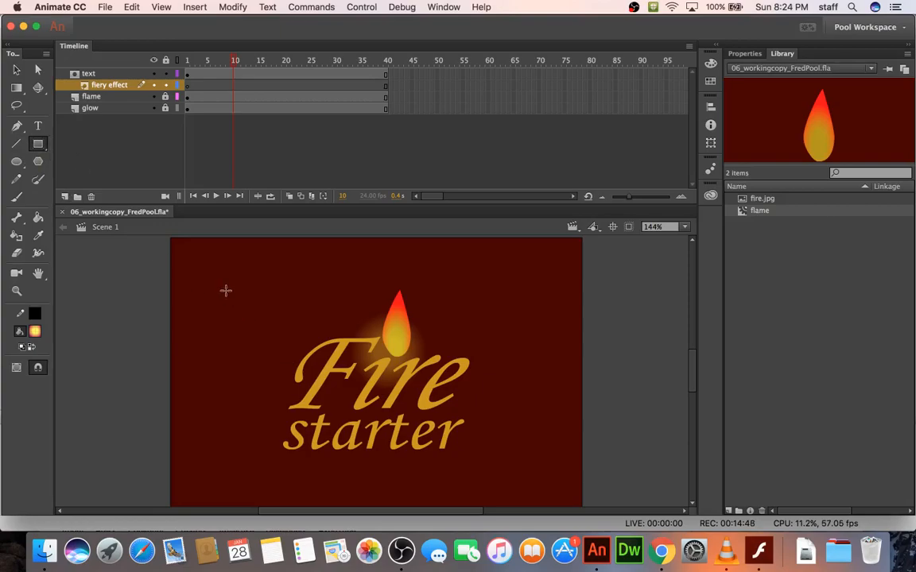
mouse_move(228, 274)
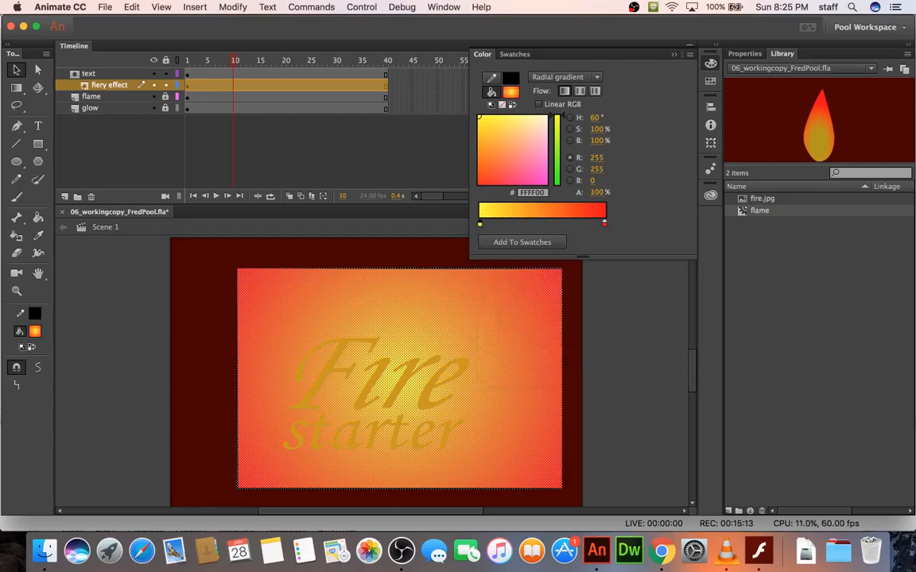
mouse_move(160, 322)
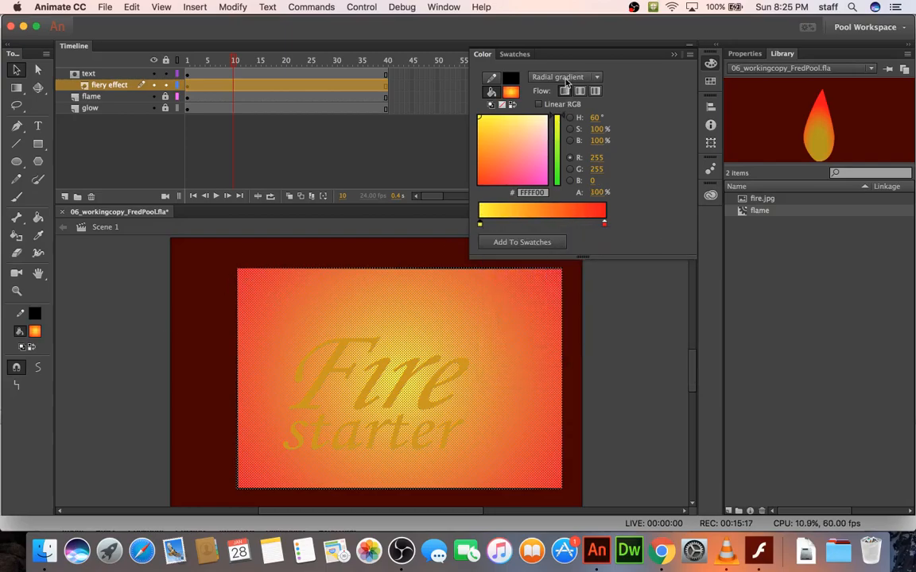
click(564, 77)
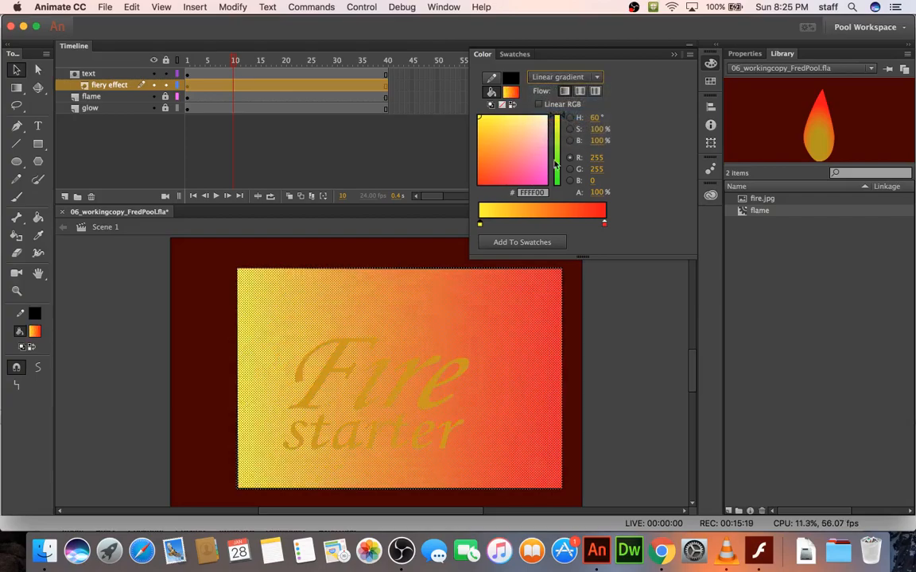
mouse_move(474, 282)
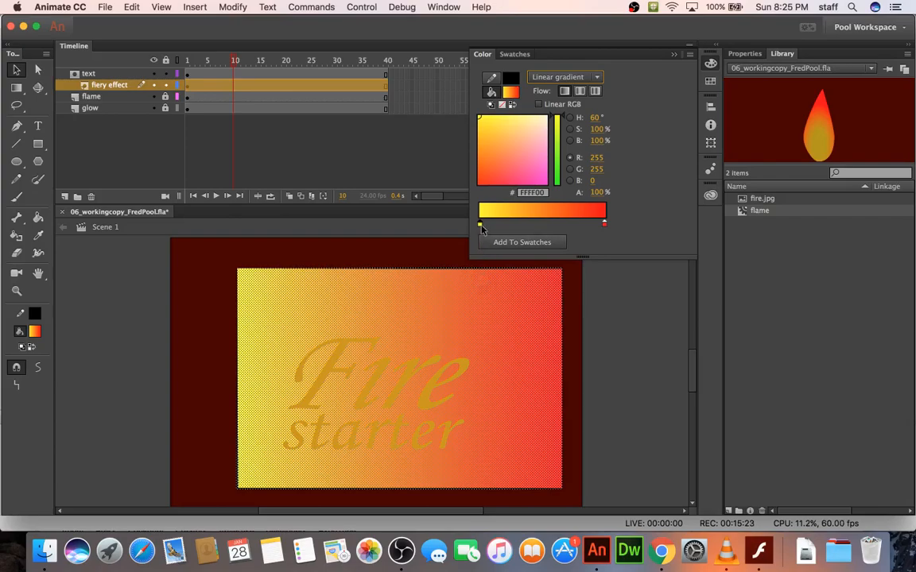
drag(481, 225, 542, 225)
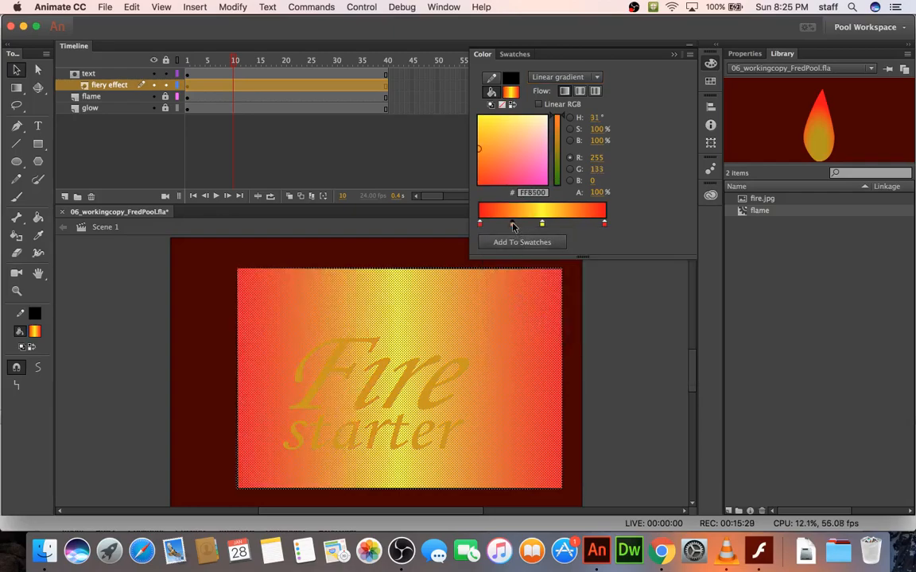
mouse_move(514, 282)
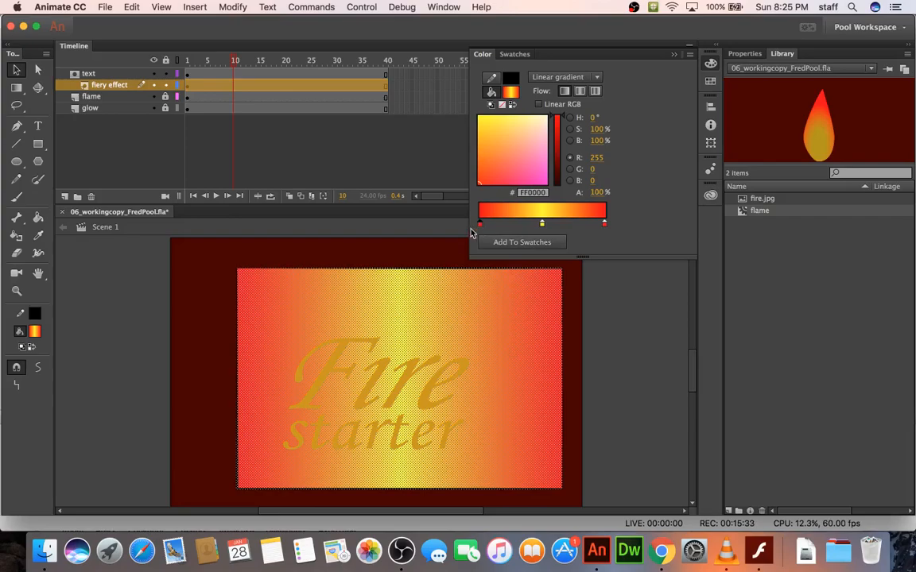
mouse_move(408, 336)
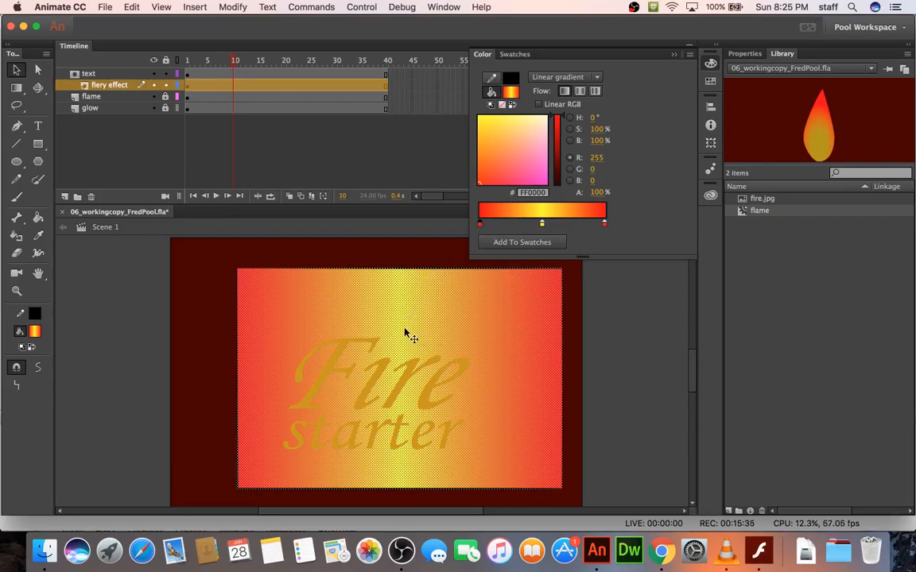
mouse_move(329, 130)
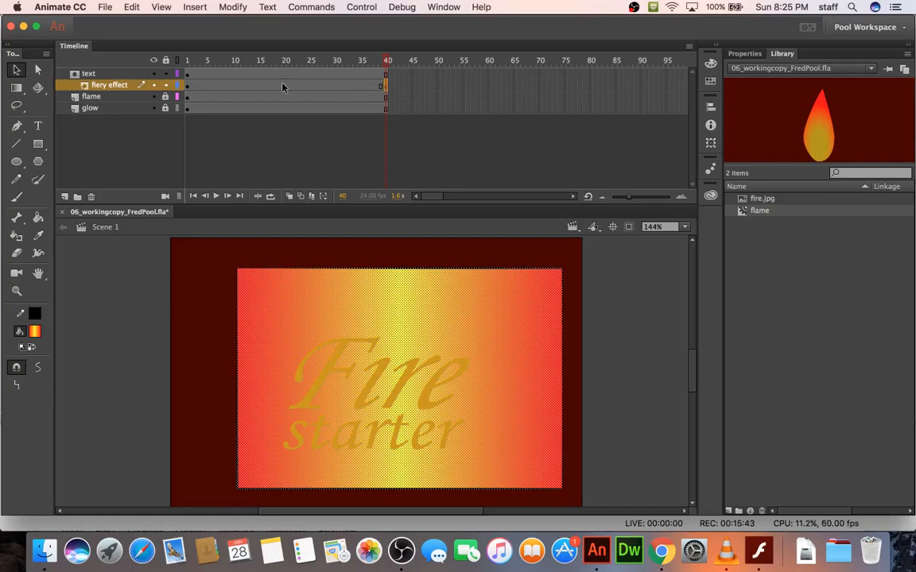
Step: Apply a shape tween across frames 1–40 of the fiery effect layer and preview it
click(286, 59)
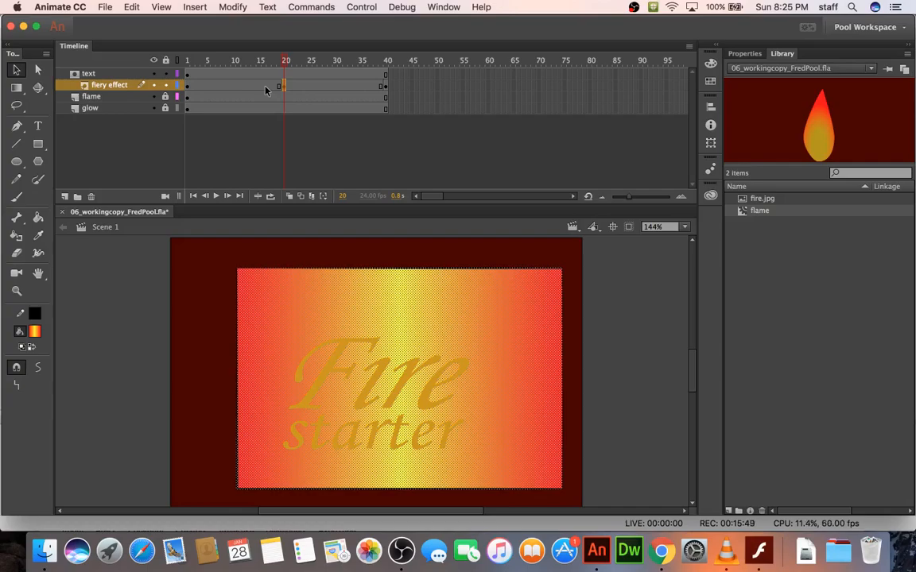
right_click(266, 89)
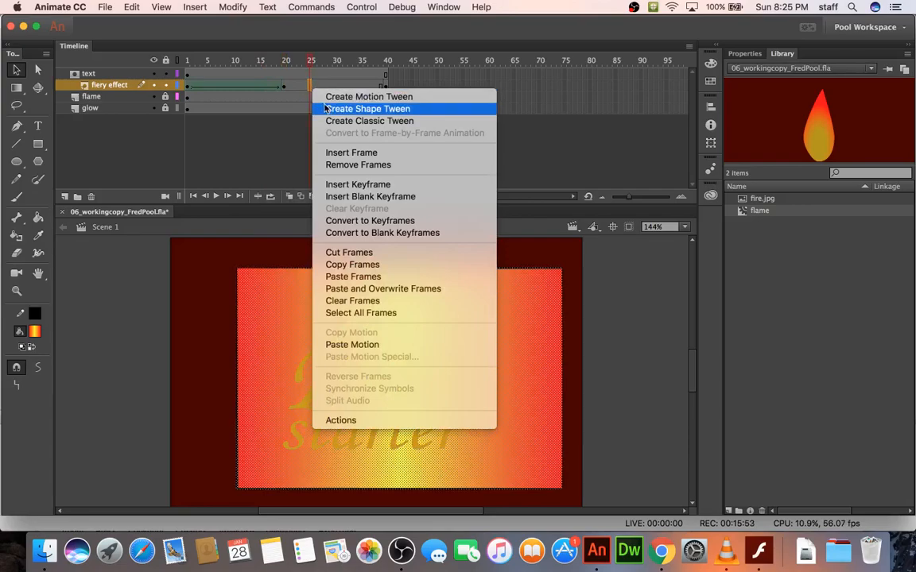
click(368, 109)
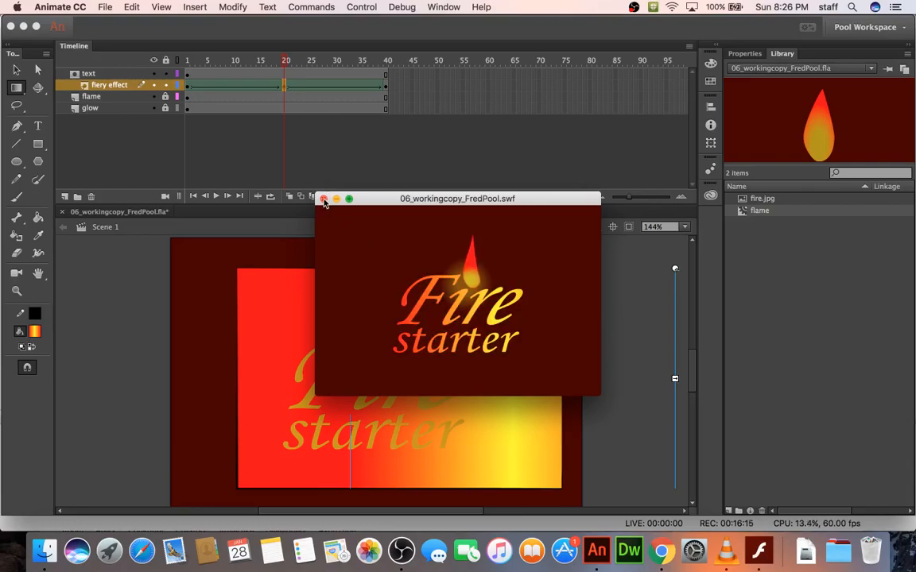
click(323, 199)
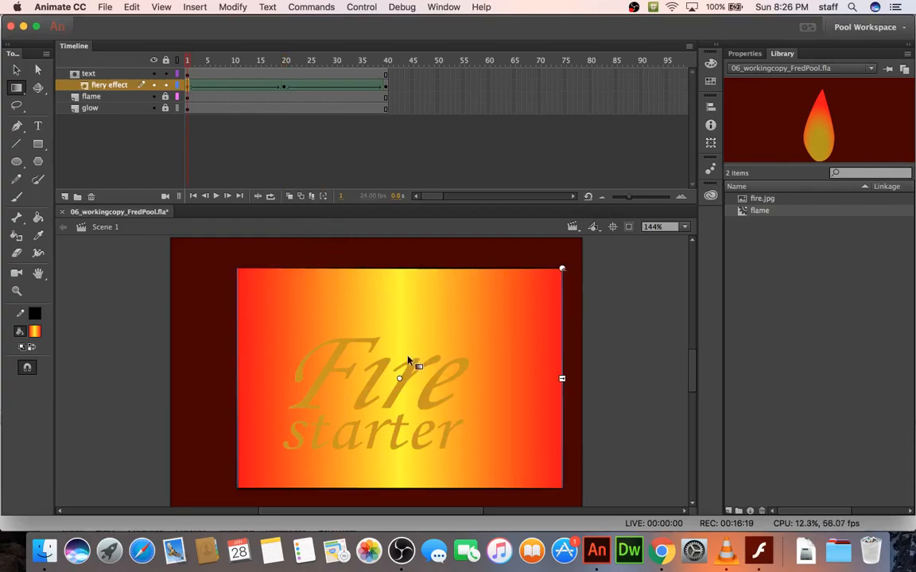
mouse_move(400, 380)
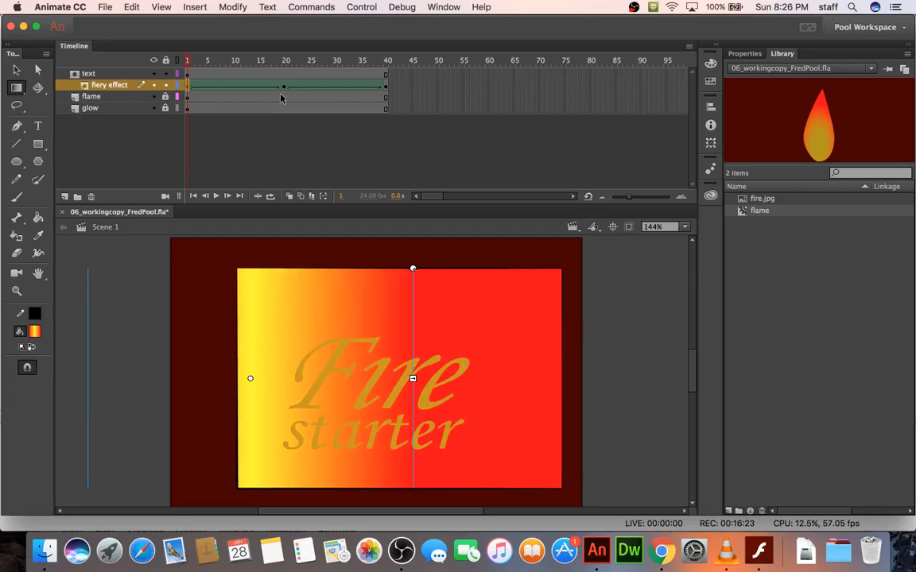
Step: Inspect the gradient at frames 20 and 40, preview again, and return to frame 1
click(288, 59)
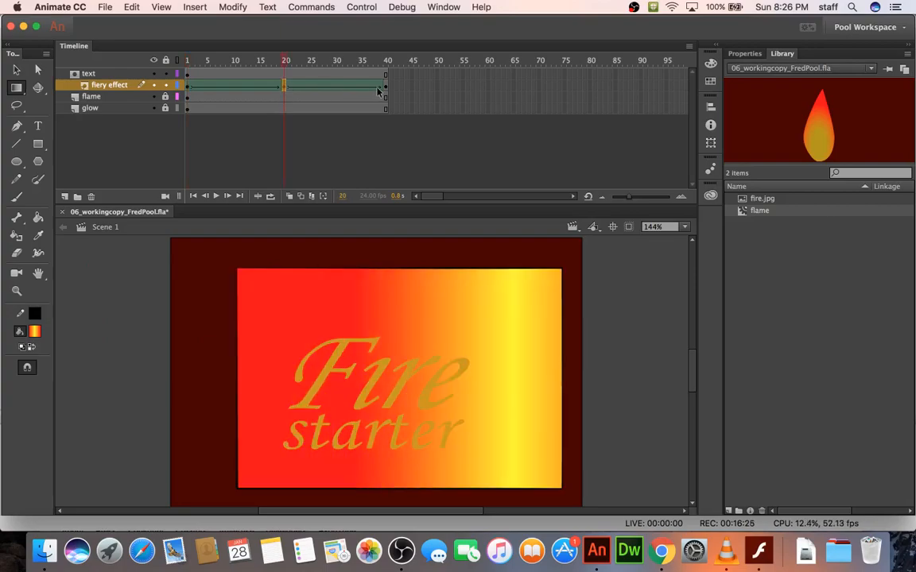
click(385, 60)
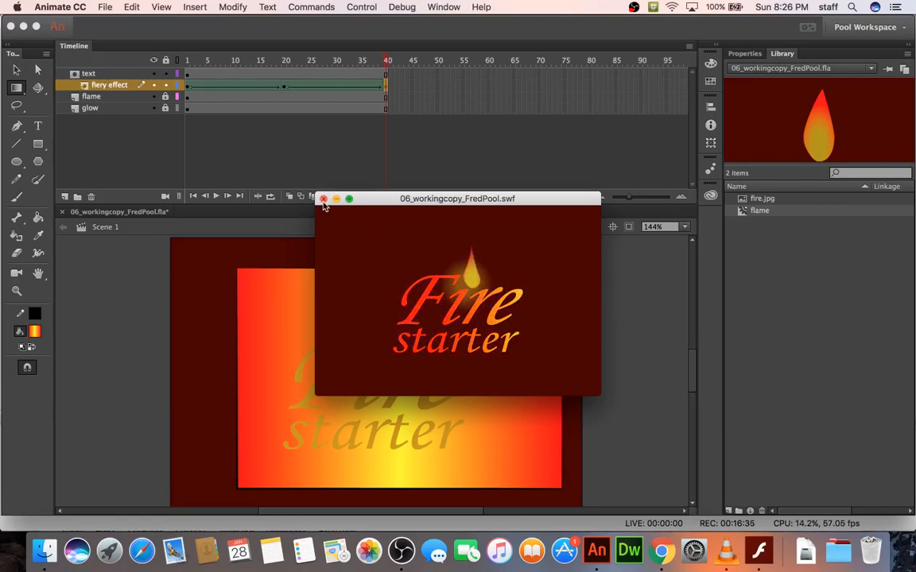
click(323, 198)
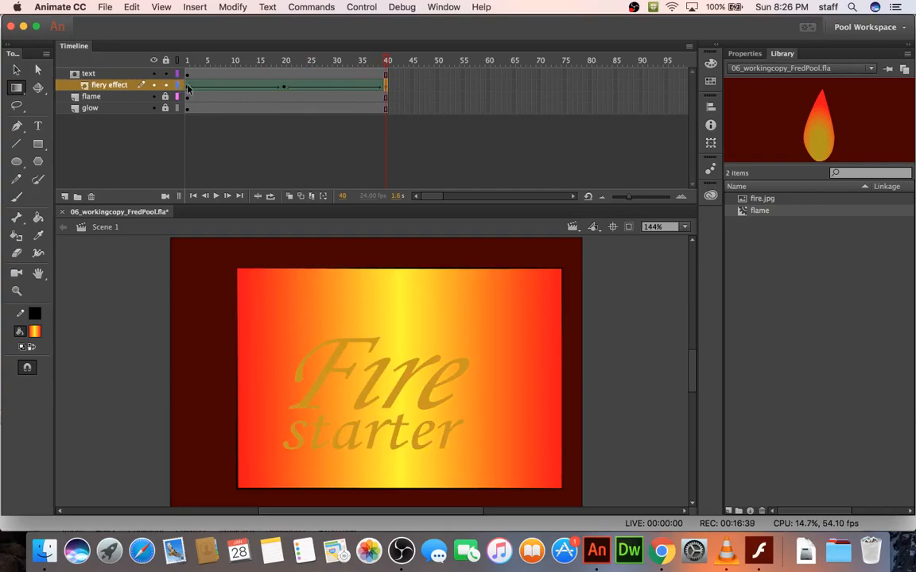
click(187, 60)
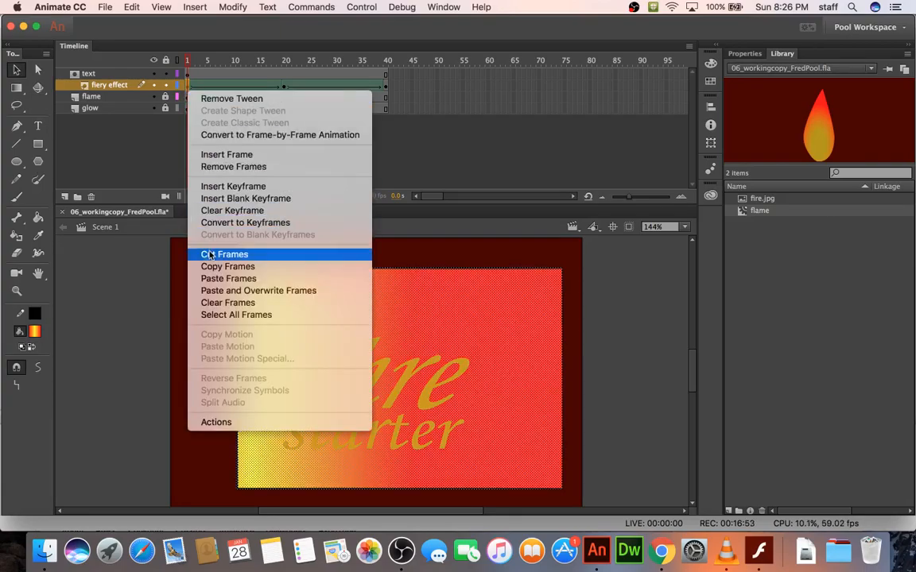
Step: Paste frame 1's keyframe into frame 40, compare both frames, and preview the loop
click(225, 254)
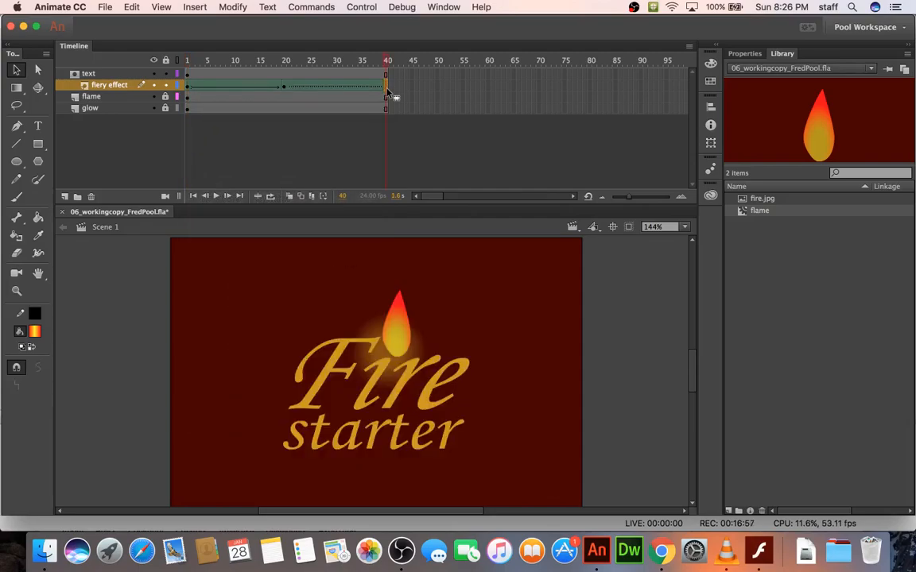
right_click(383, 86)
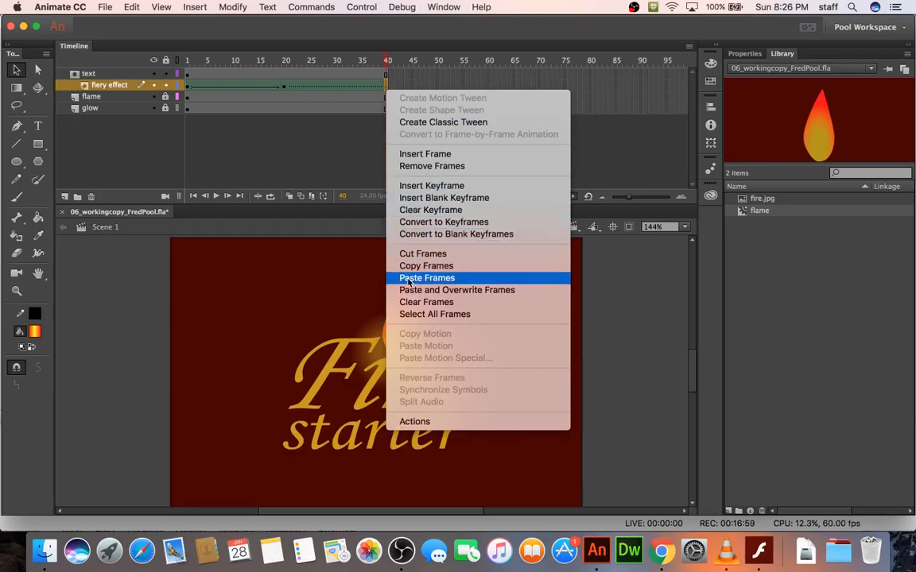
click(427, 278)
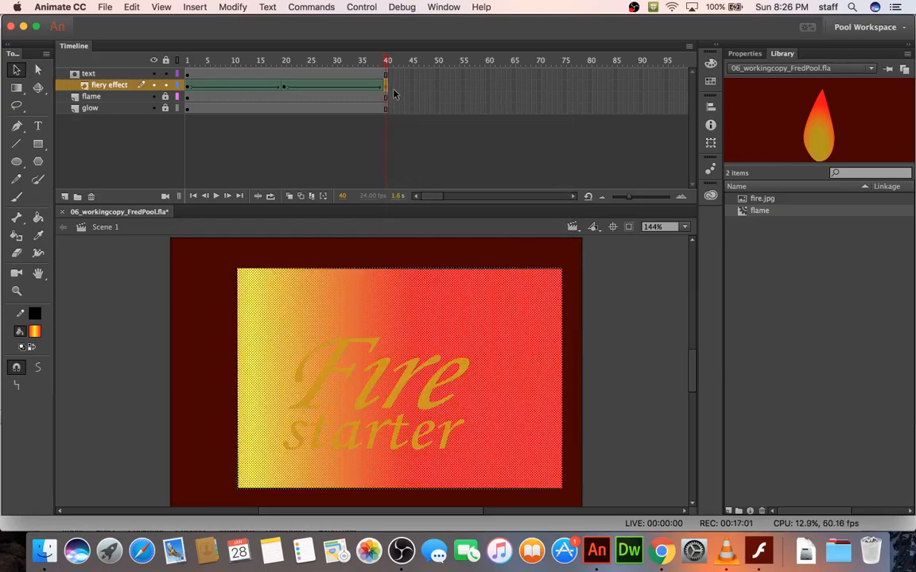
click(185, 60)
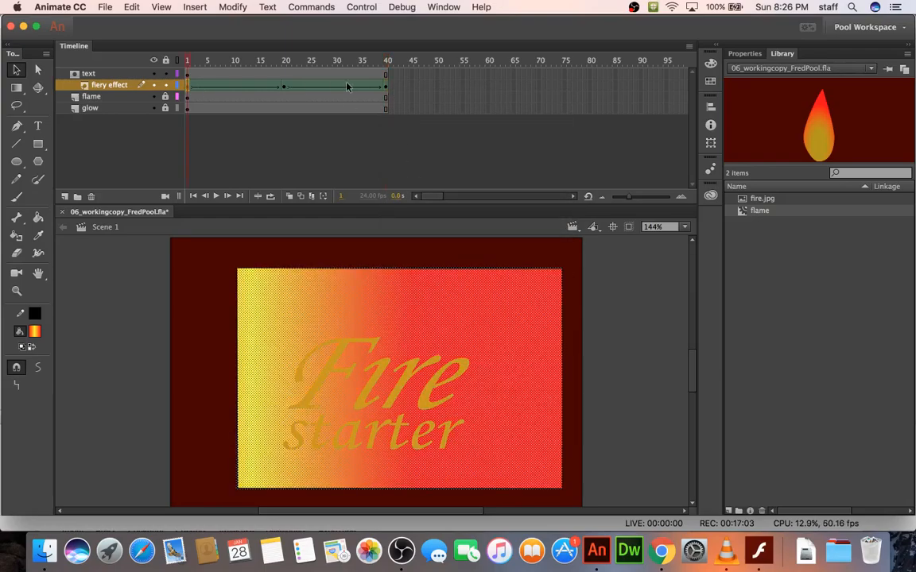
click(386, 60)
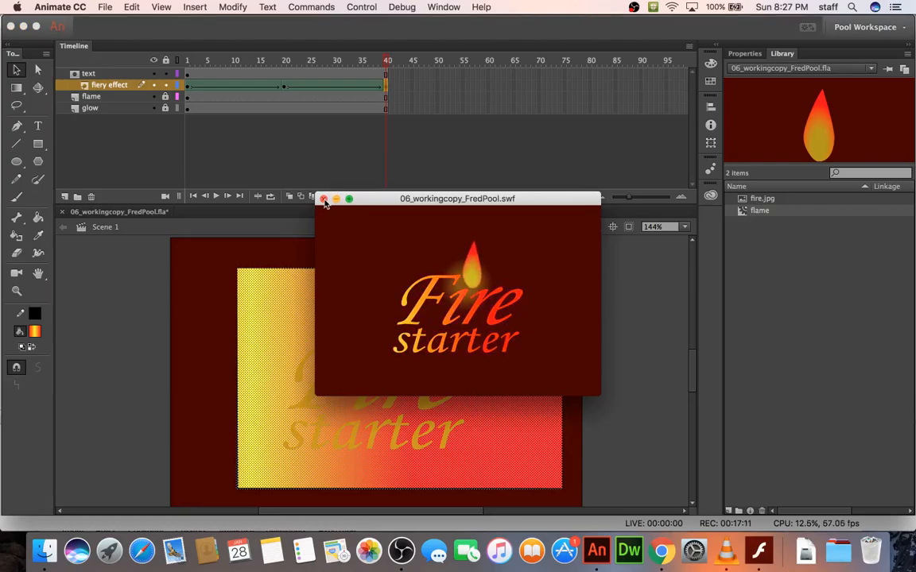
click(324, 199)
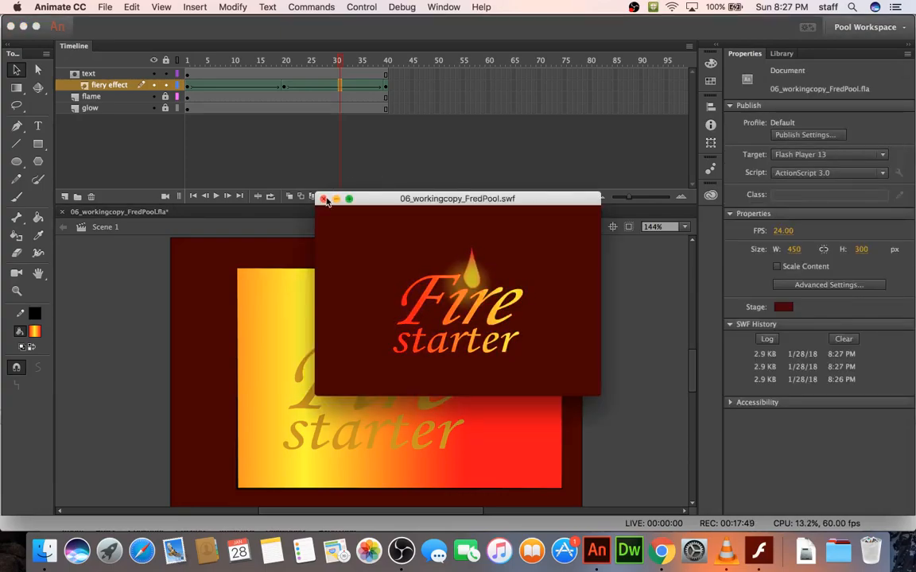
Step: Close the SWF test preview window of the Fire starter title
click(324, 198)
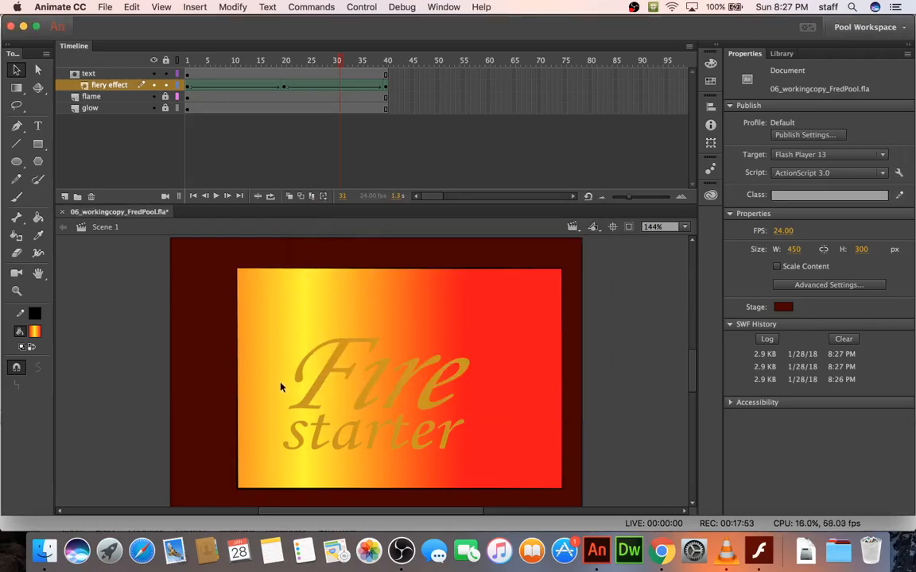
mouse_move(399, 550)
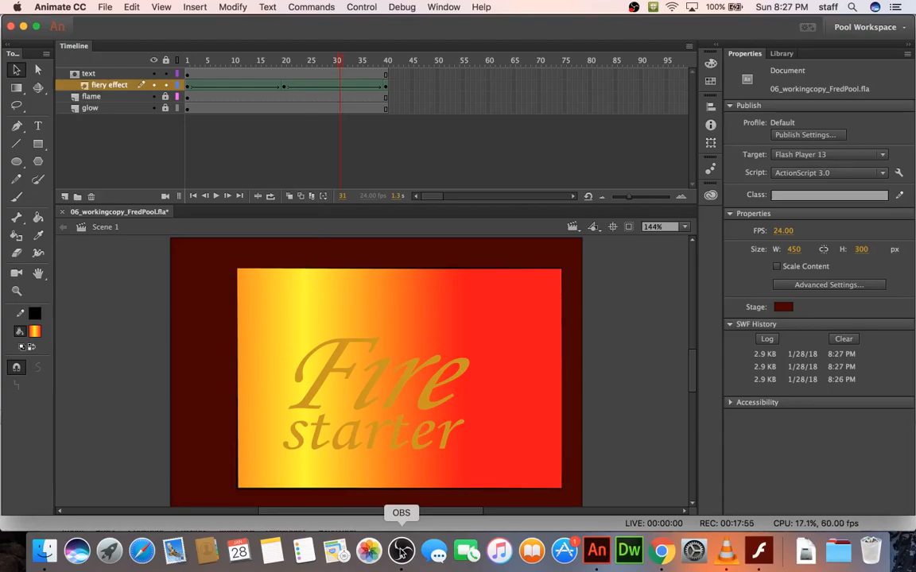